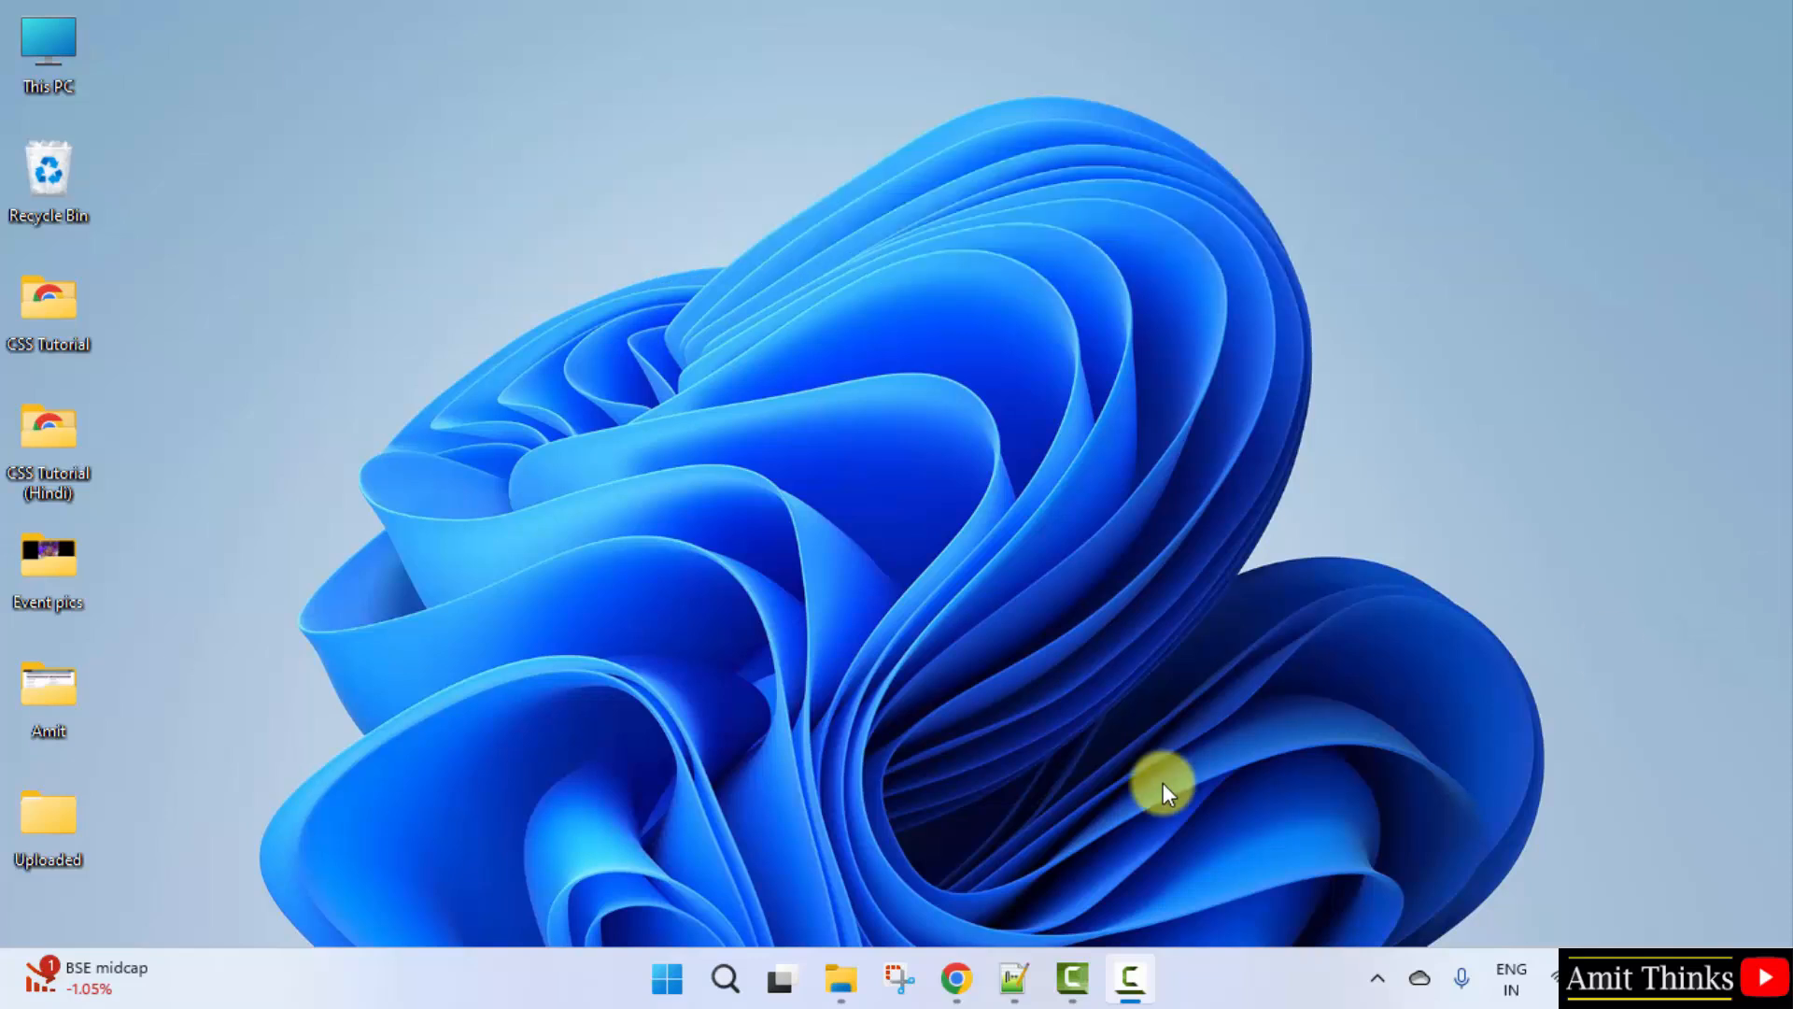
Step: Launch Chrome from the taskbar and search Google for 'mongodb'
left_click(956, 980)
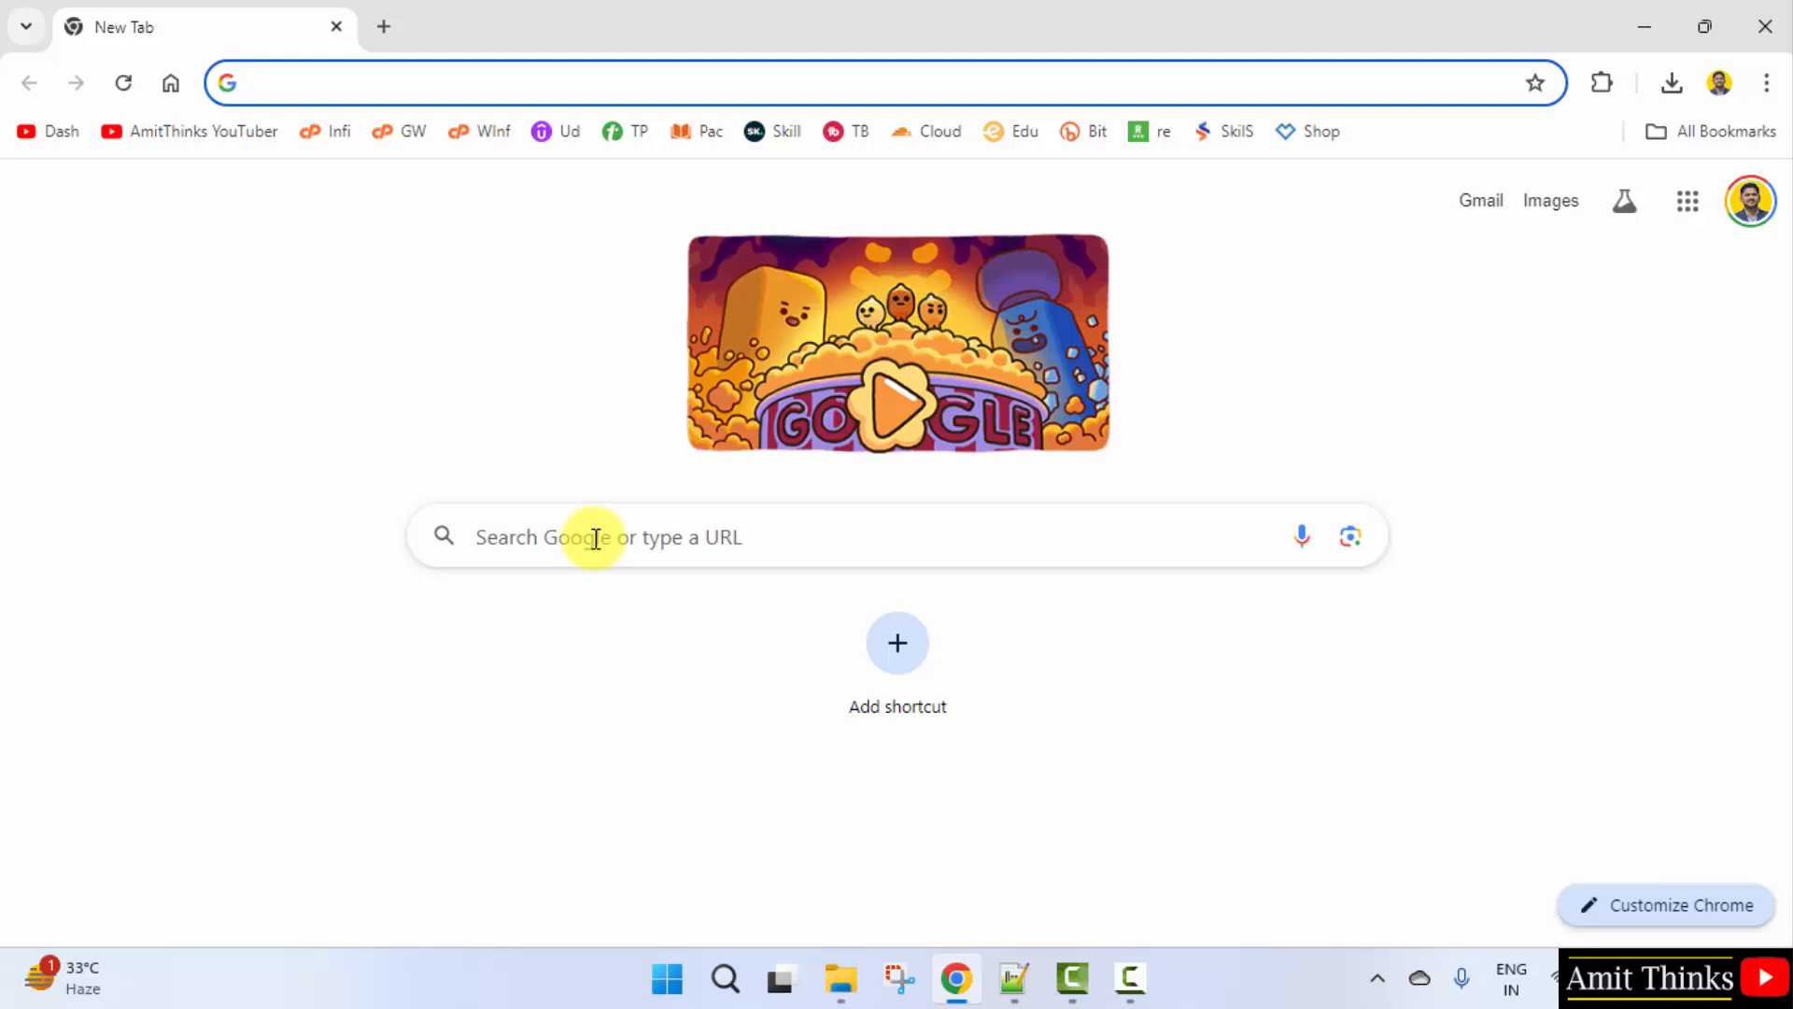
type("mongodb")
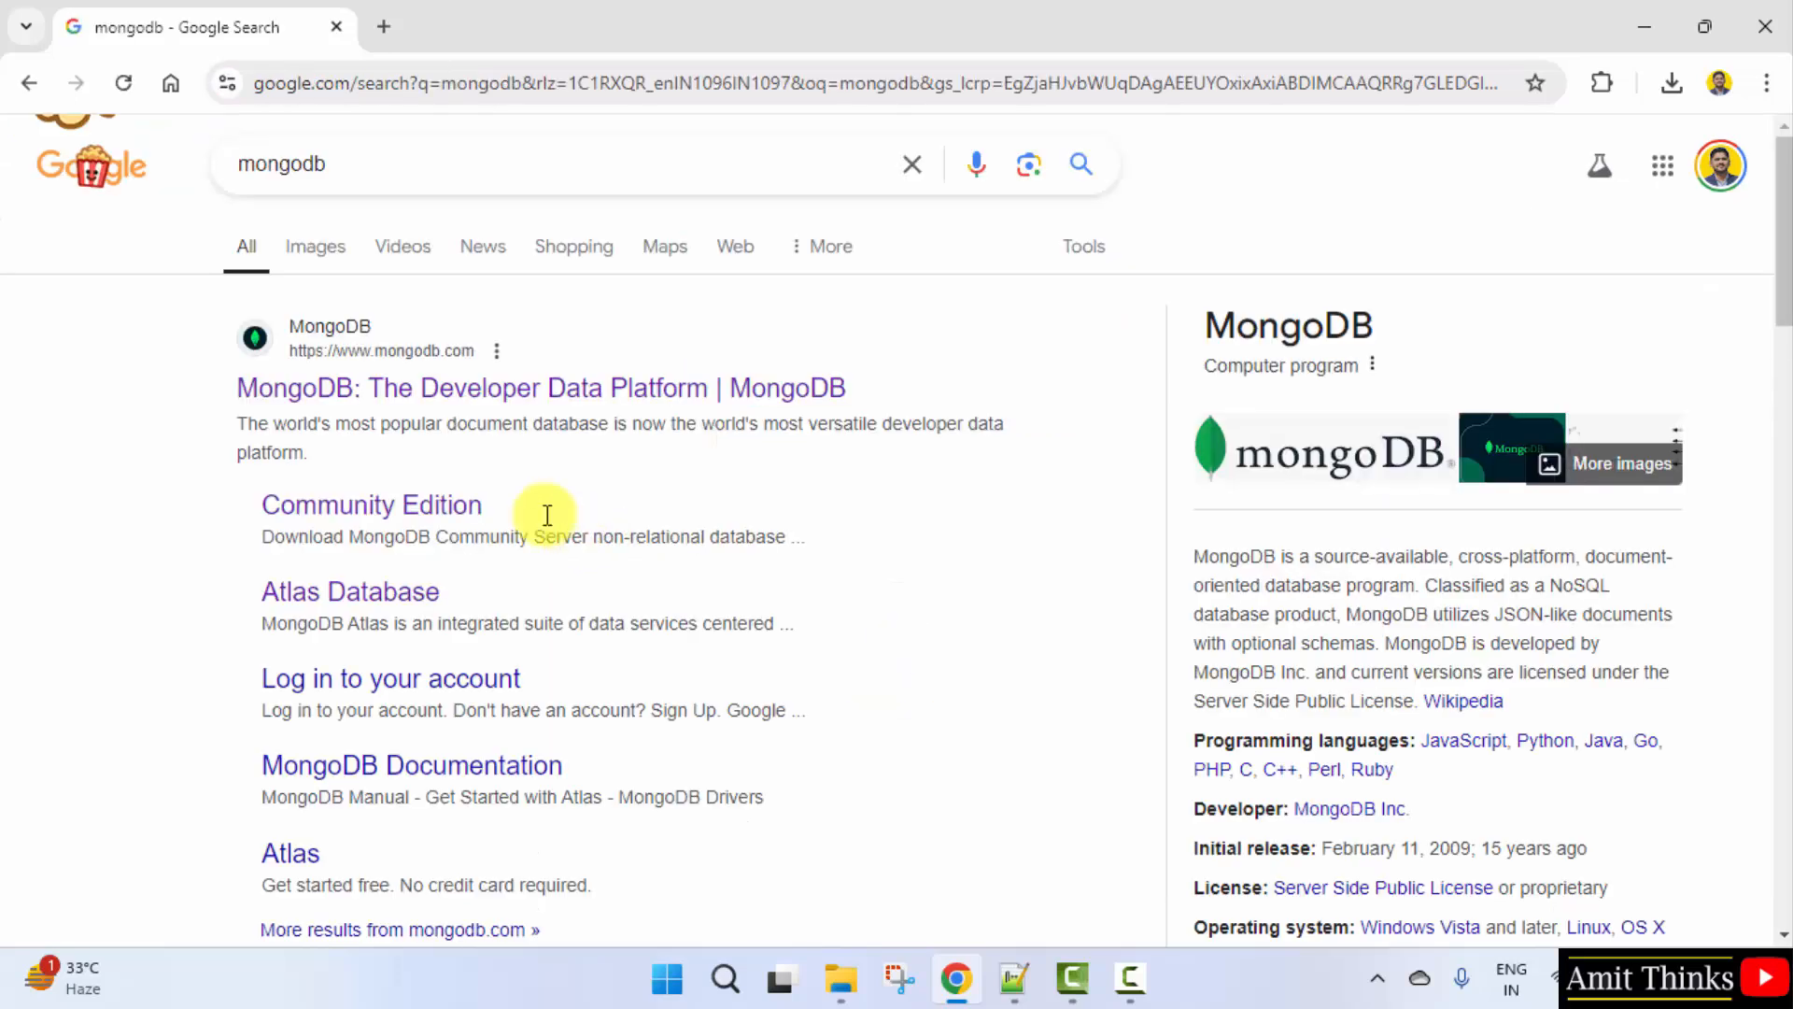
Step: Go to mongodb.com and reach the Products > Community Edition page
left_click(540, 387)
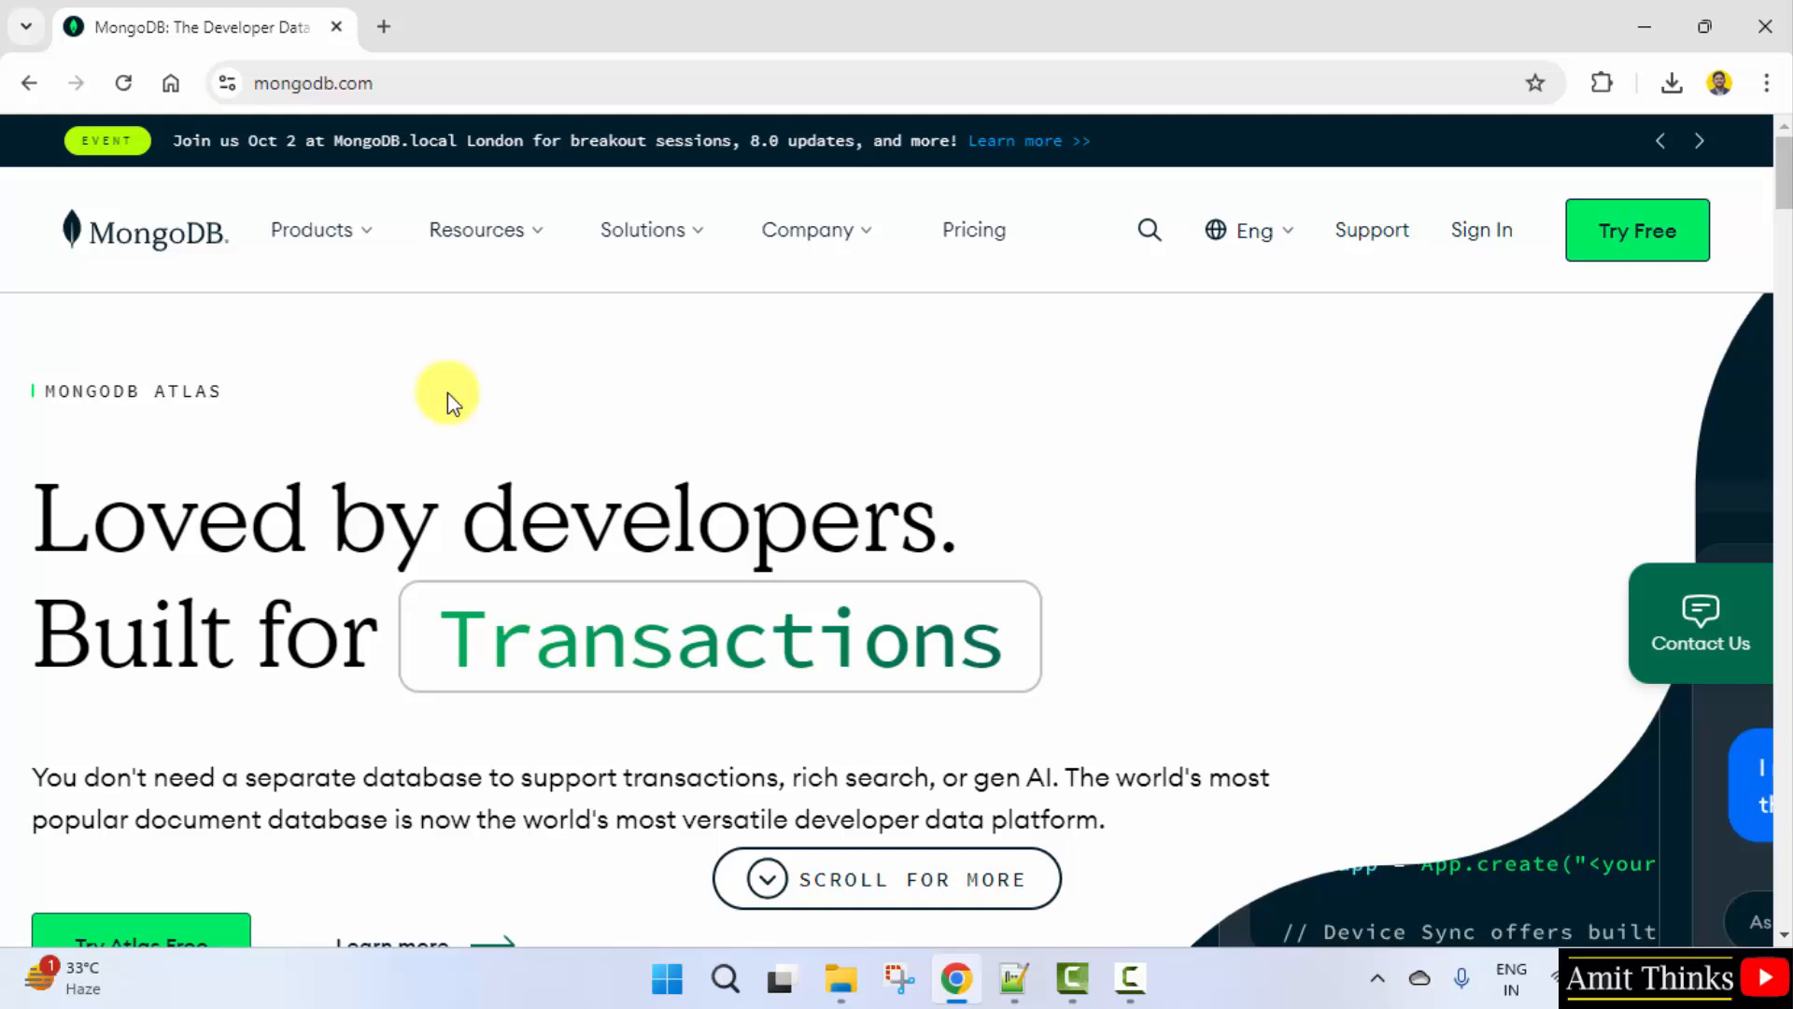
mouse_move(324, 229)
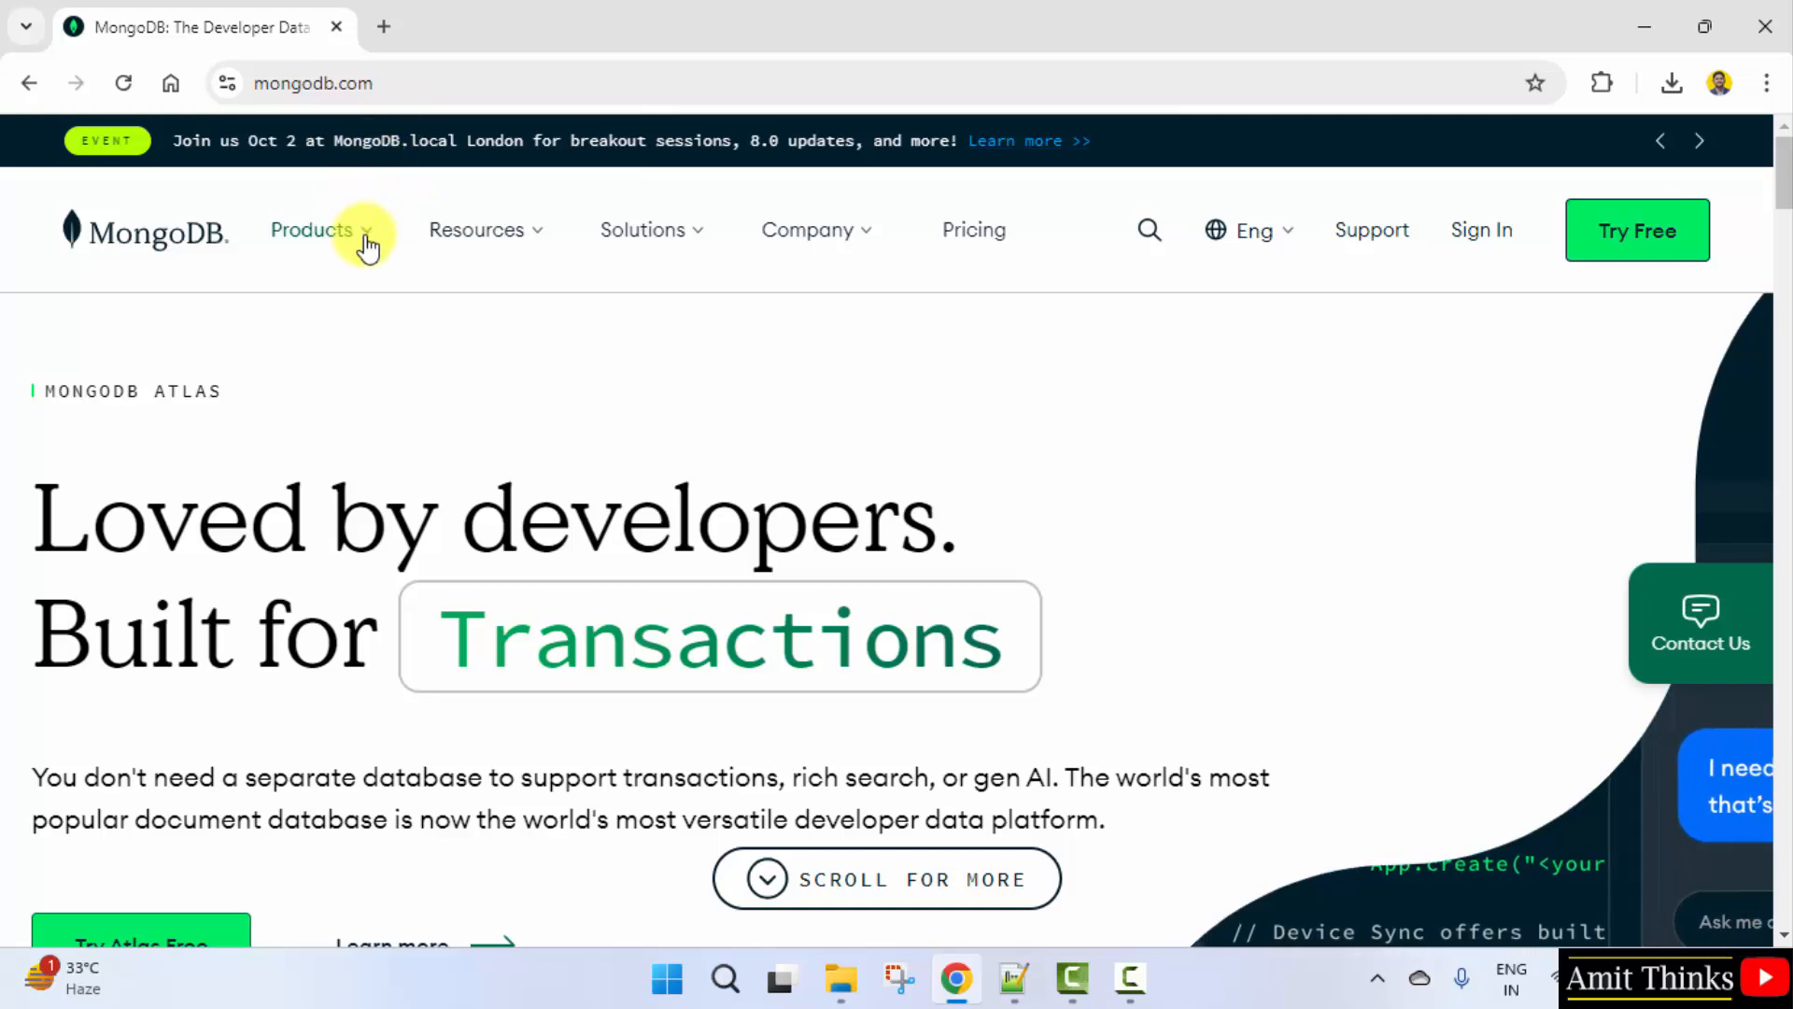
left_click(312, 229)
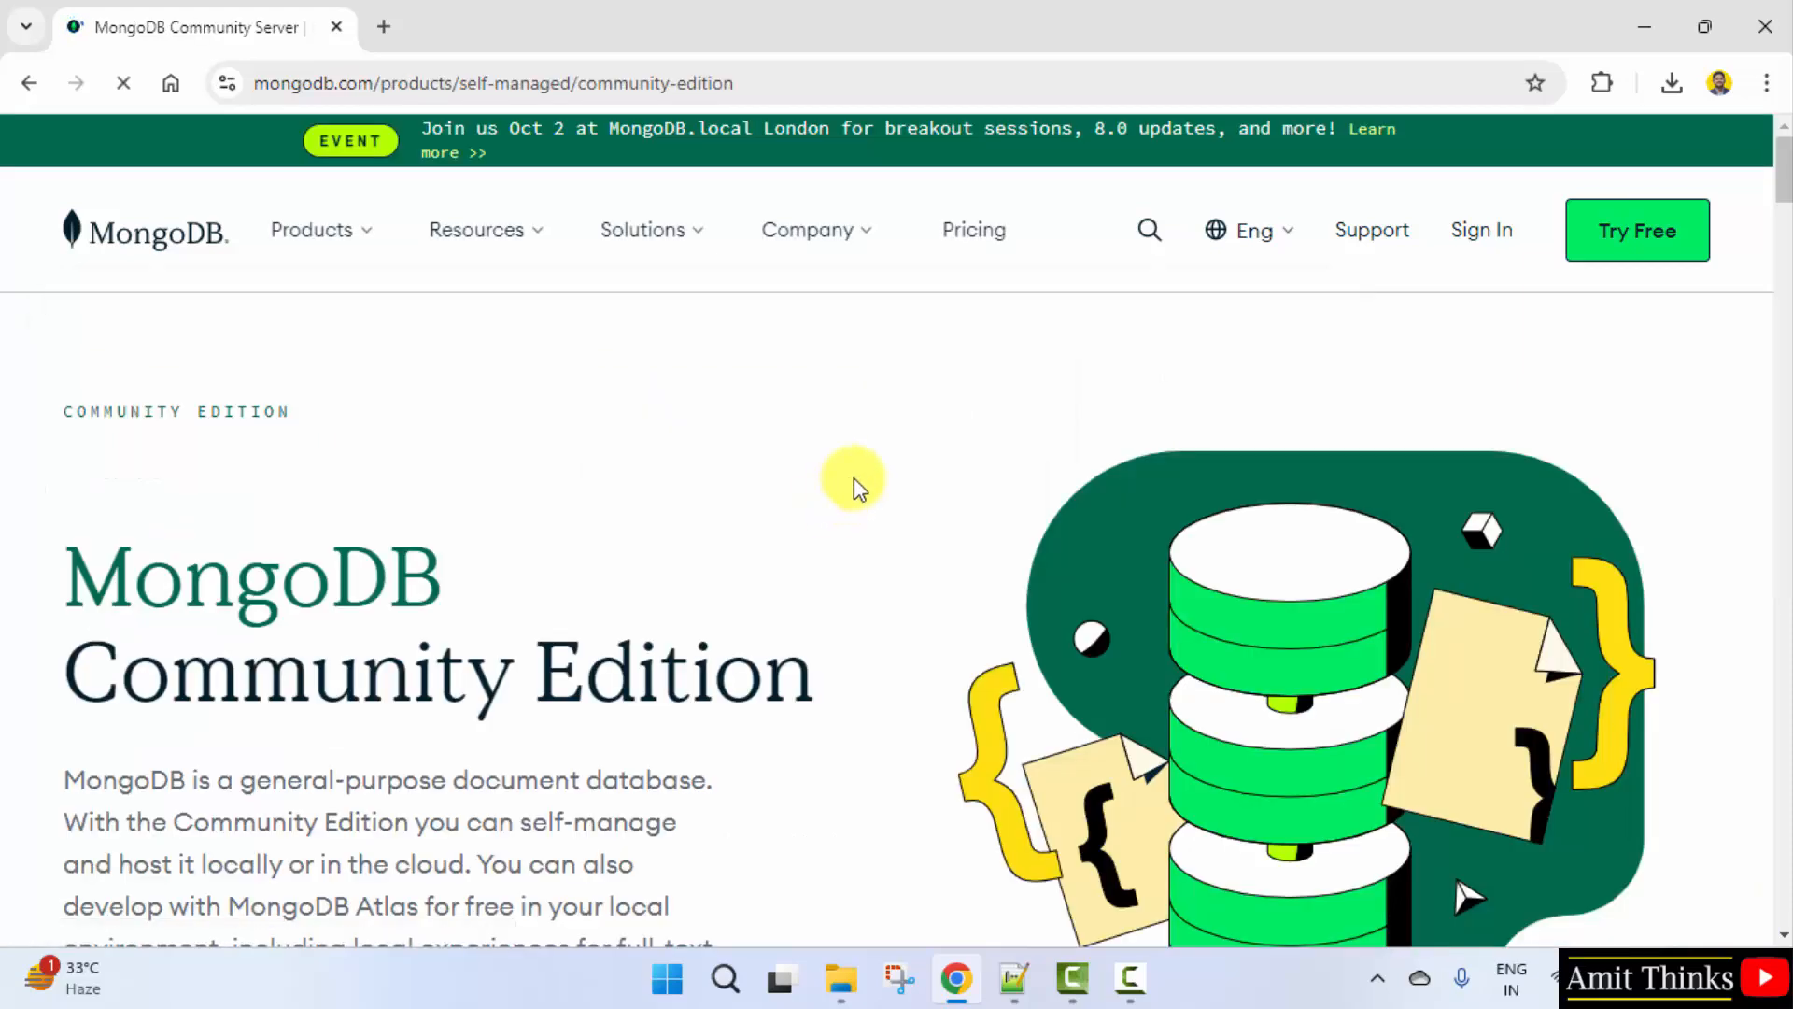
scroll("down", 3)
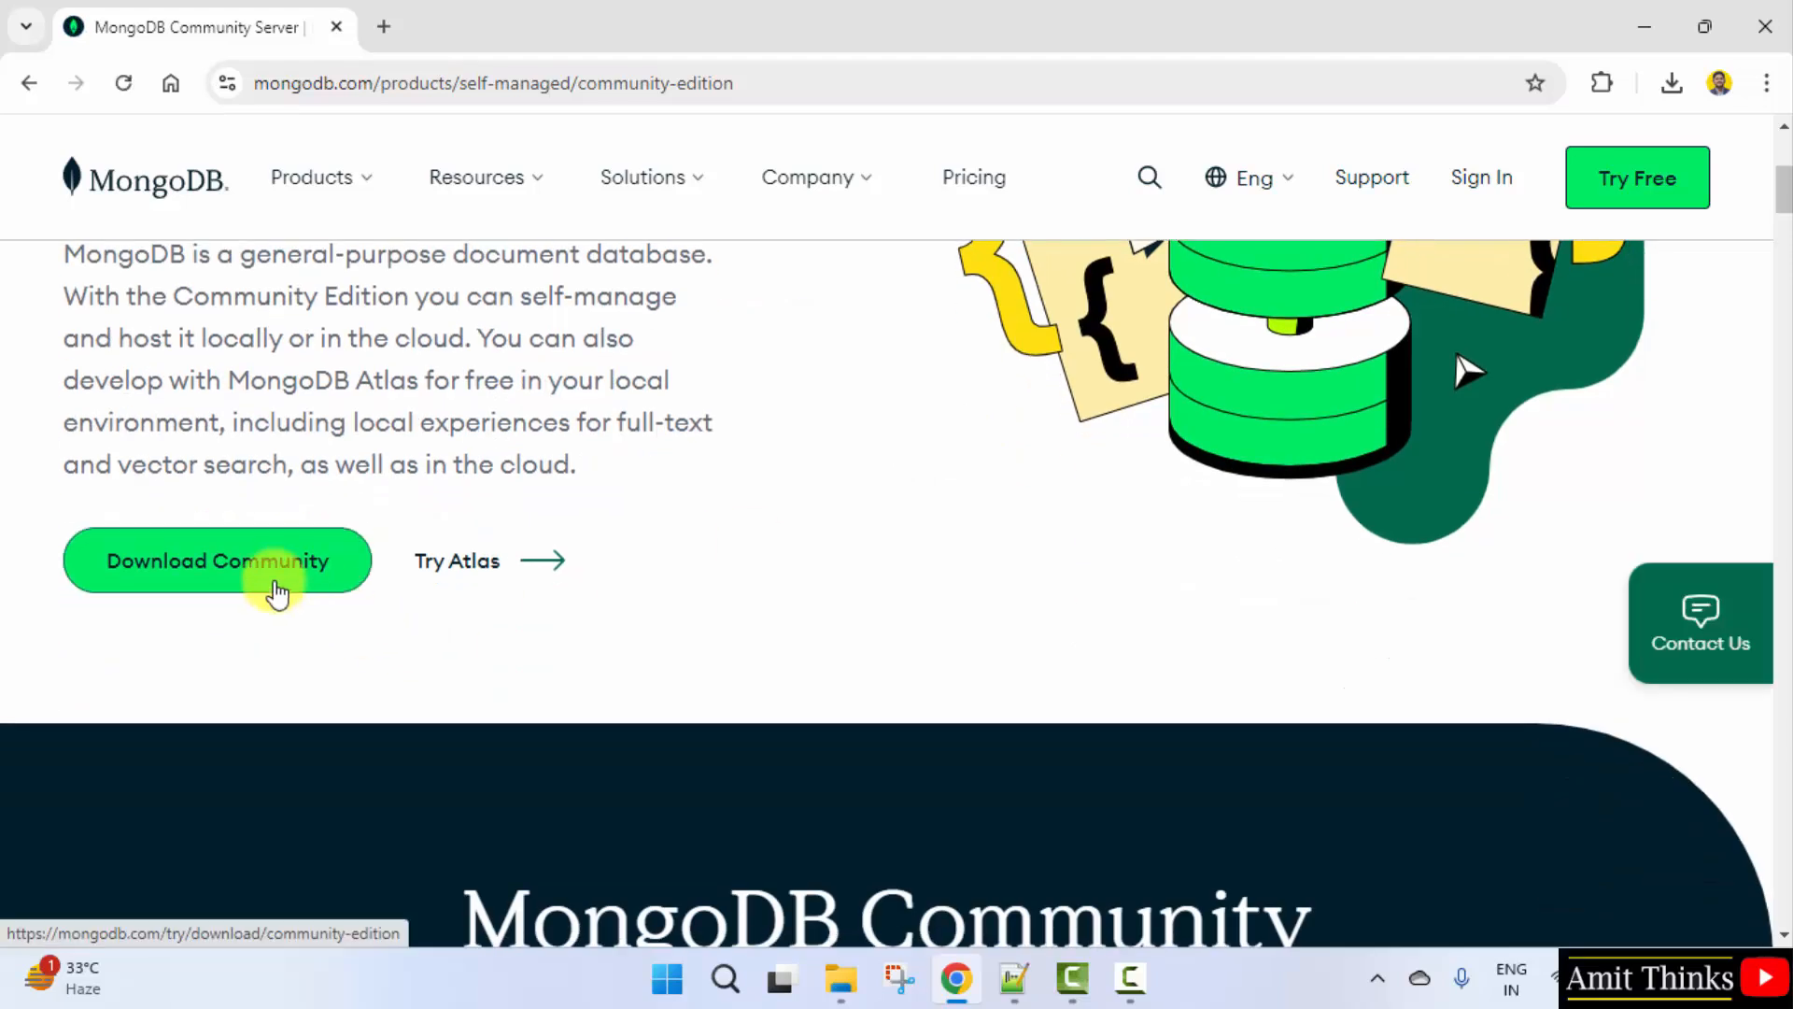
Step: Download the MongoDB 8.0.0 Windows x64 msi installer and run it from Chrome's downloads
left_click(217, 560)
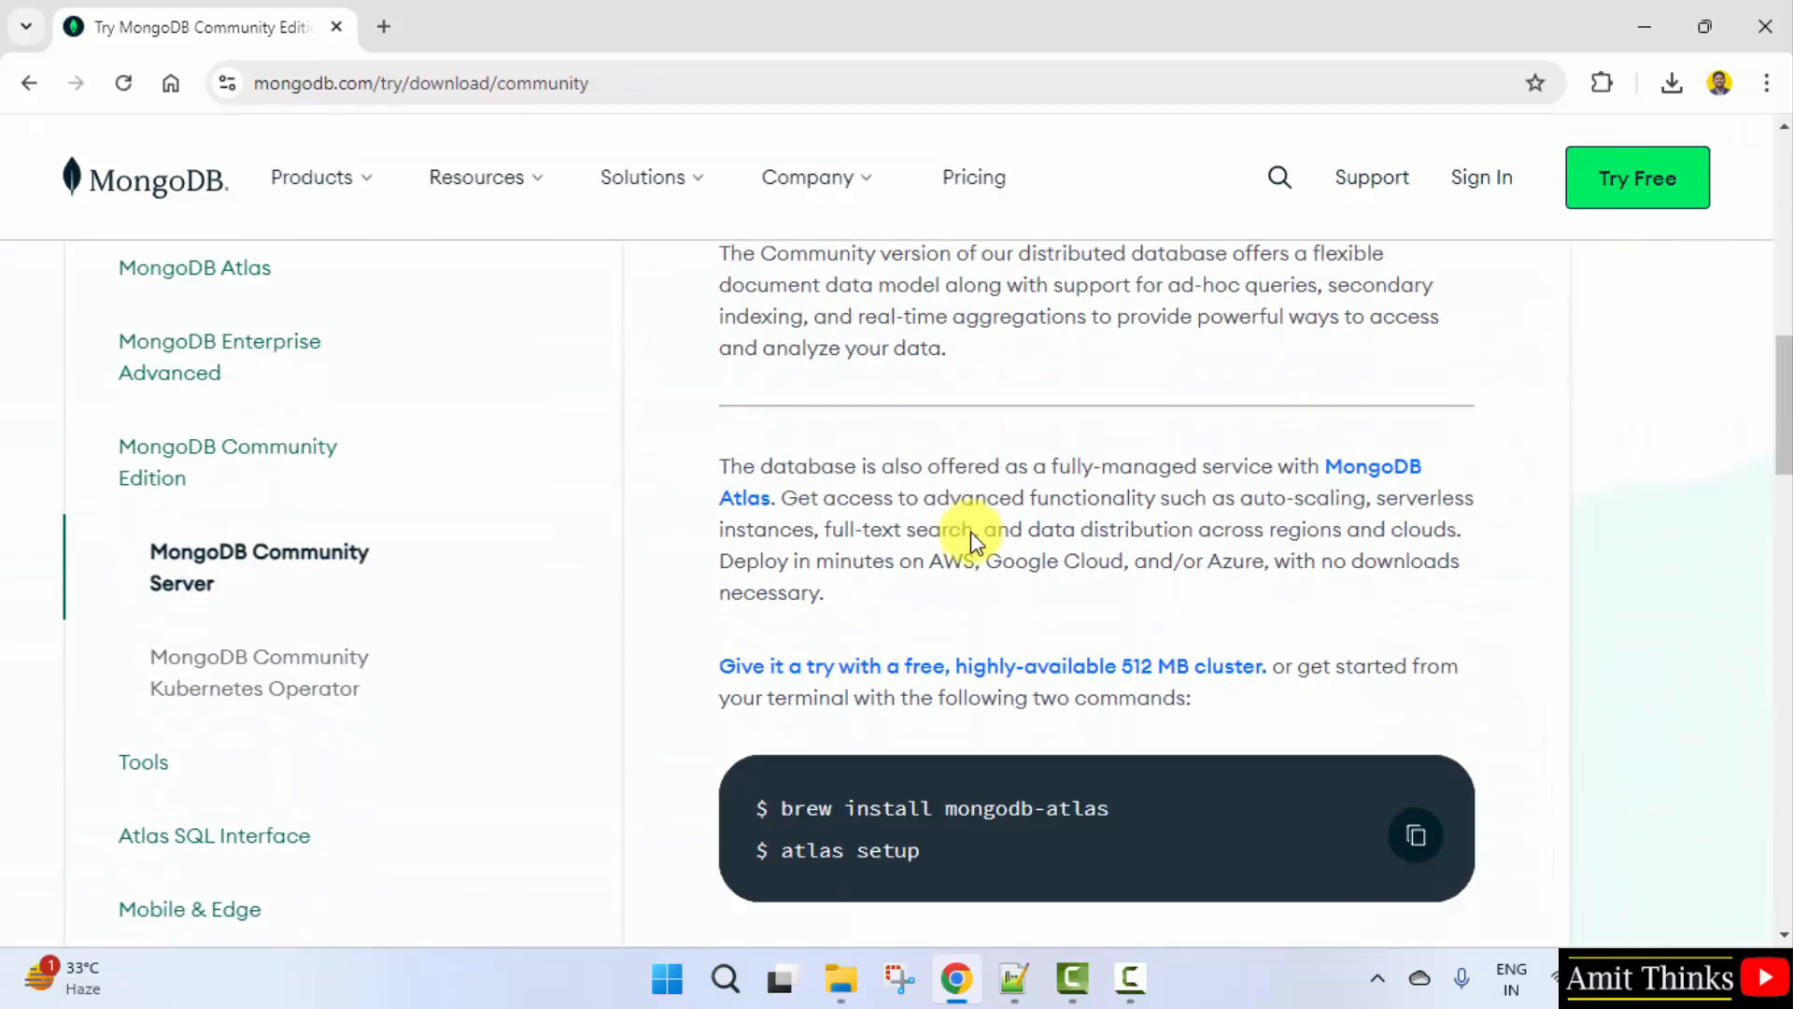
scroll("down", 3)
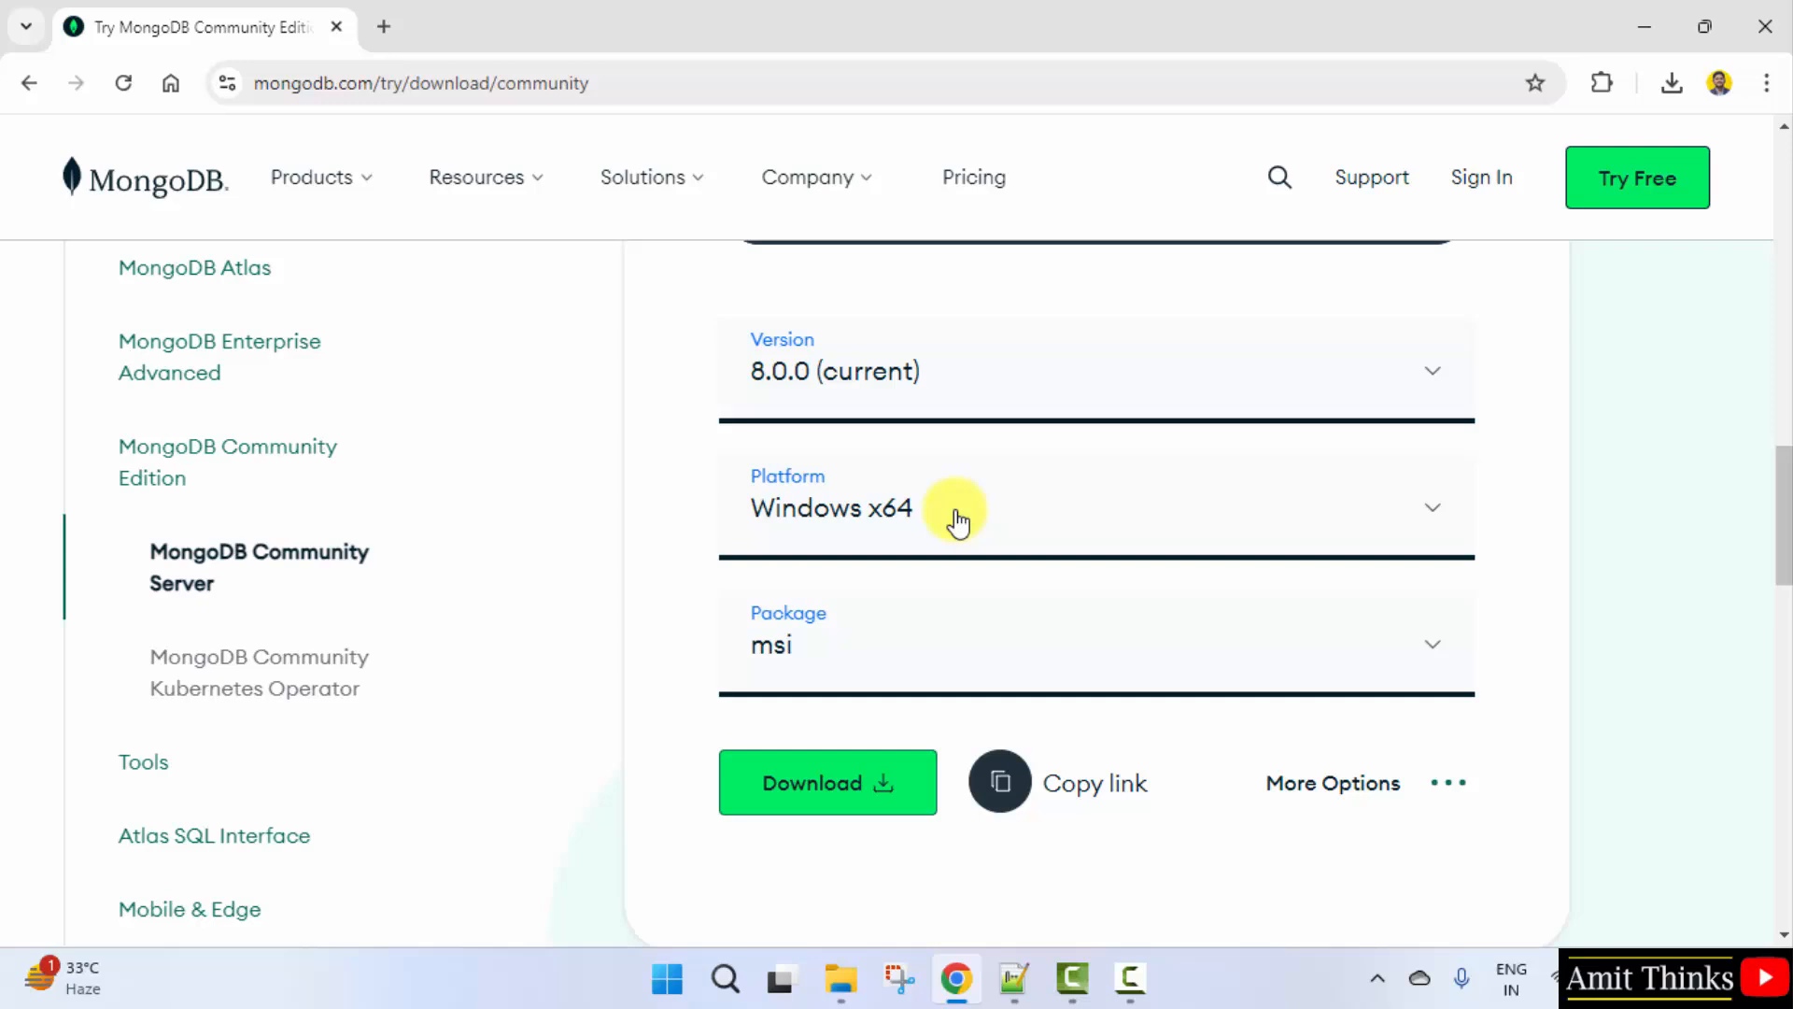
mouse_move(1058, 652)
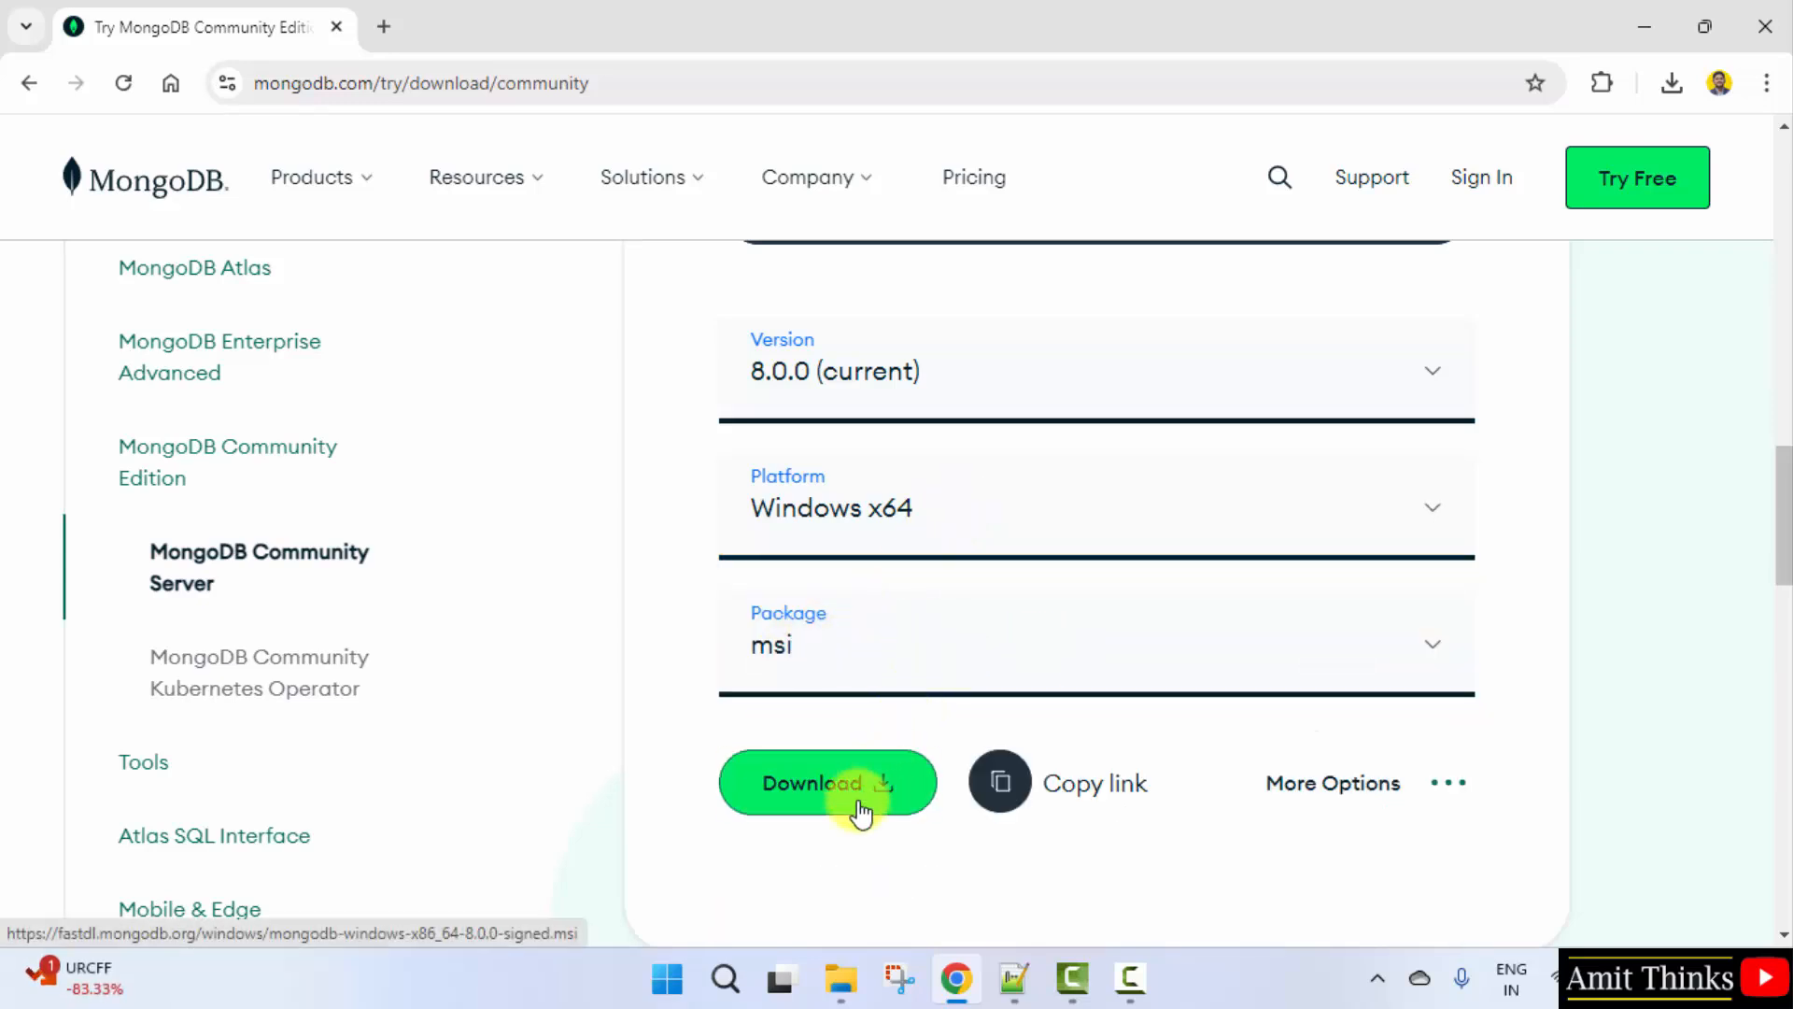
left_click(826, 782)
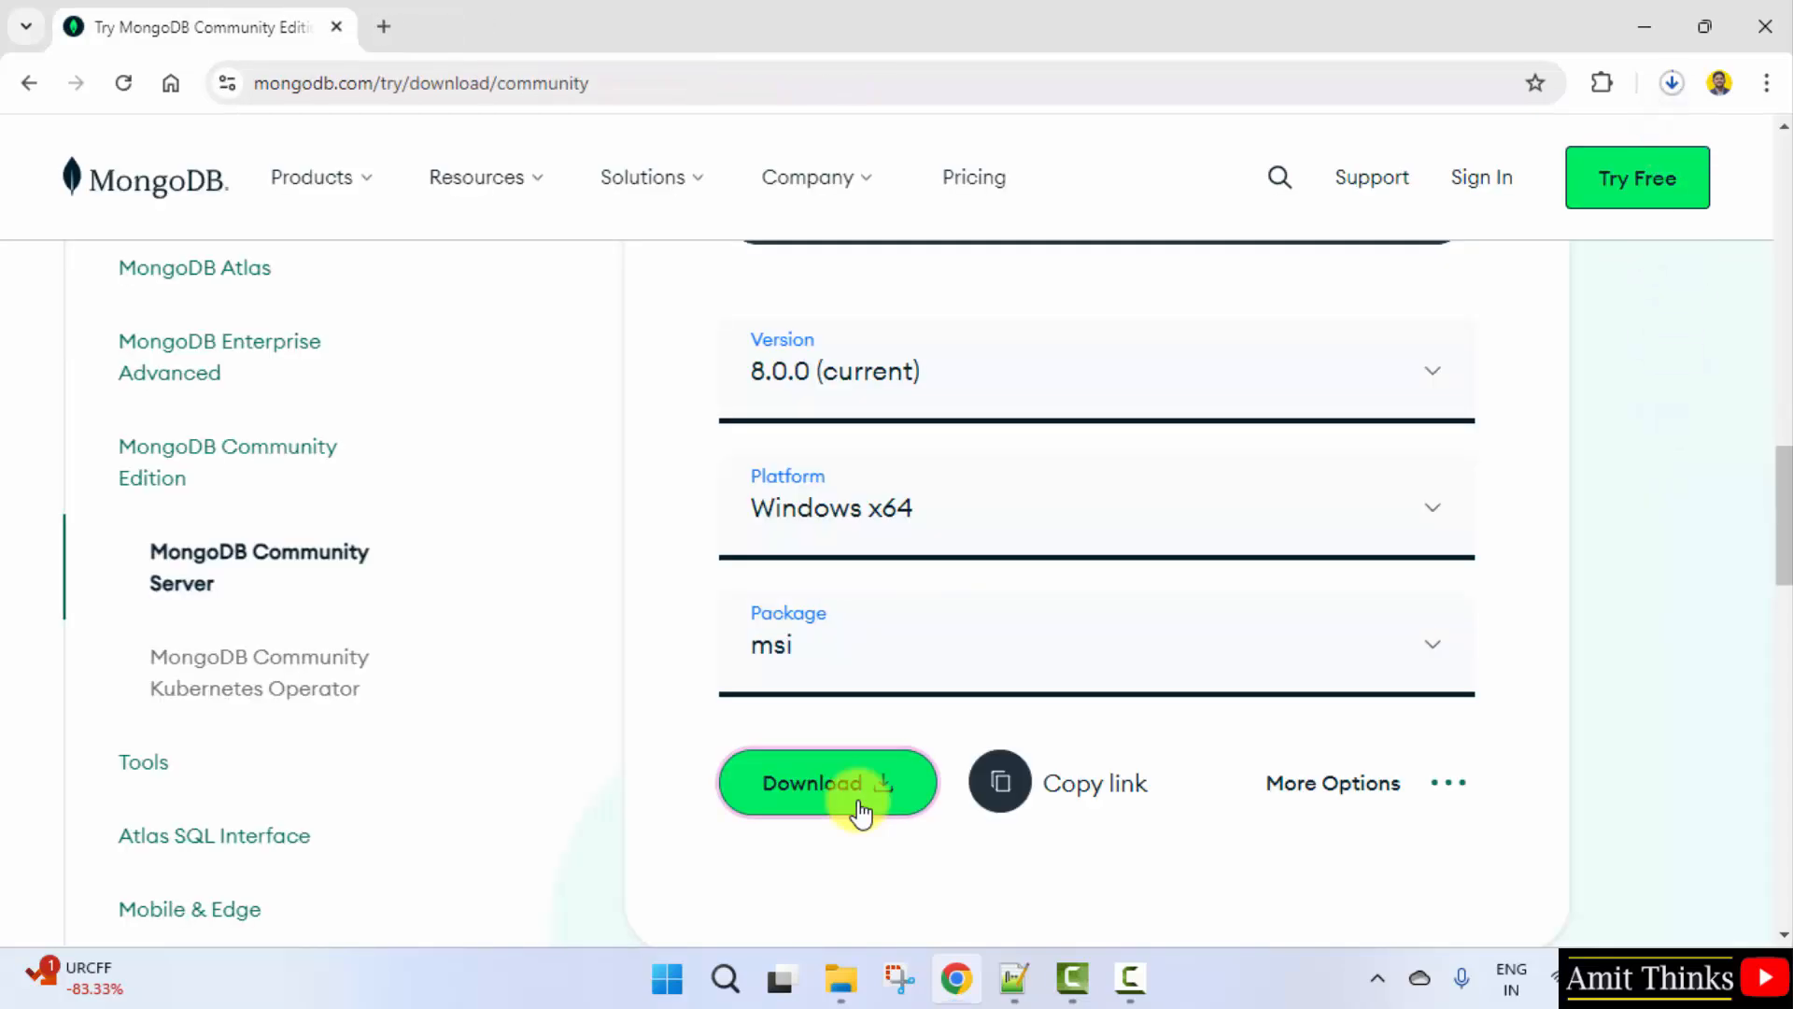
left_click(826, 783)
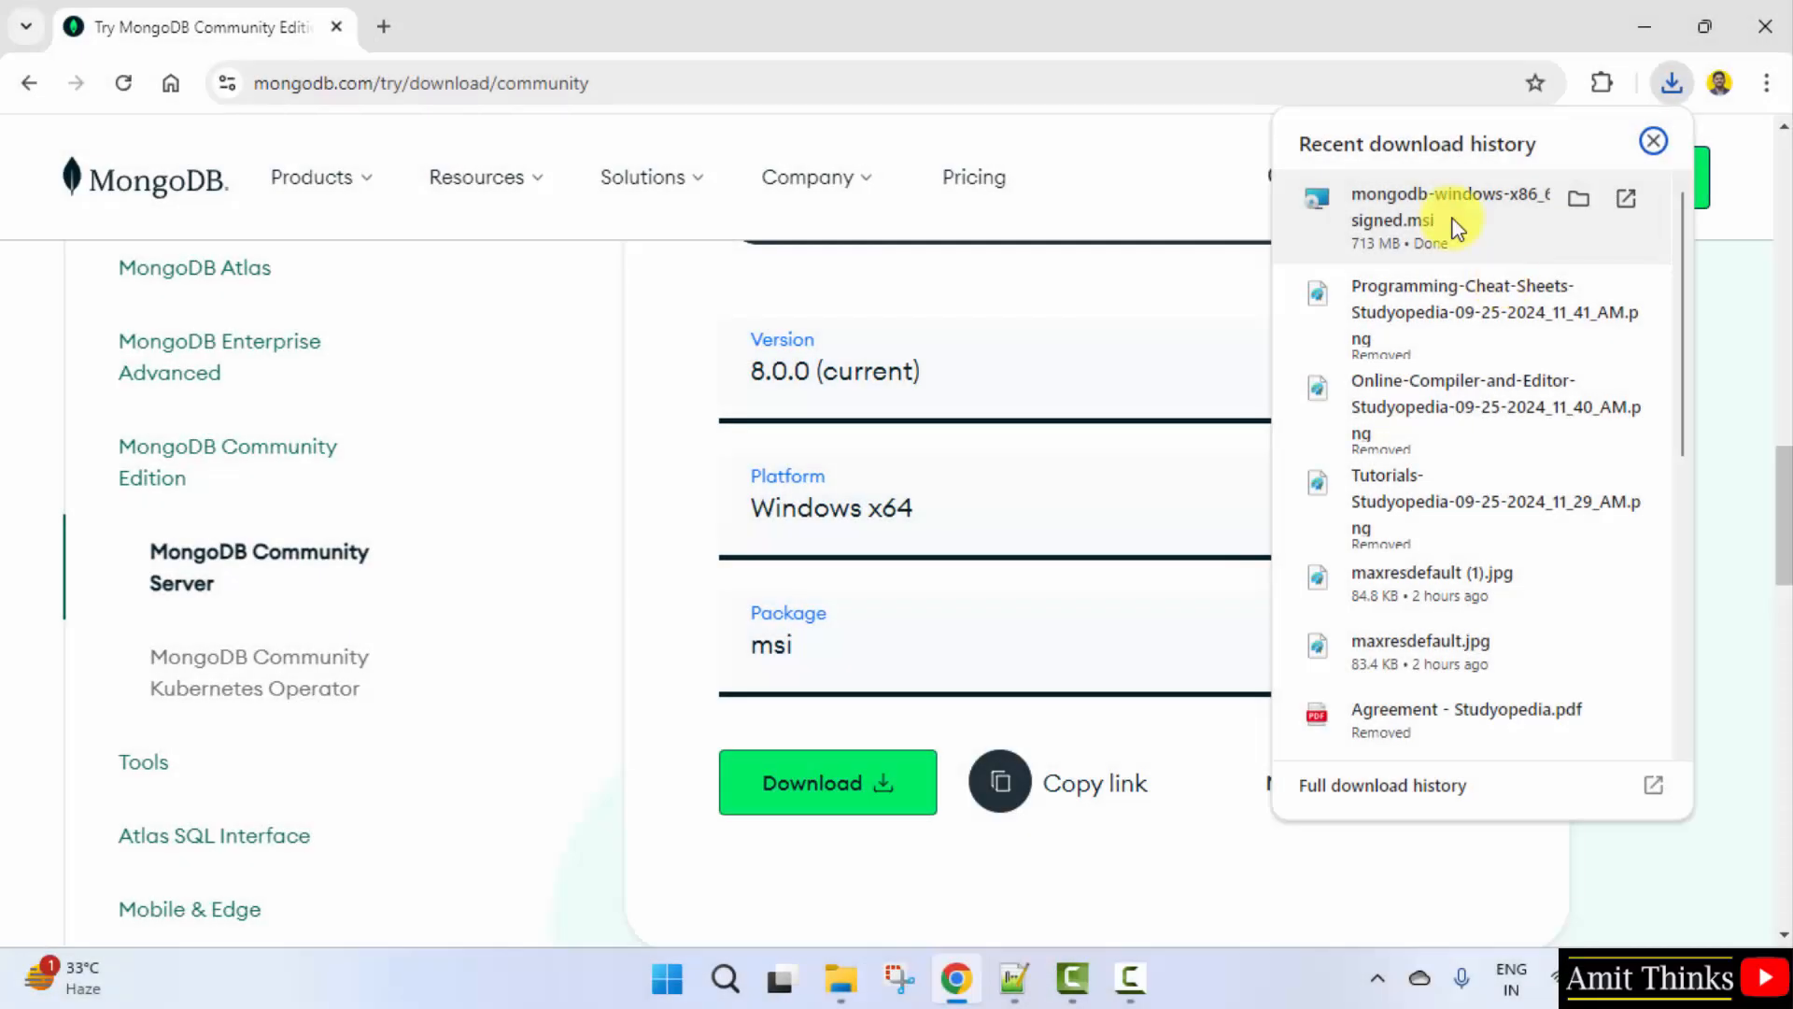
mouse_move(1467, 232)
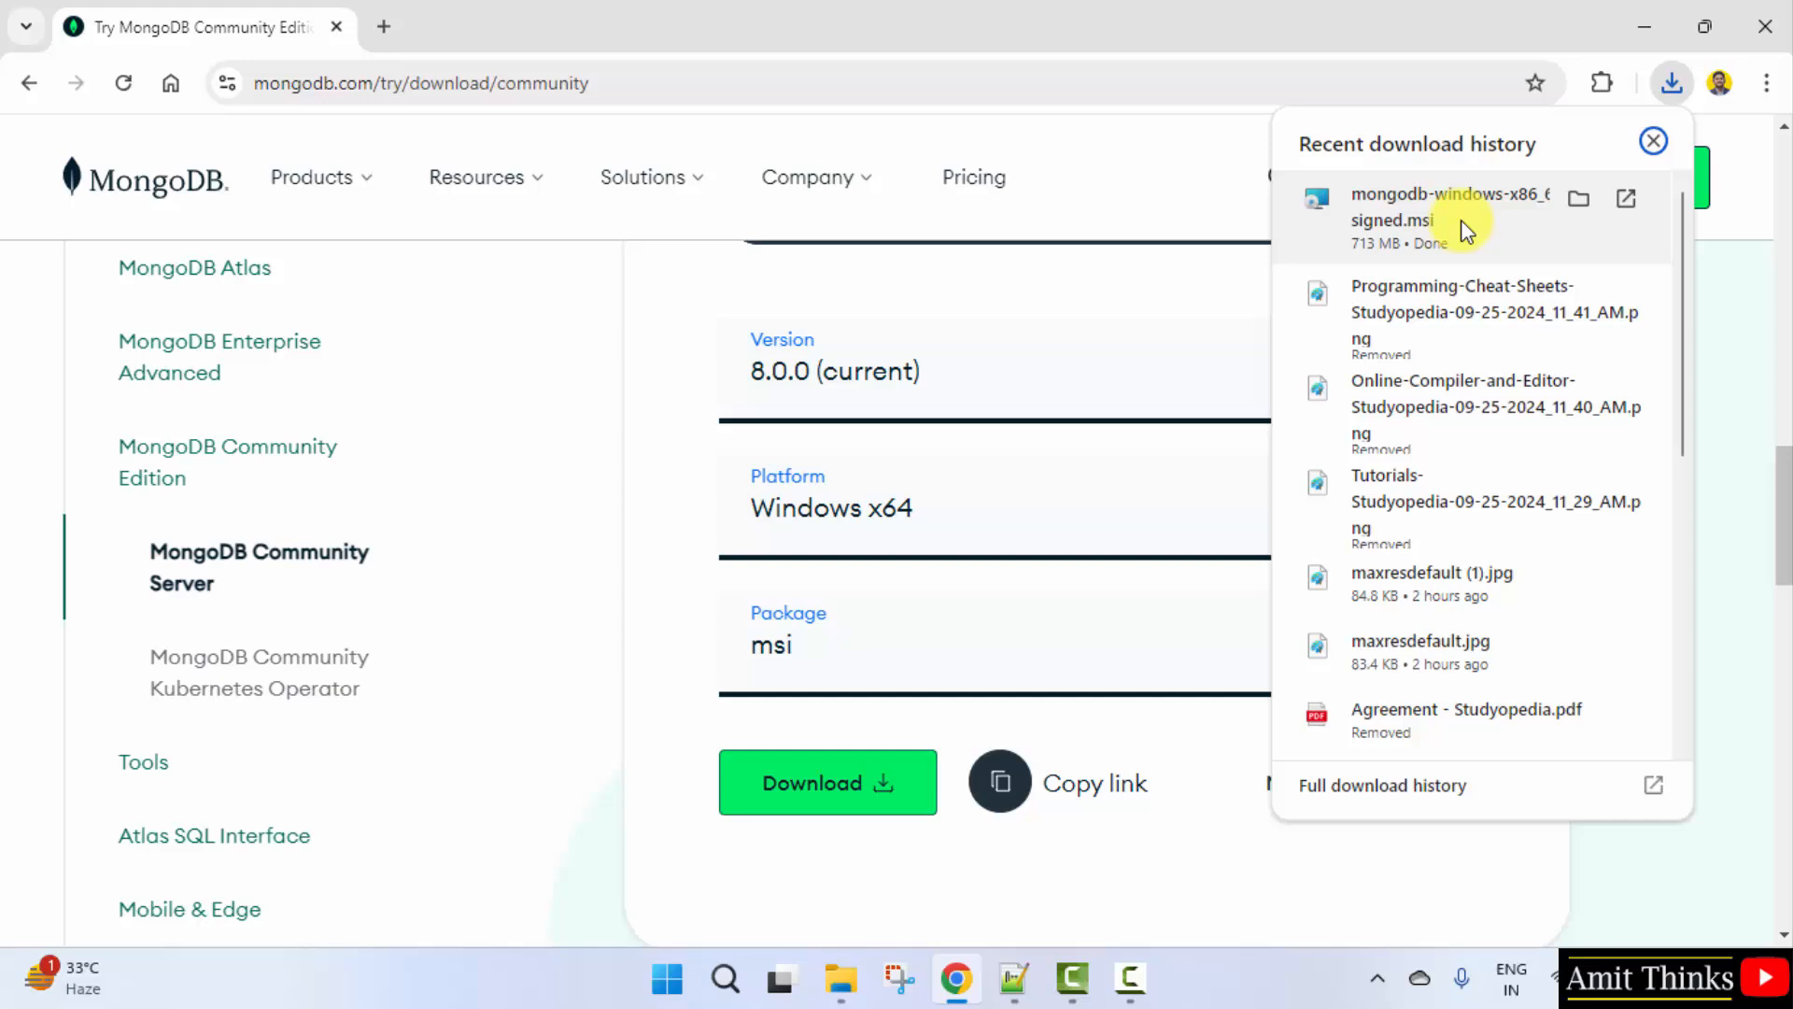
left_click(1654, 141)
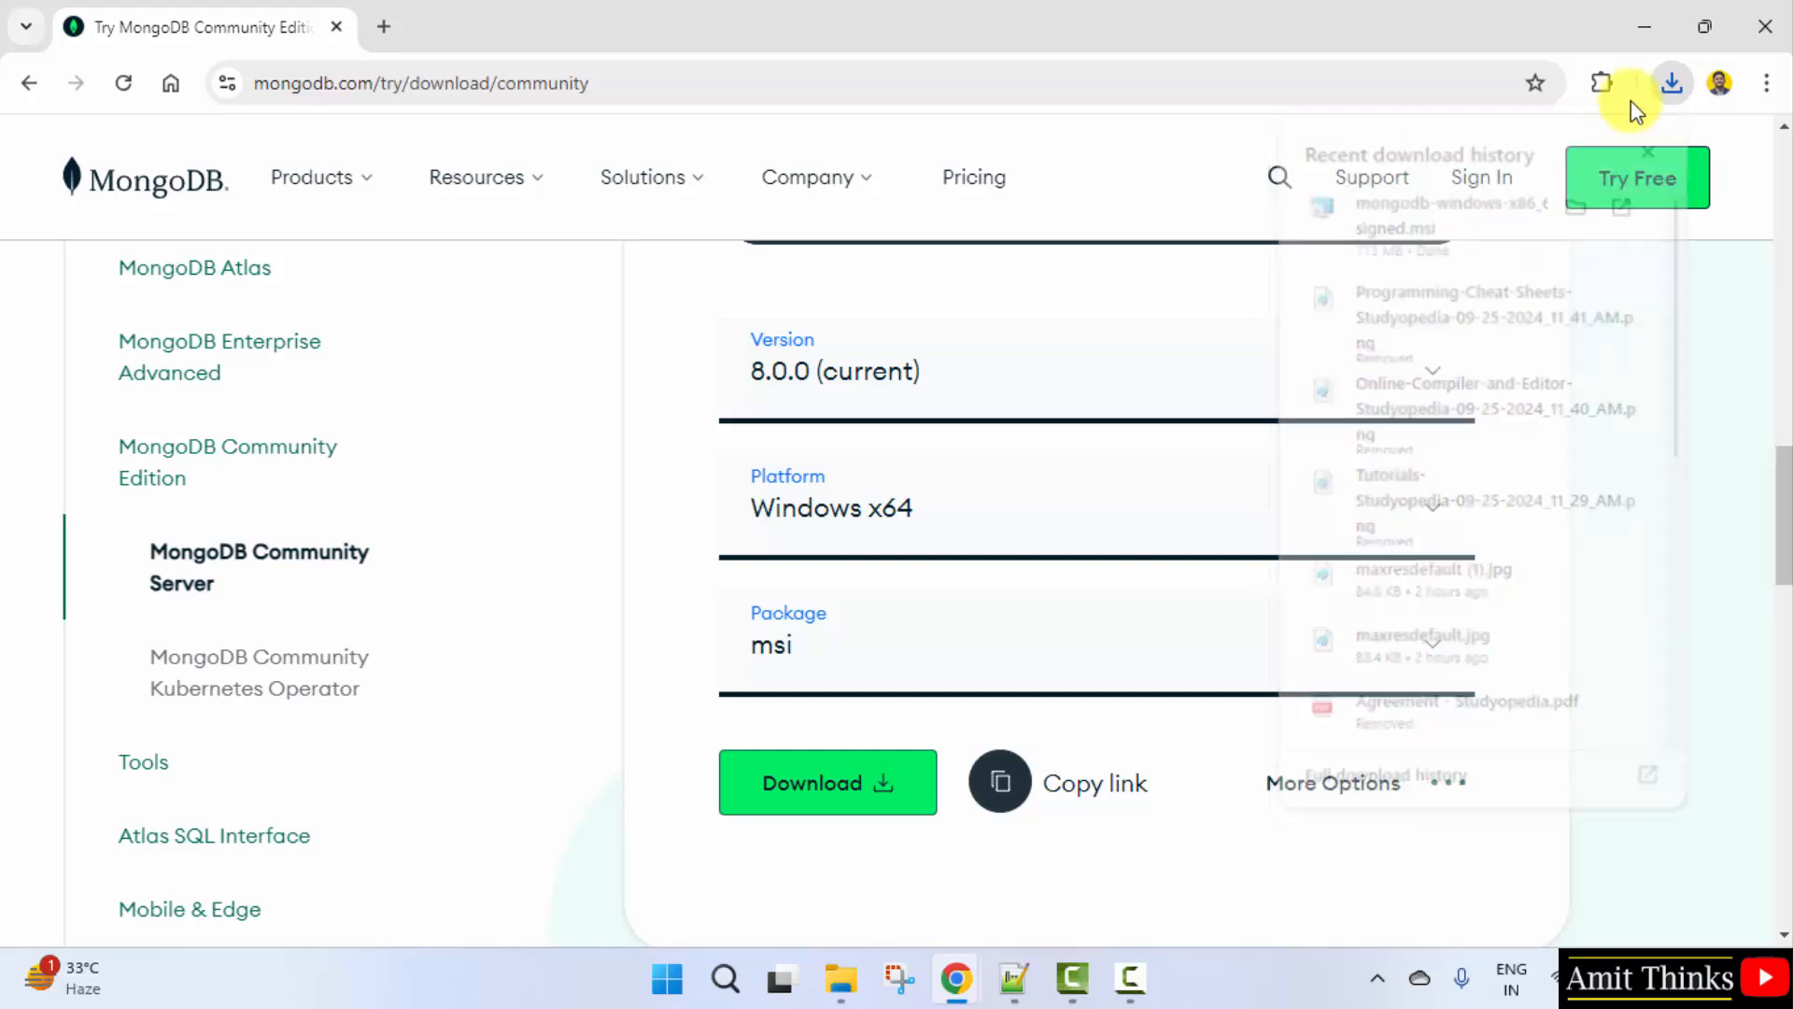
Step: Accept the license terms and keep MongoD as a service with default data and log directories
left_click(1644, 25)
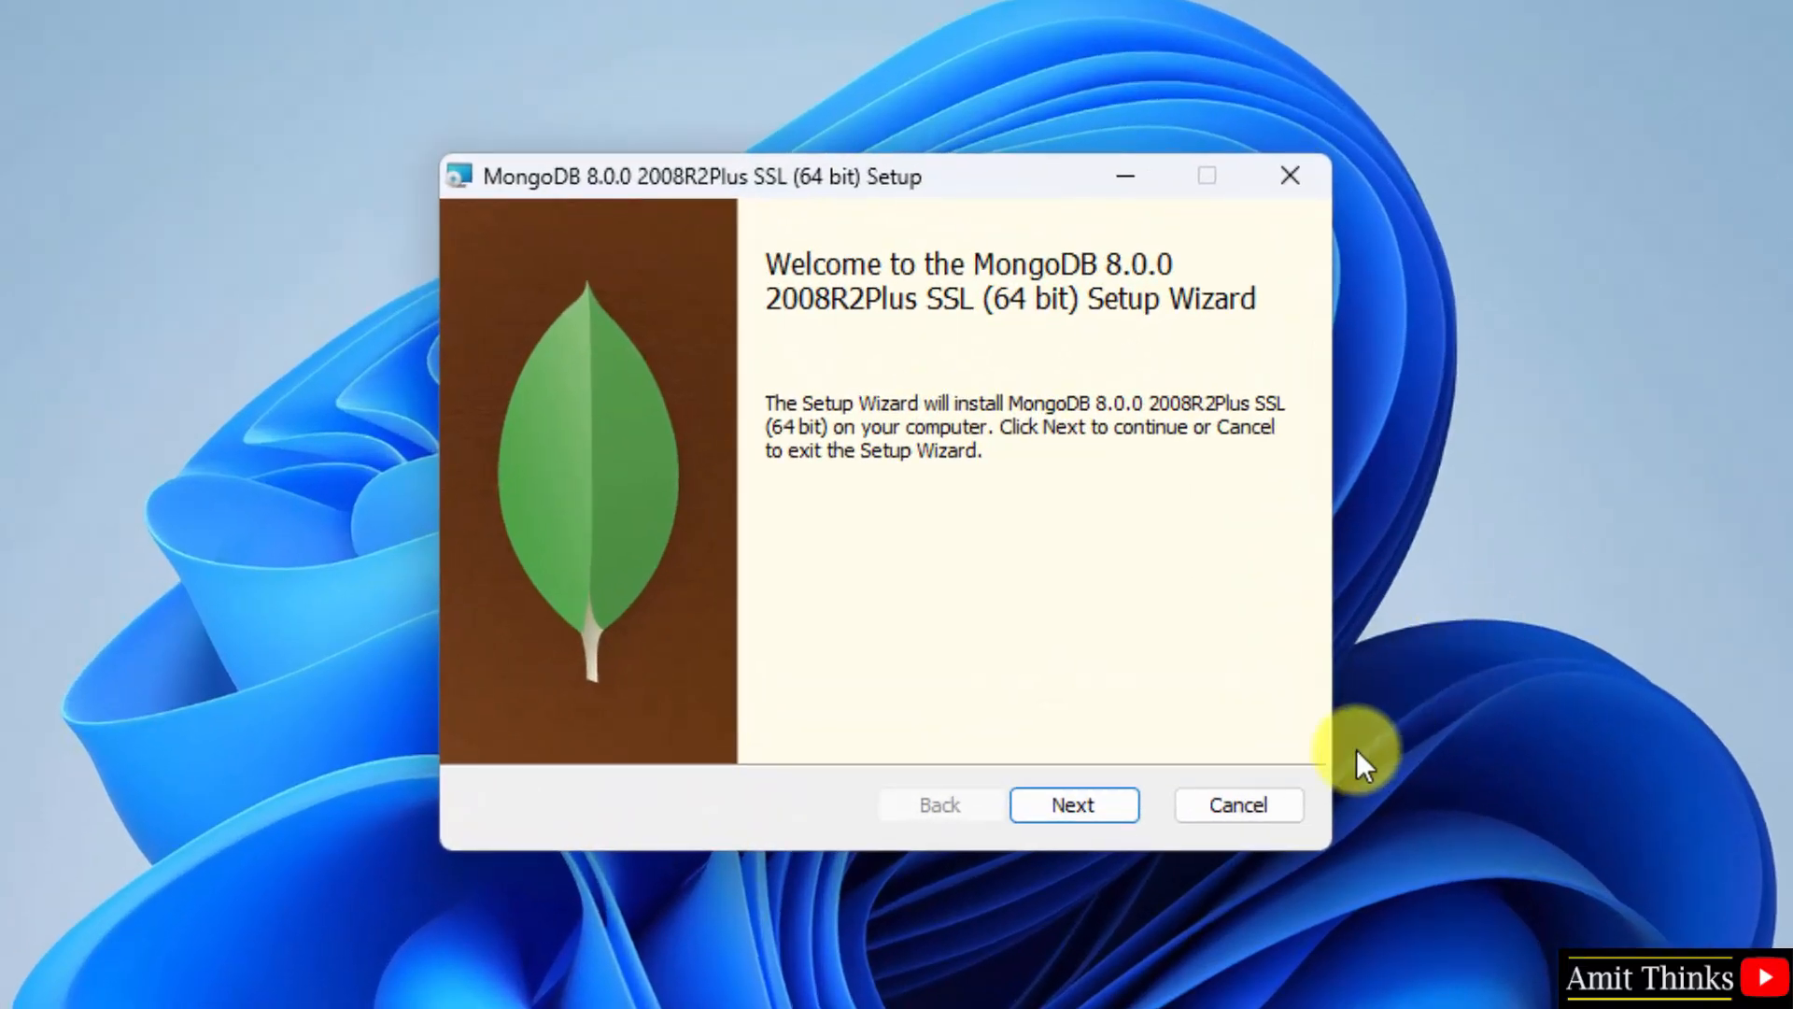
left_click(1071, 804)
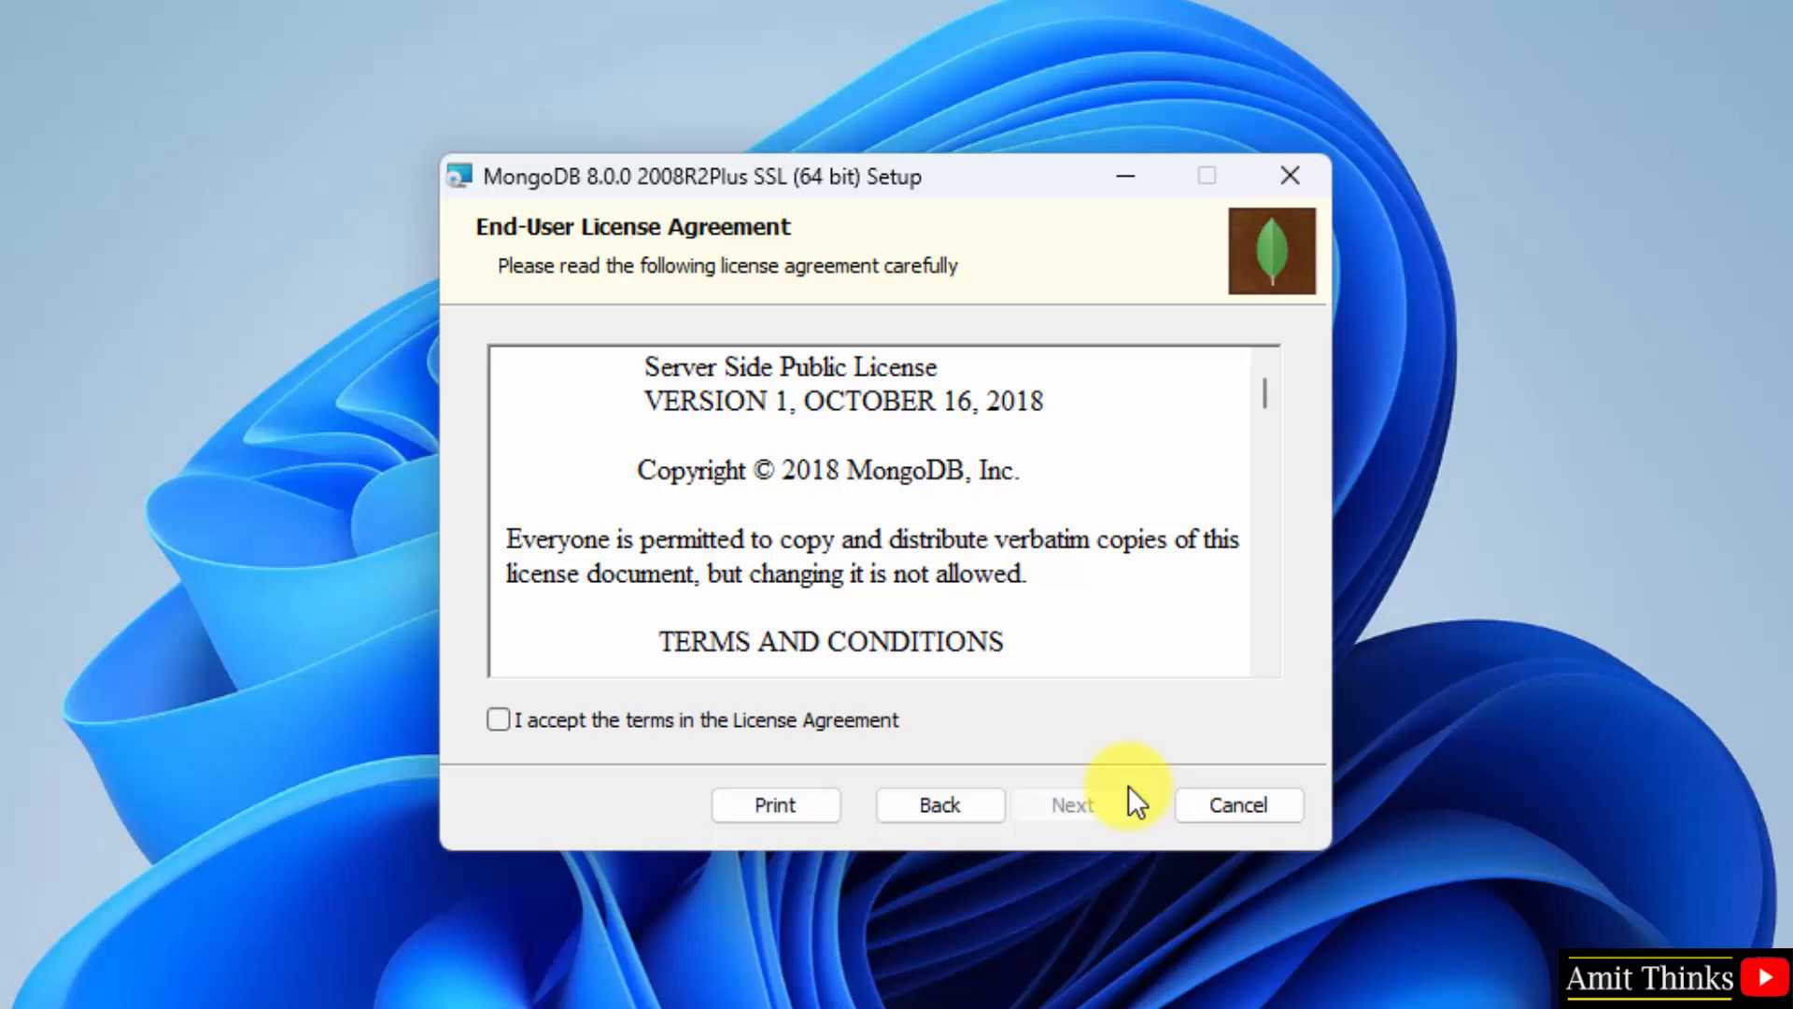
left_click(499, 719)
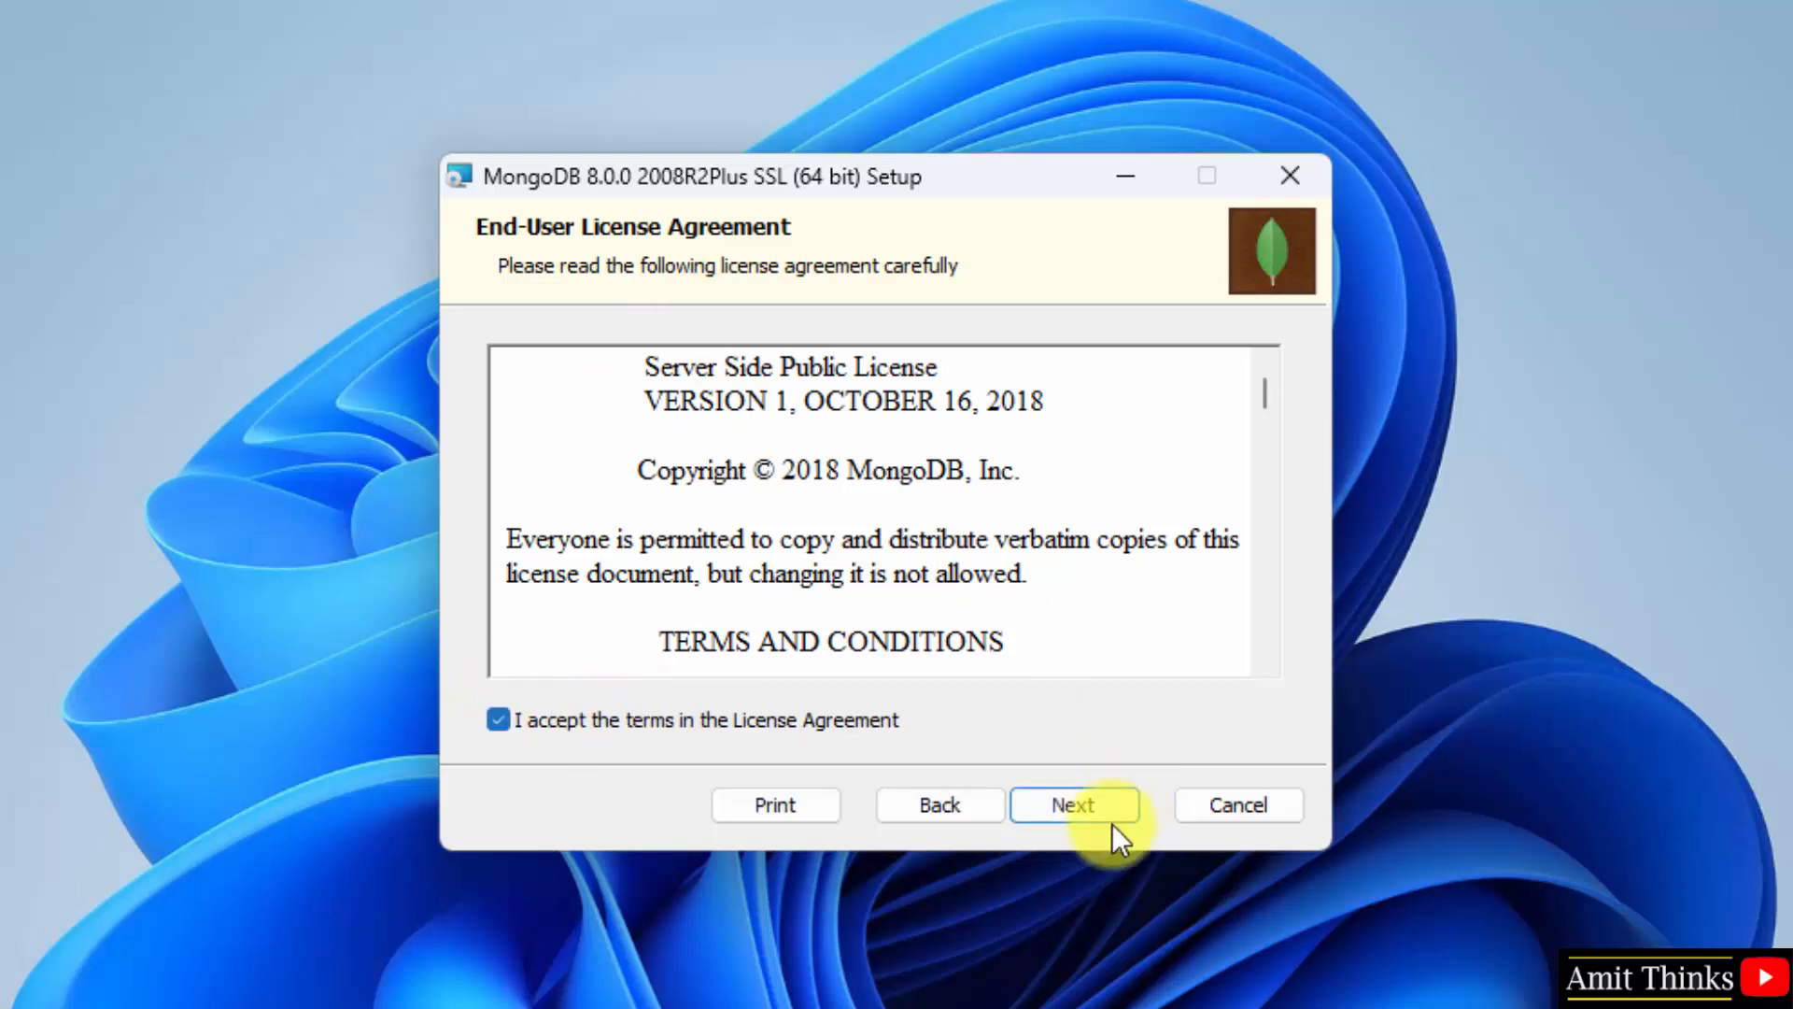
left_click(1073, 804)
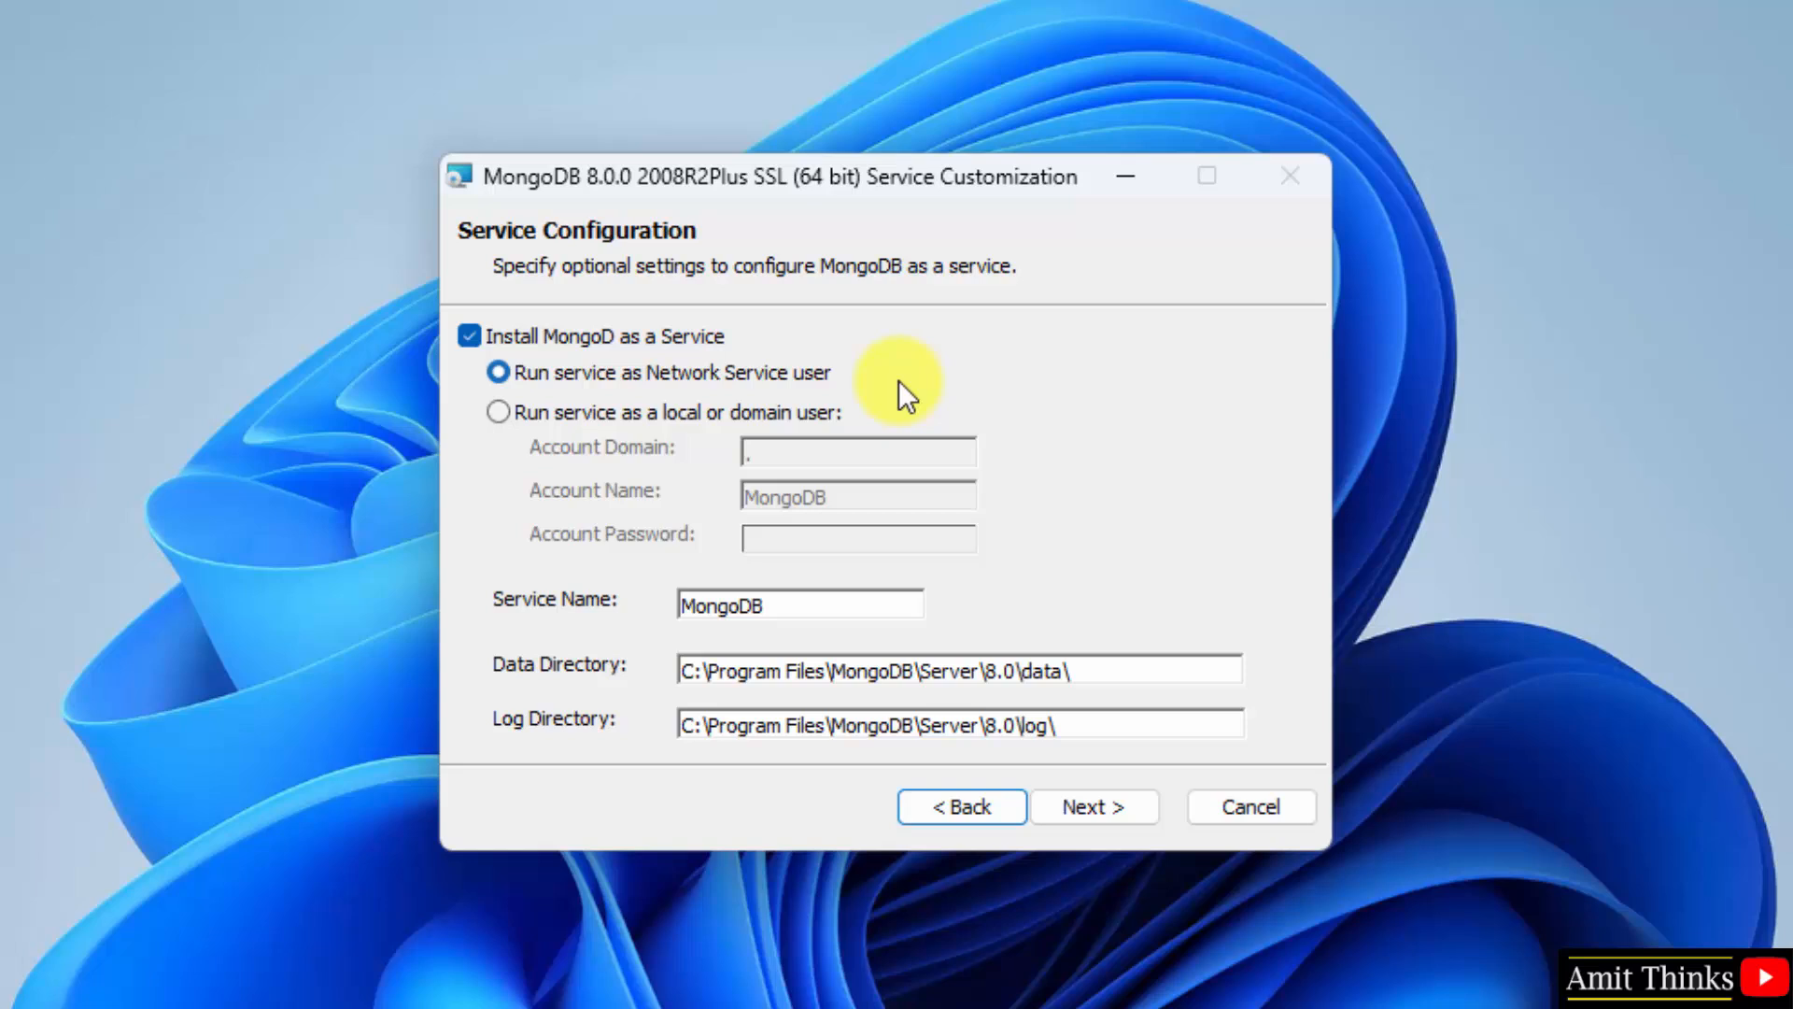
mouse_move(602, 368)
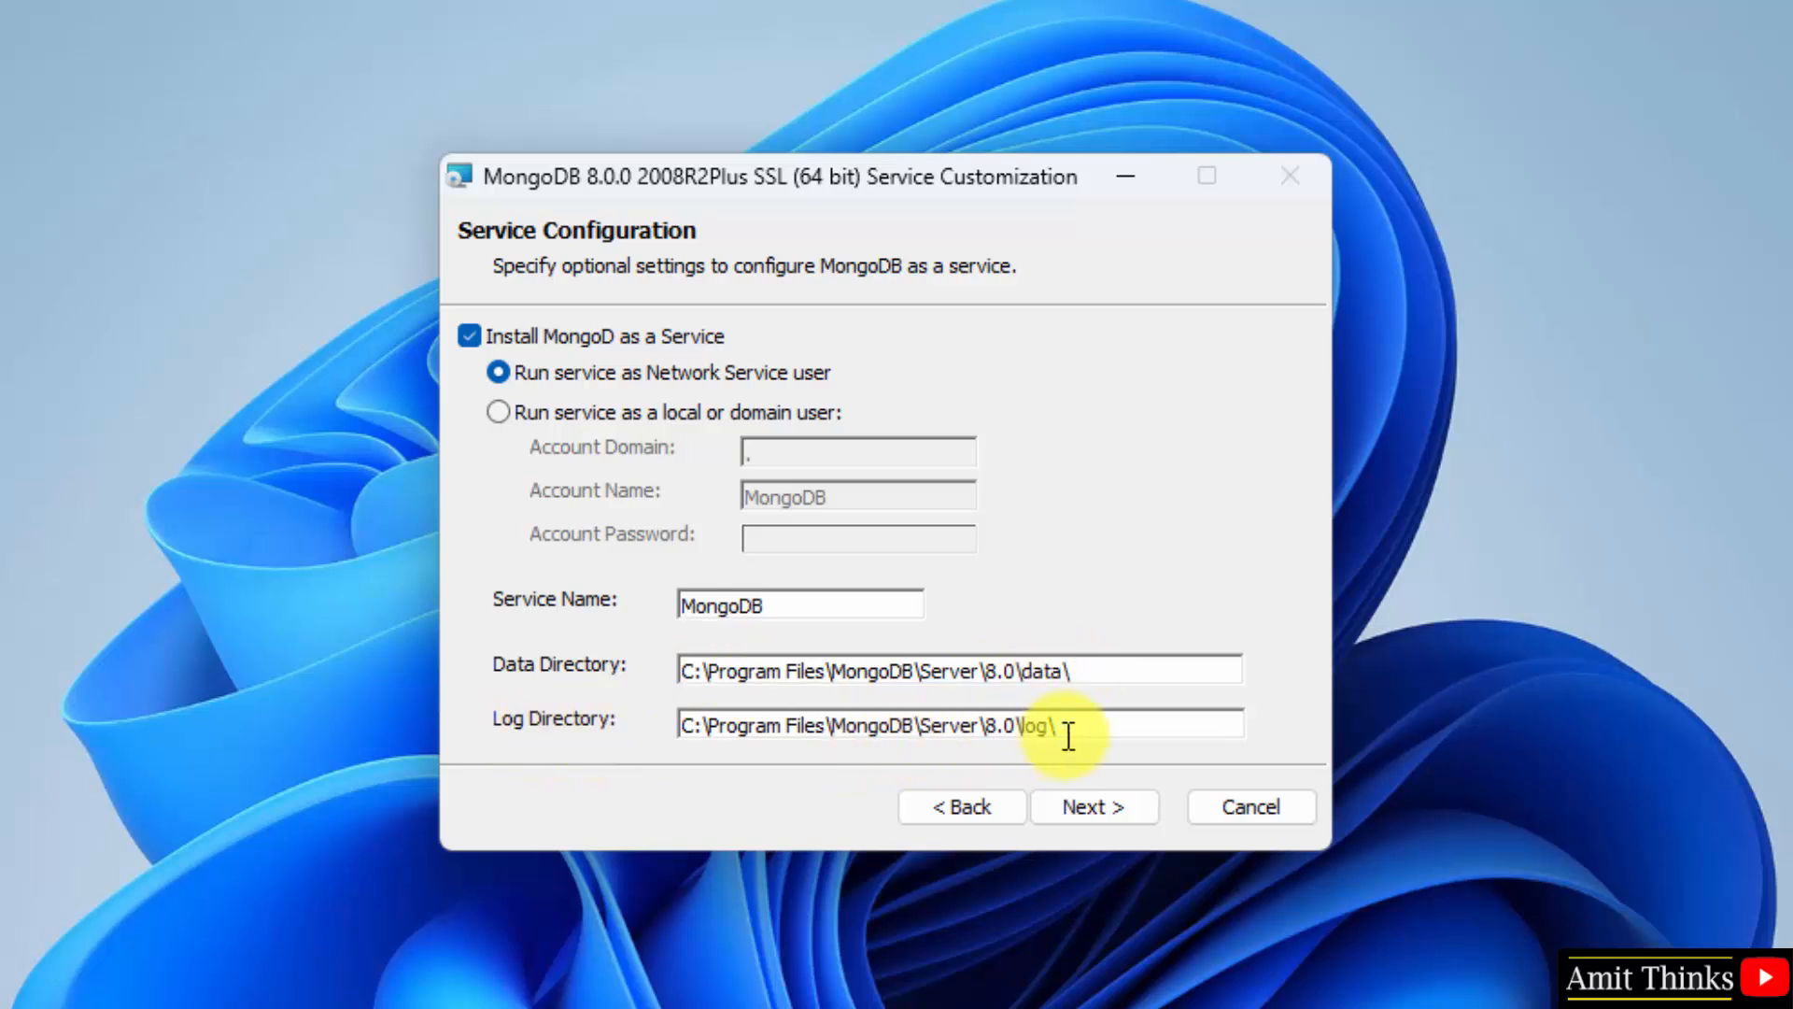
triple_click(857, 723)
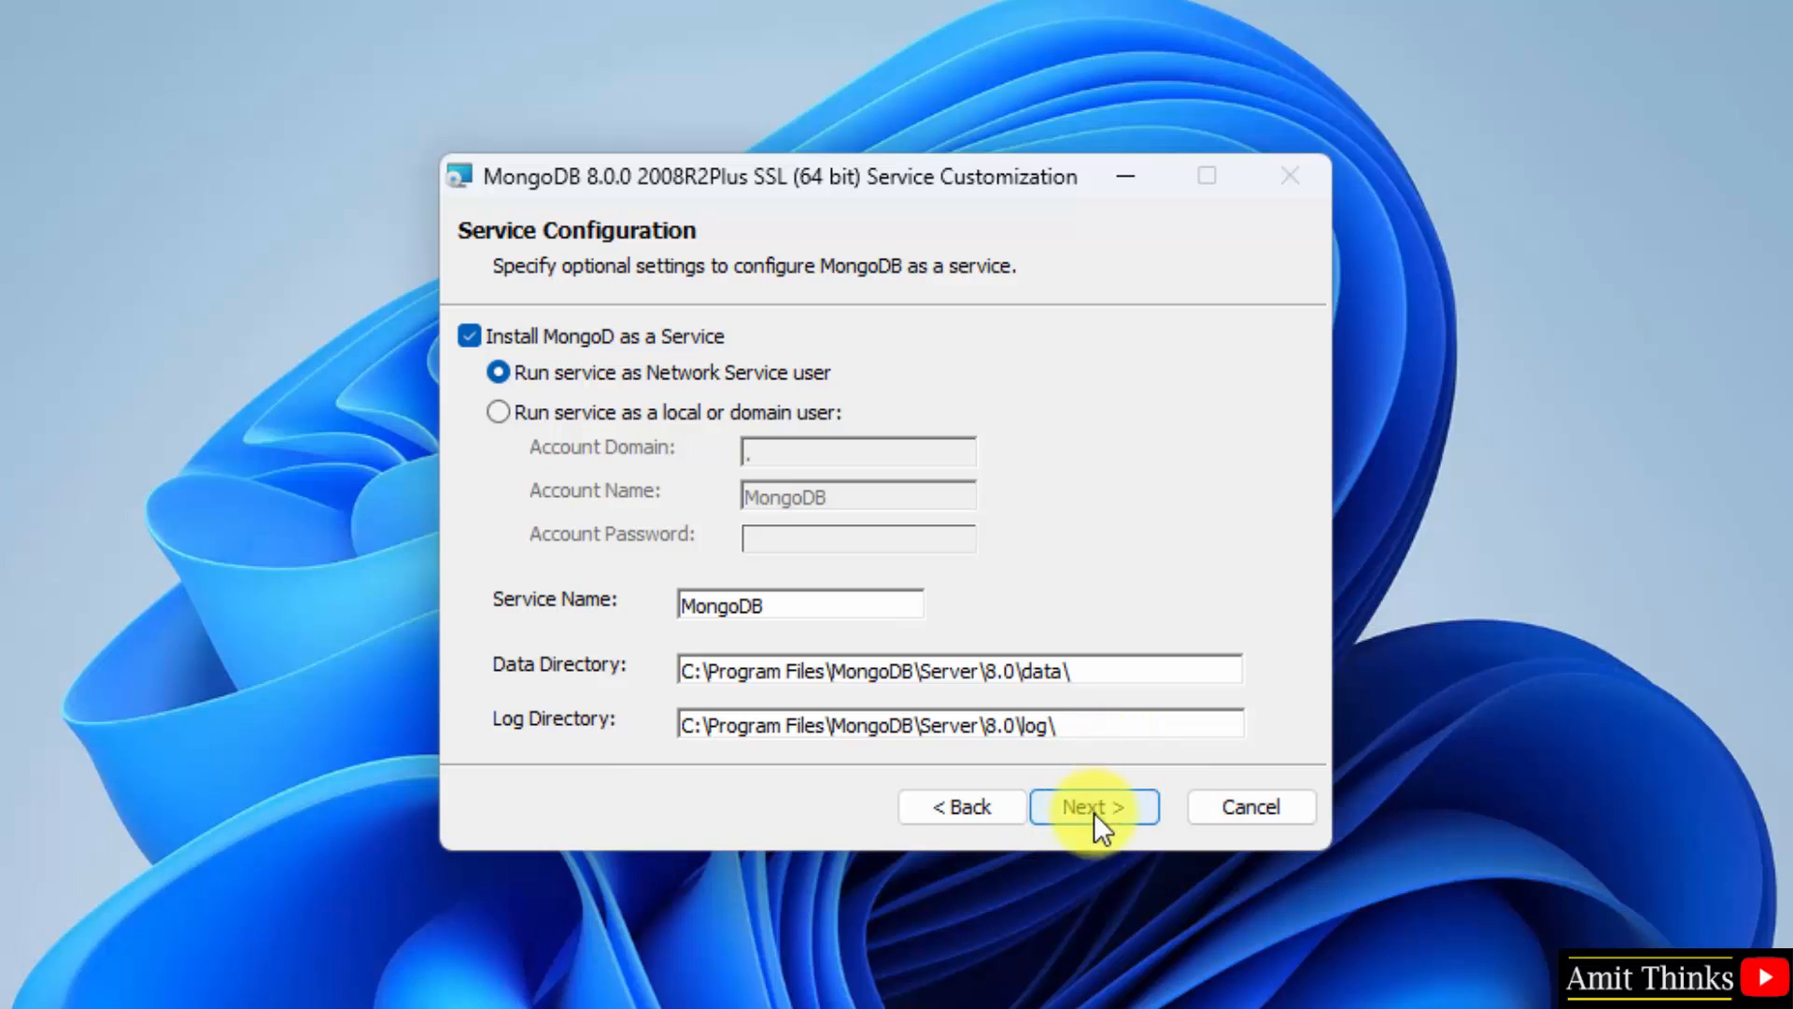
Step: Install MongoDB 8.0.0 with 'Install MongoDB Compass' unchecked, then finish the wizard
left_click(1092, 806)
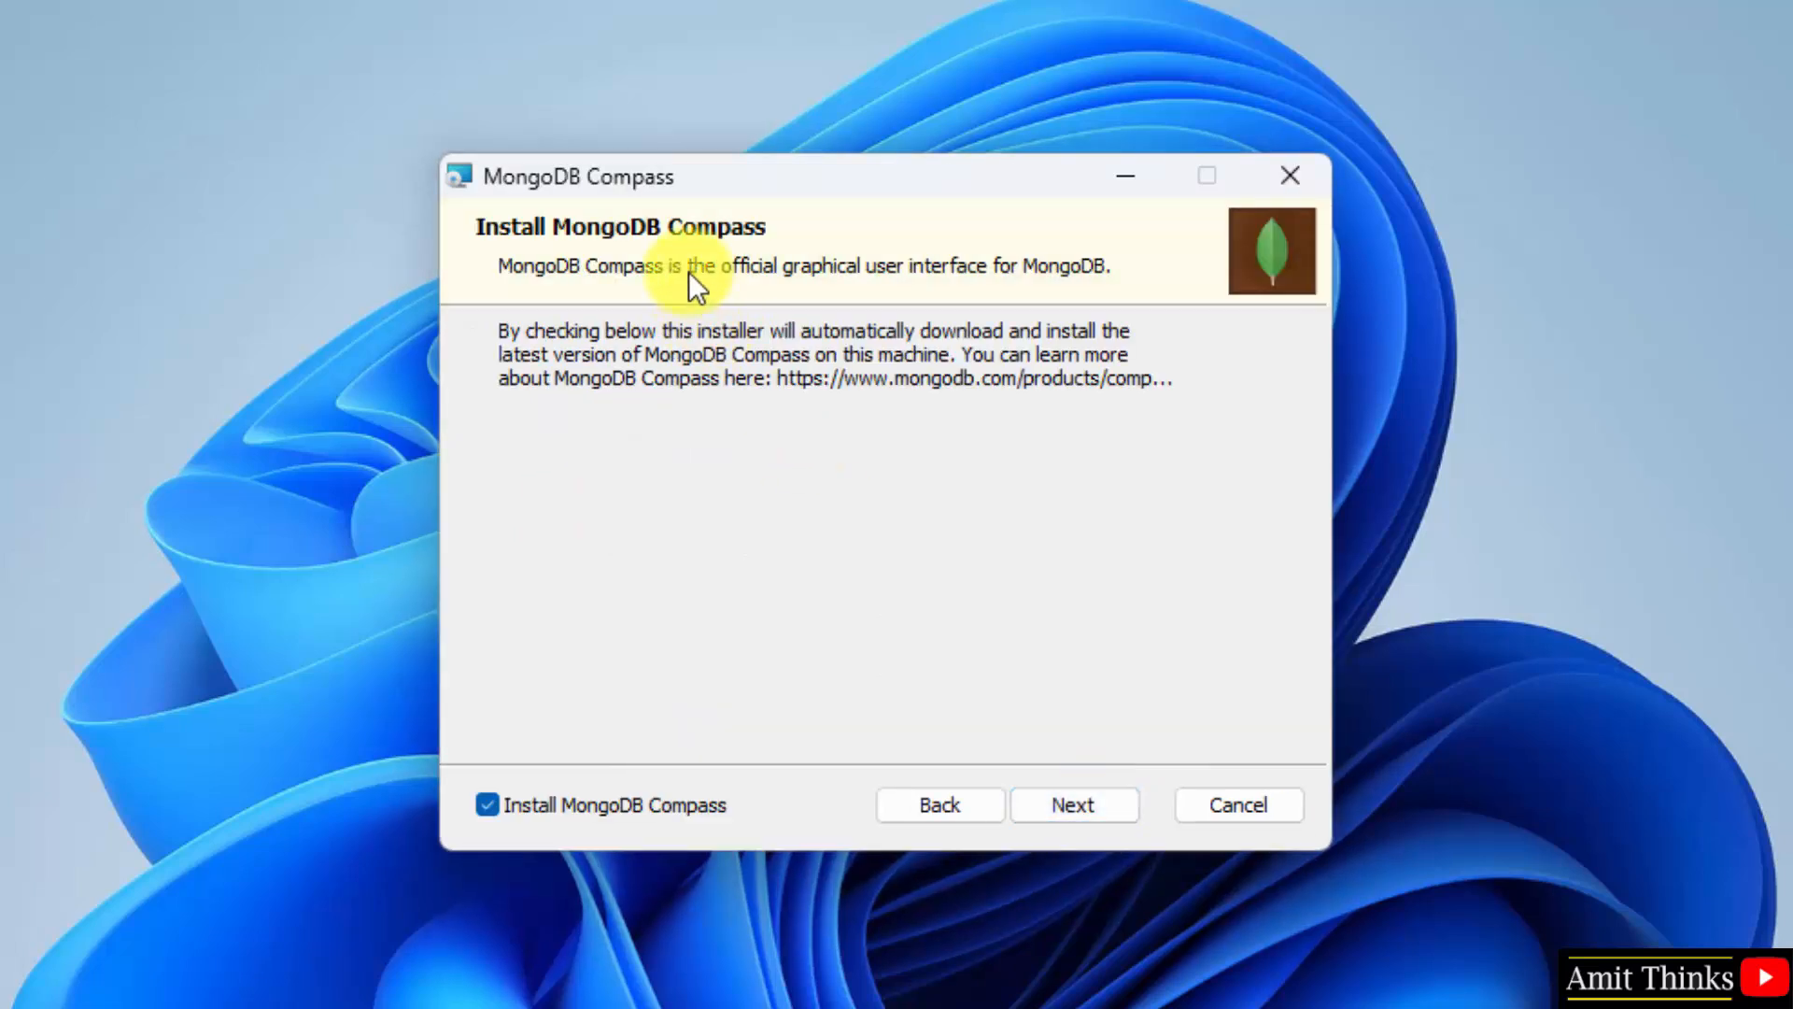
mouse_move(714, 812)
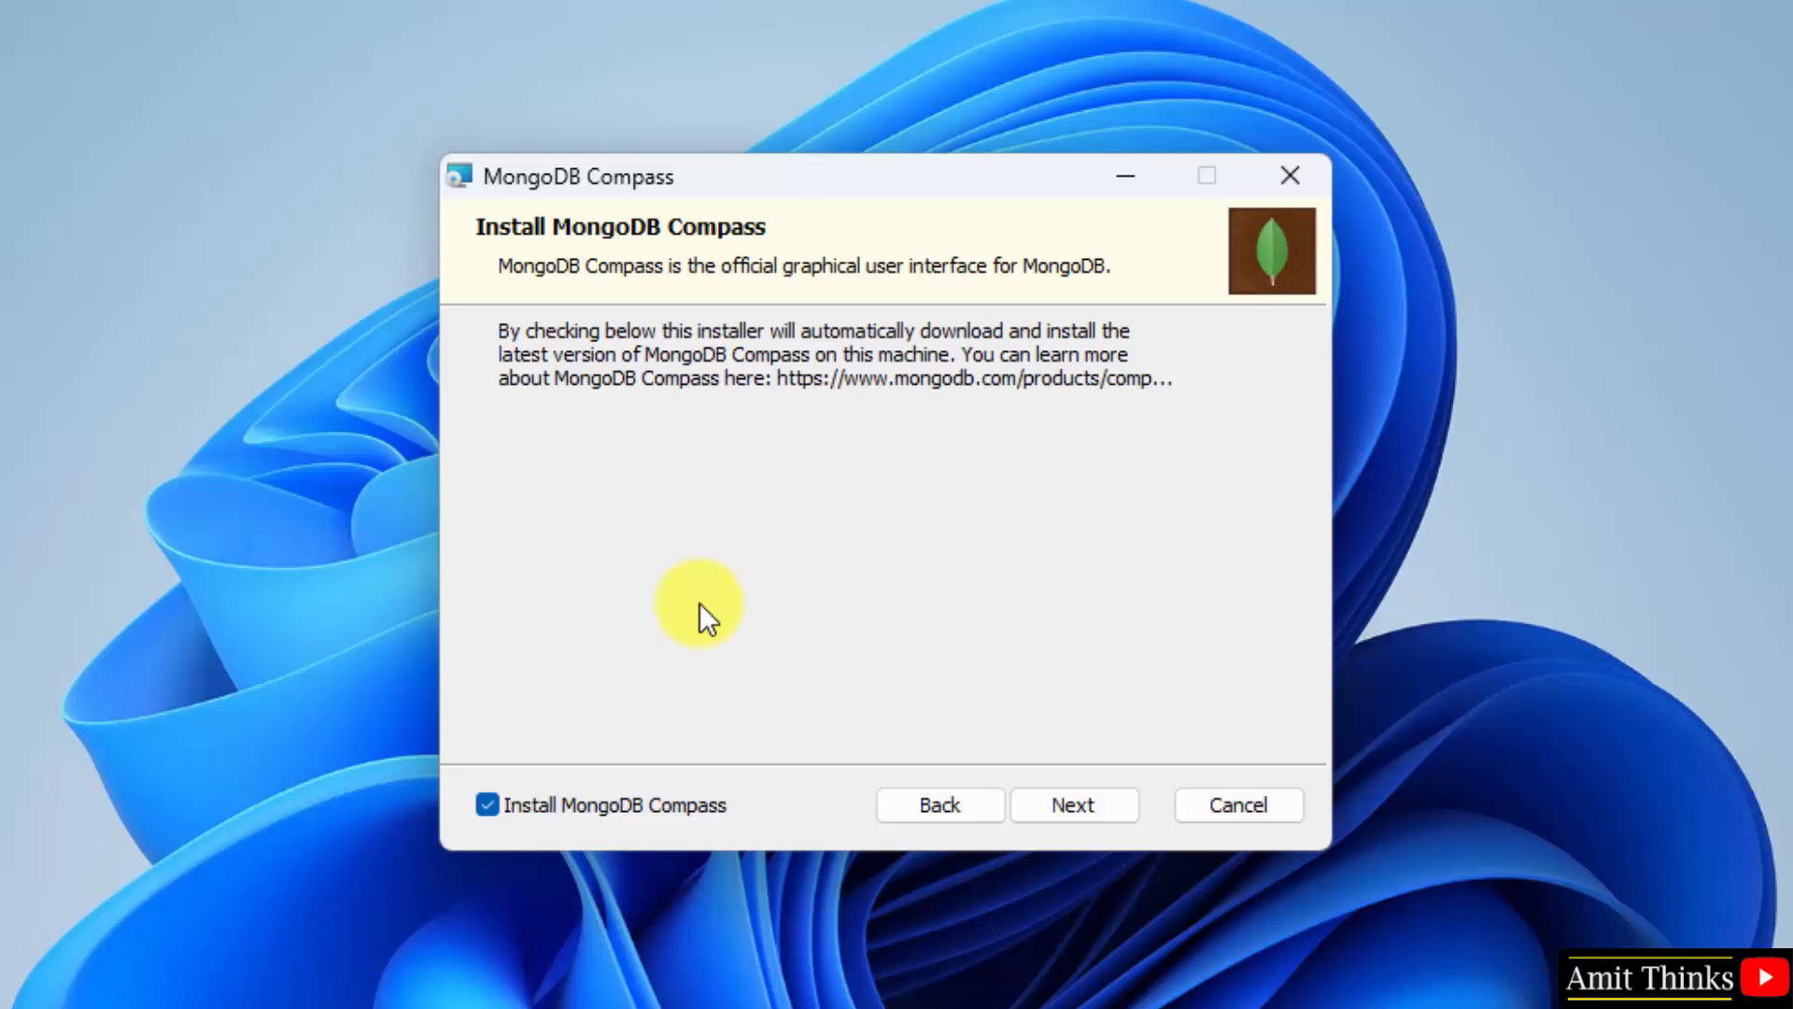
left_click(488, 804)
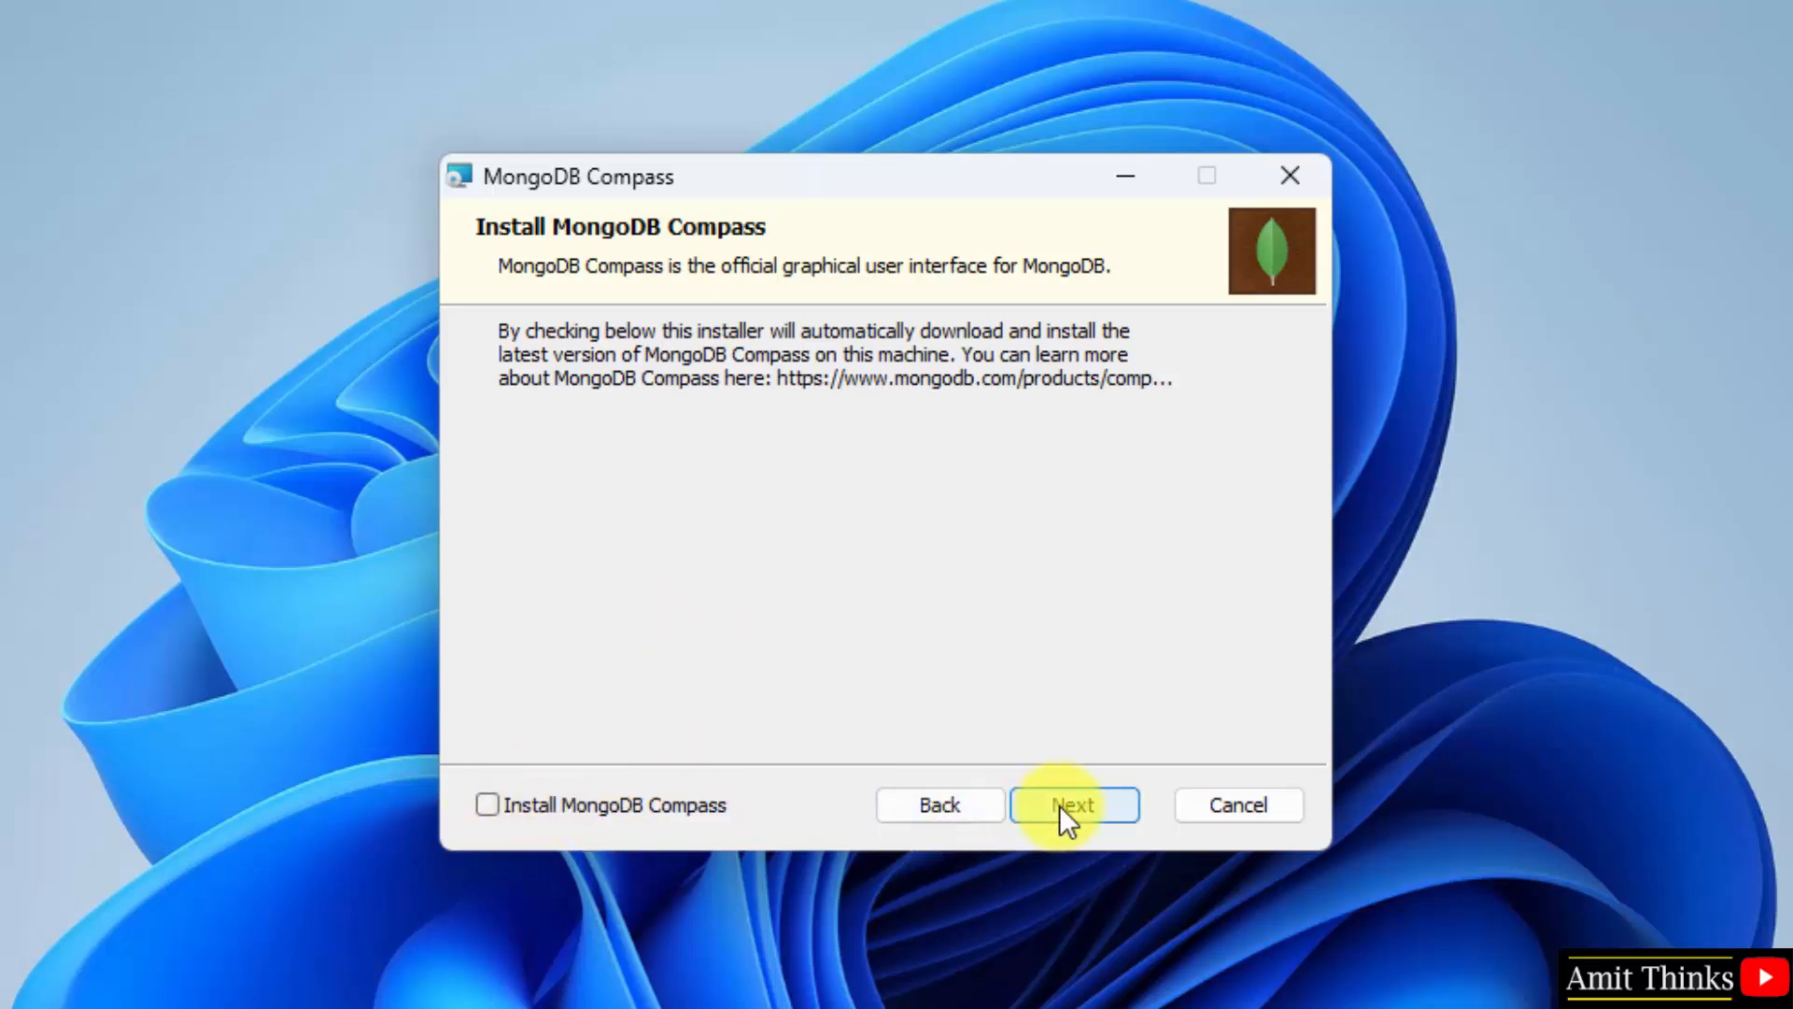
left_click(1073, 804)
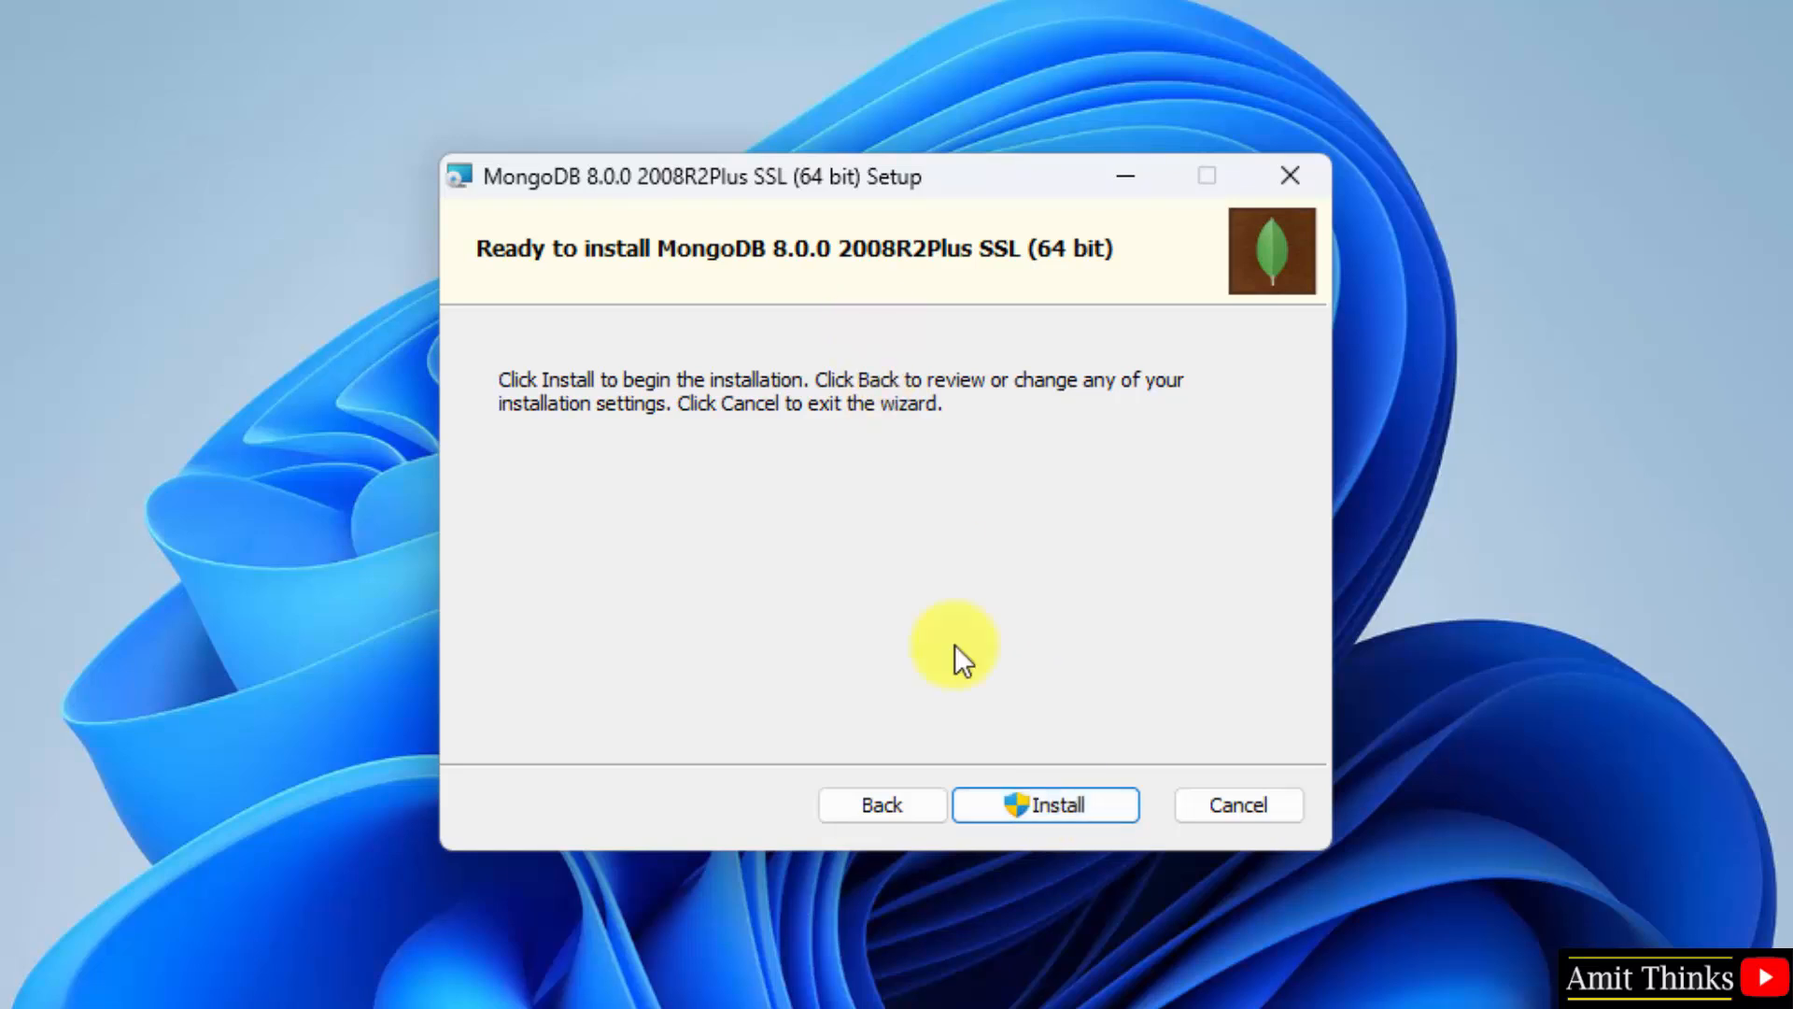
left_click(1044, 804)
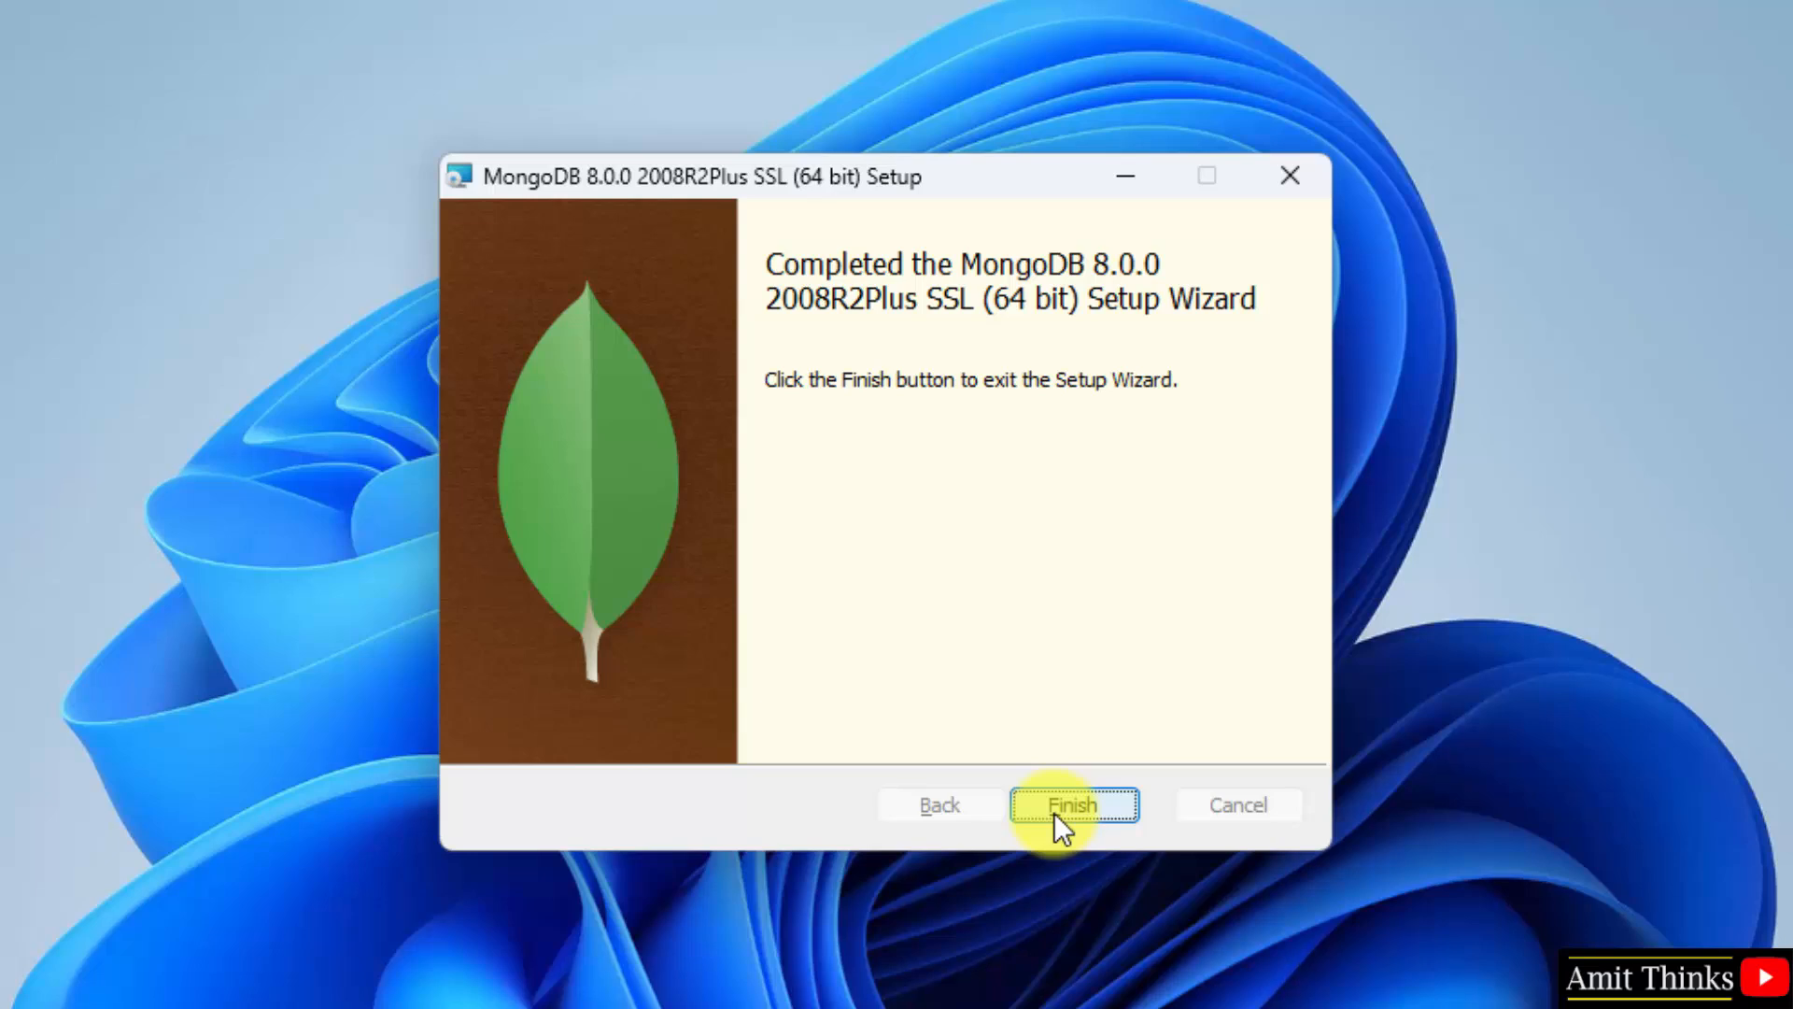
left_click(1071, 804)
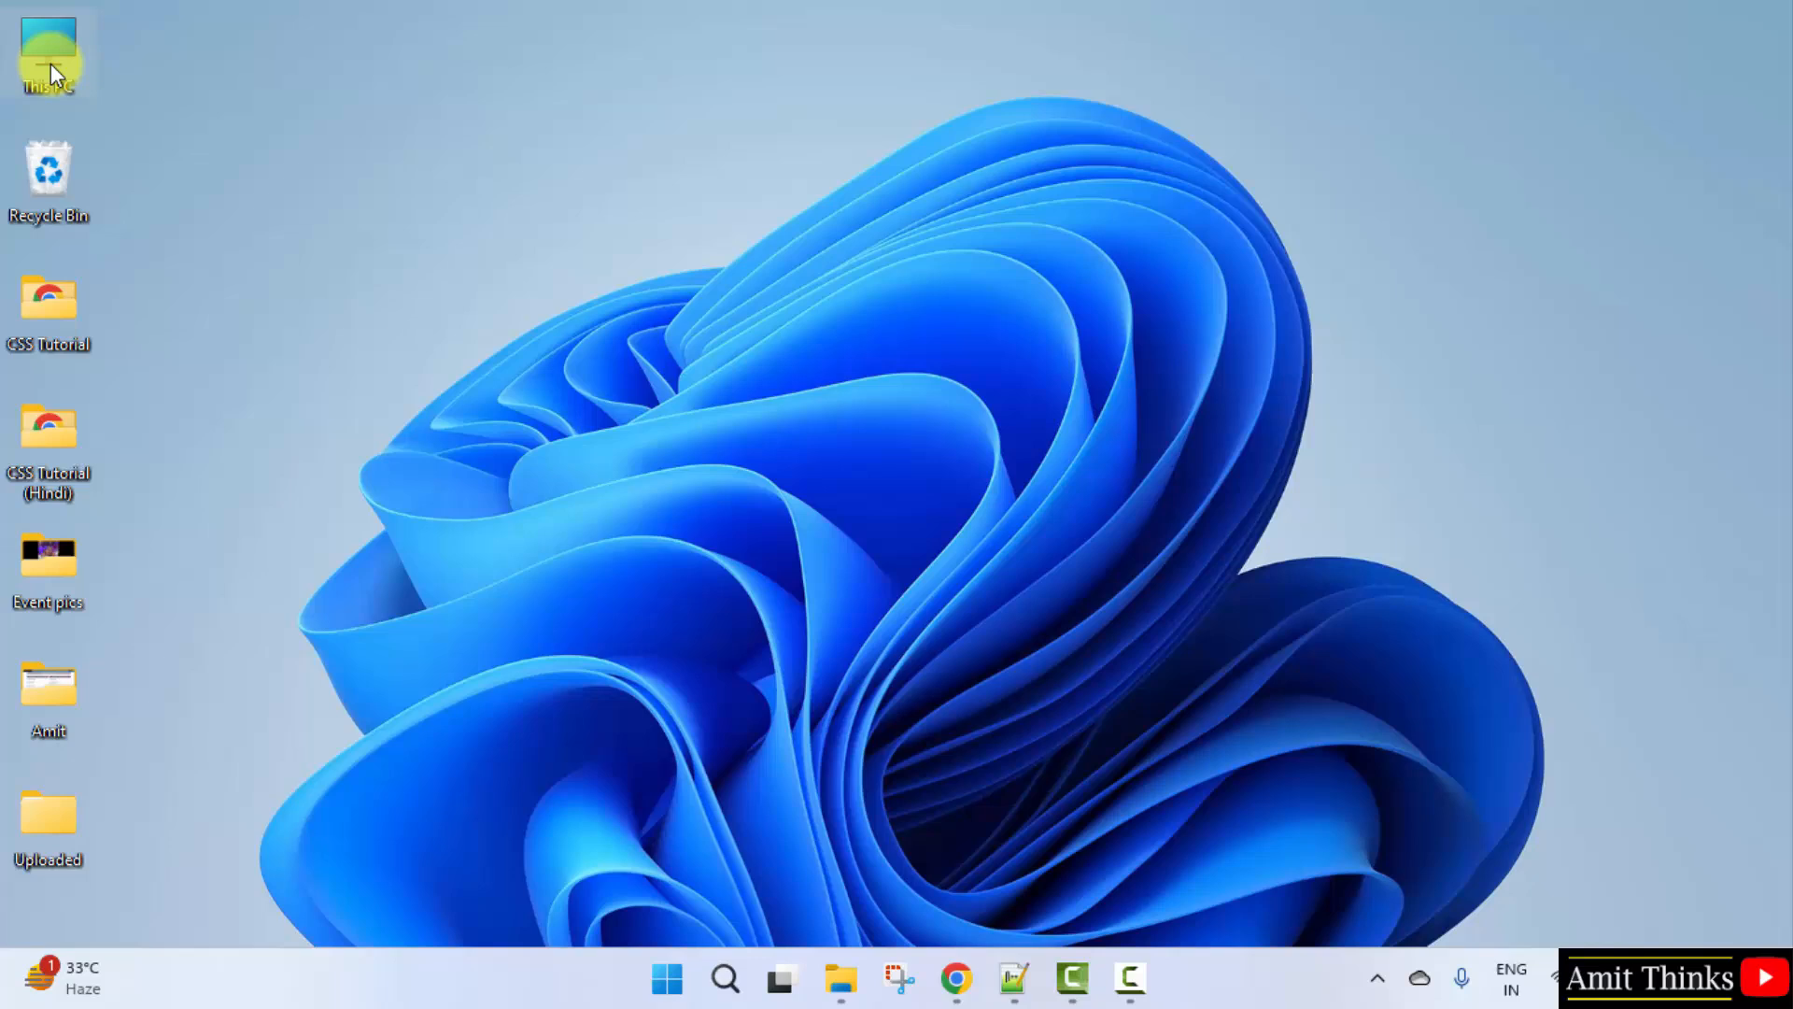
Step: Copy the path of C:\Program Files\MongoDB\Server\8.0\bin from File Explorer's address bar
double_click(47, 52)
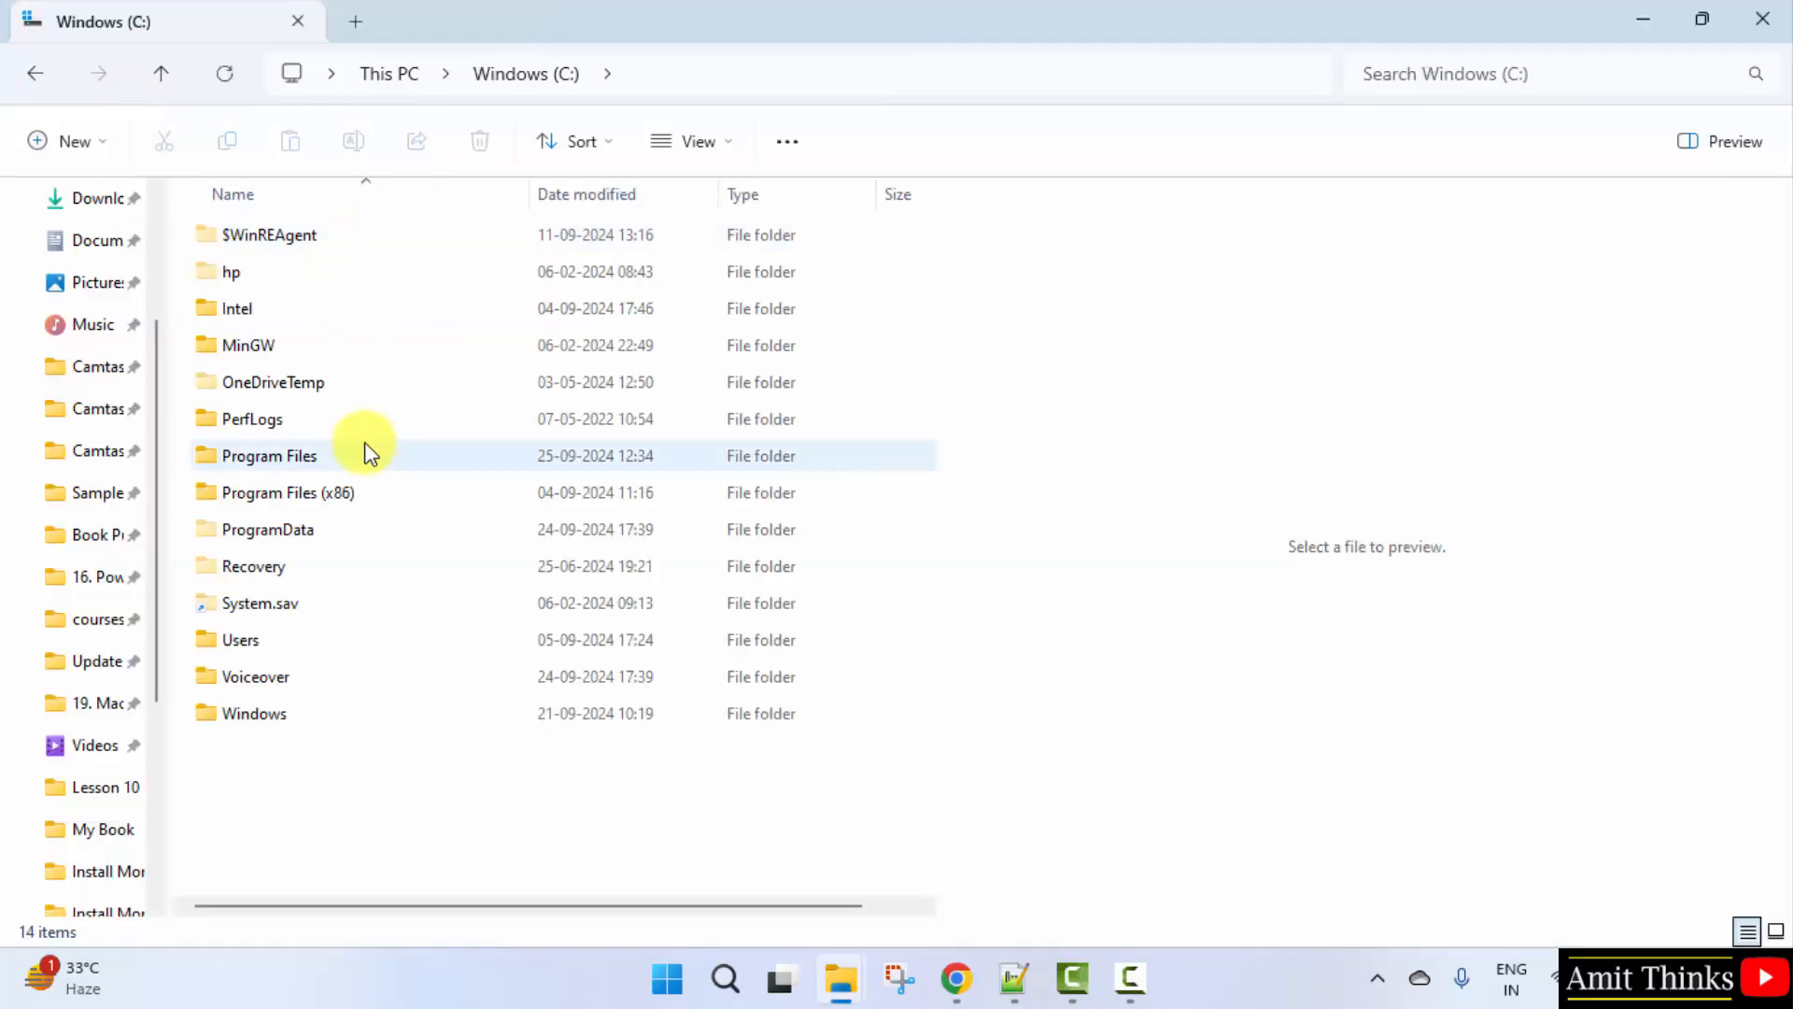
double_click(268, 455)
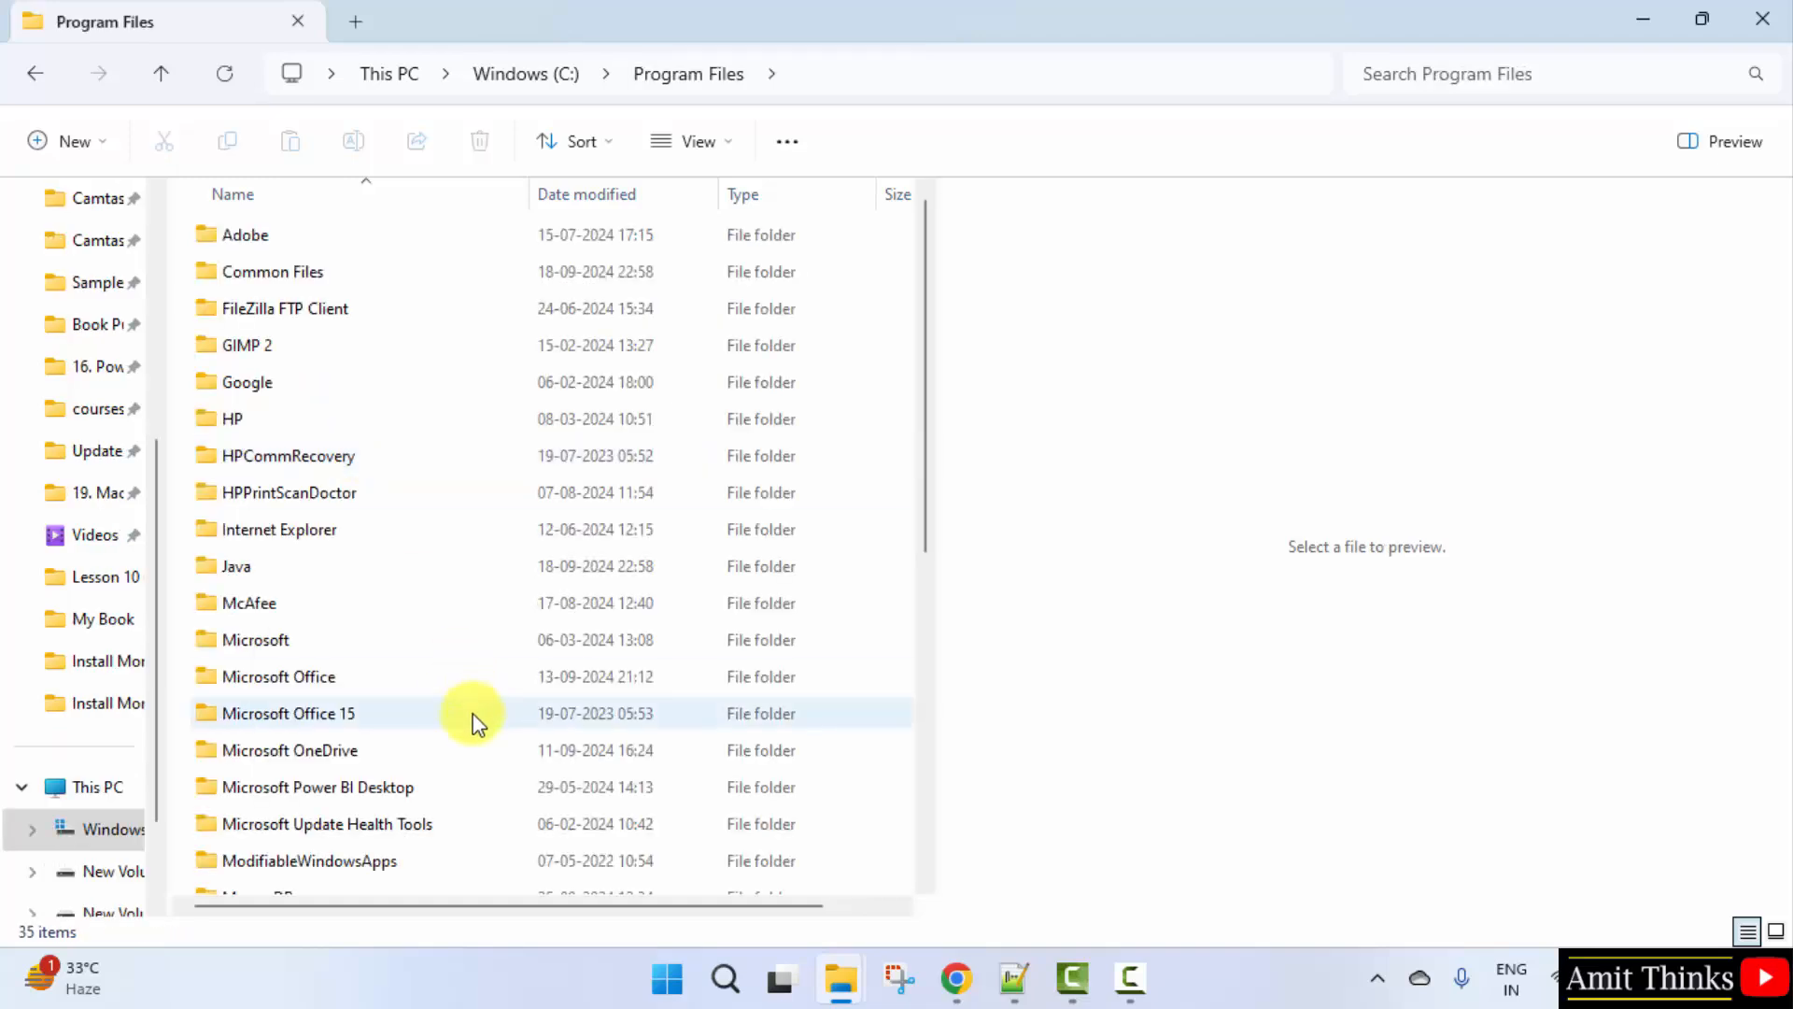
scroll("down", 3)
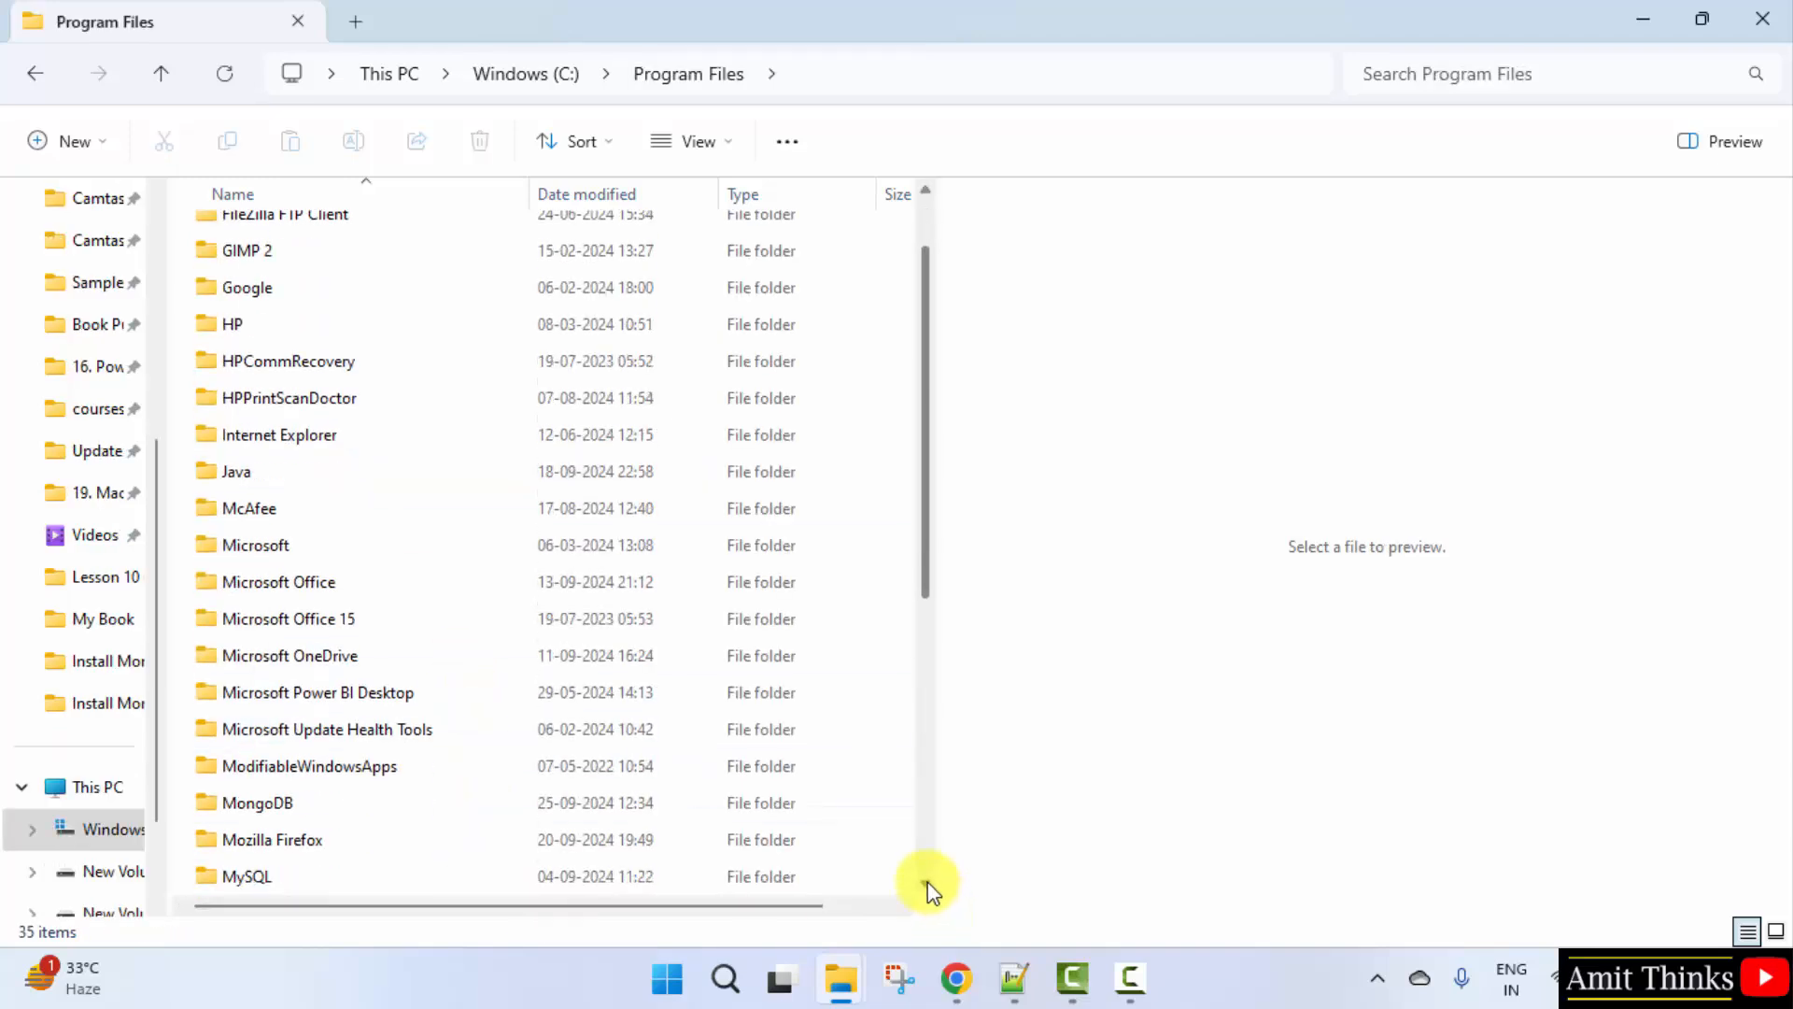
left_click(401, 656)
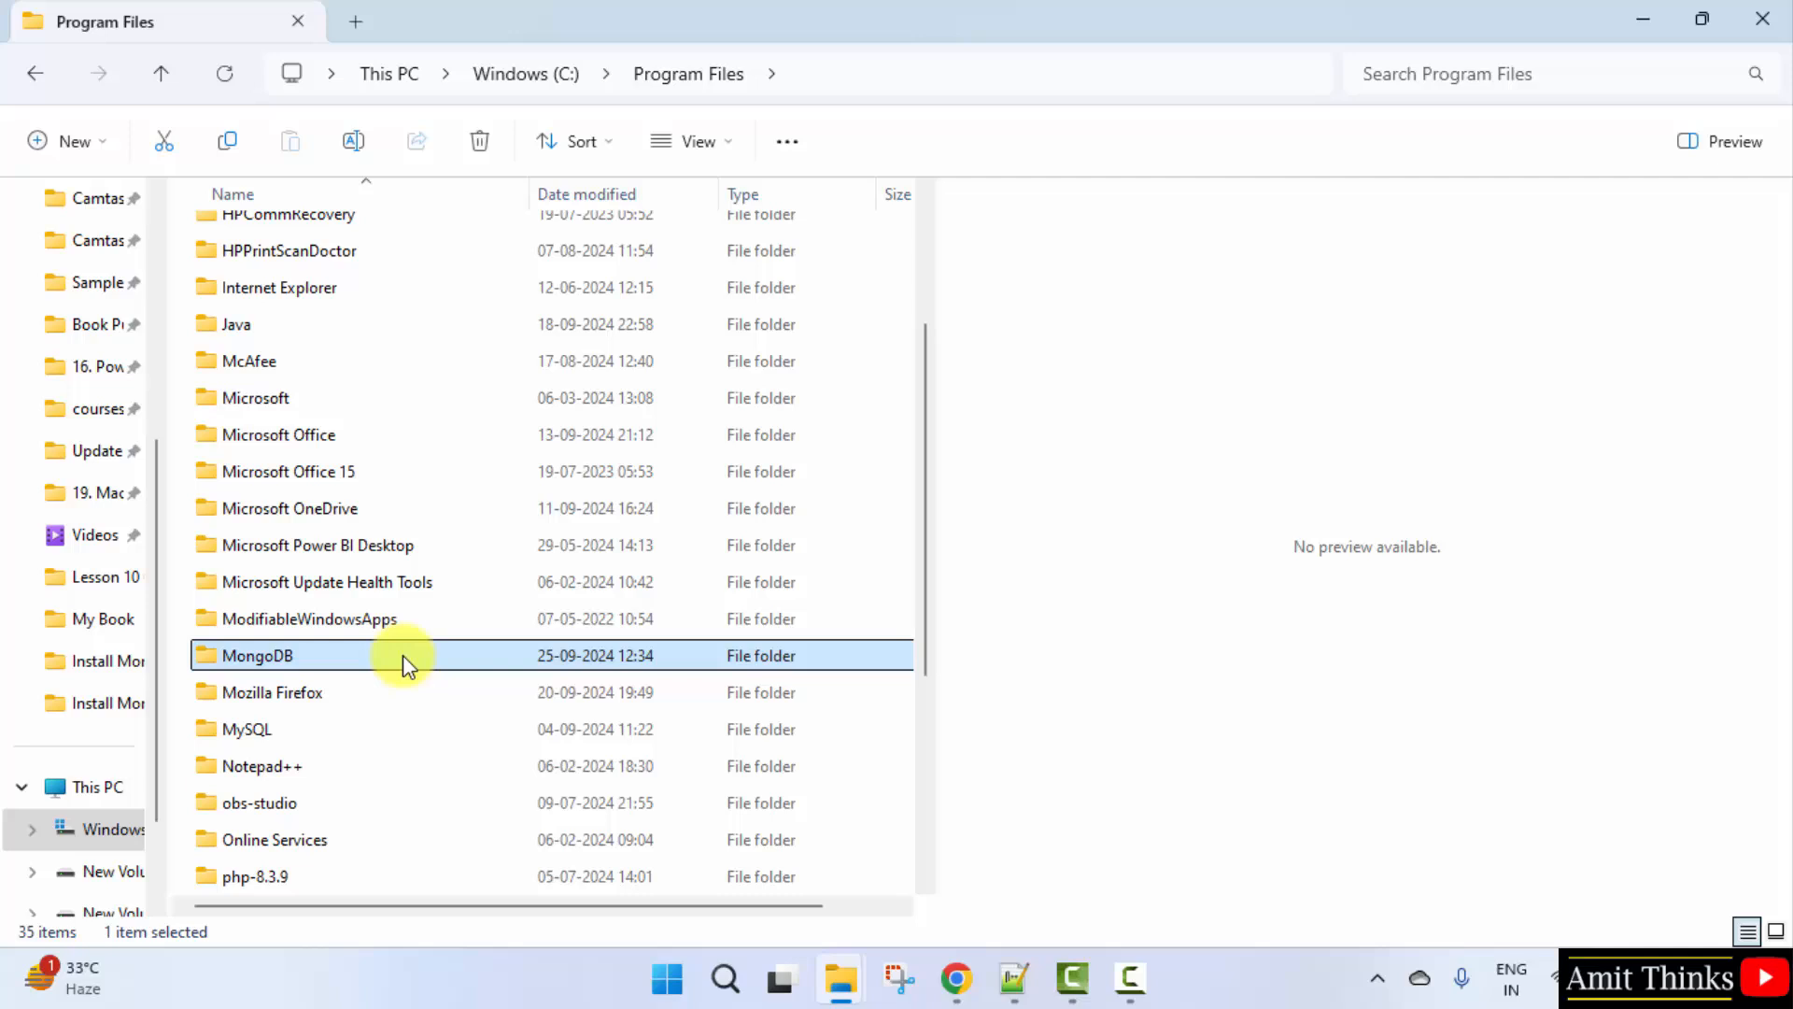
double_click(254, 656)
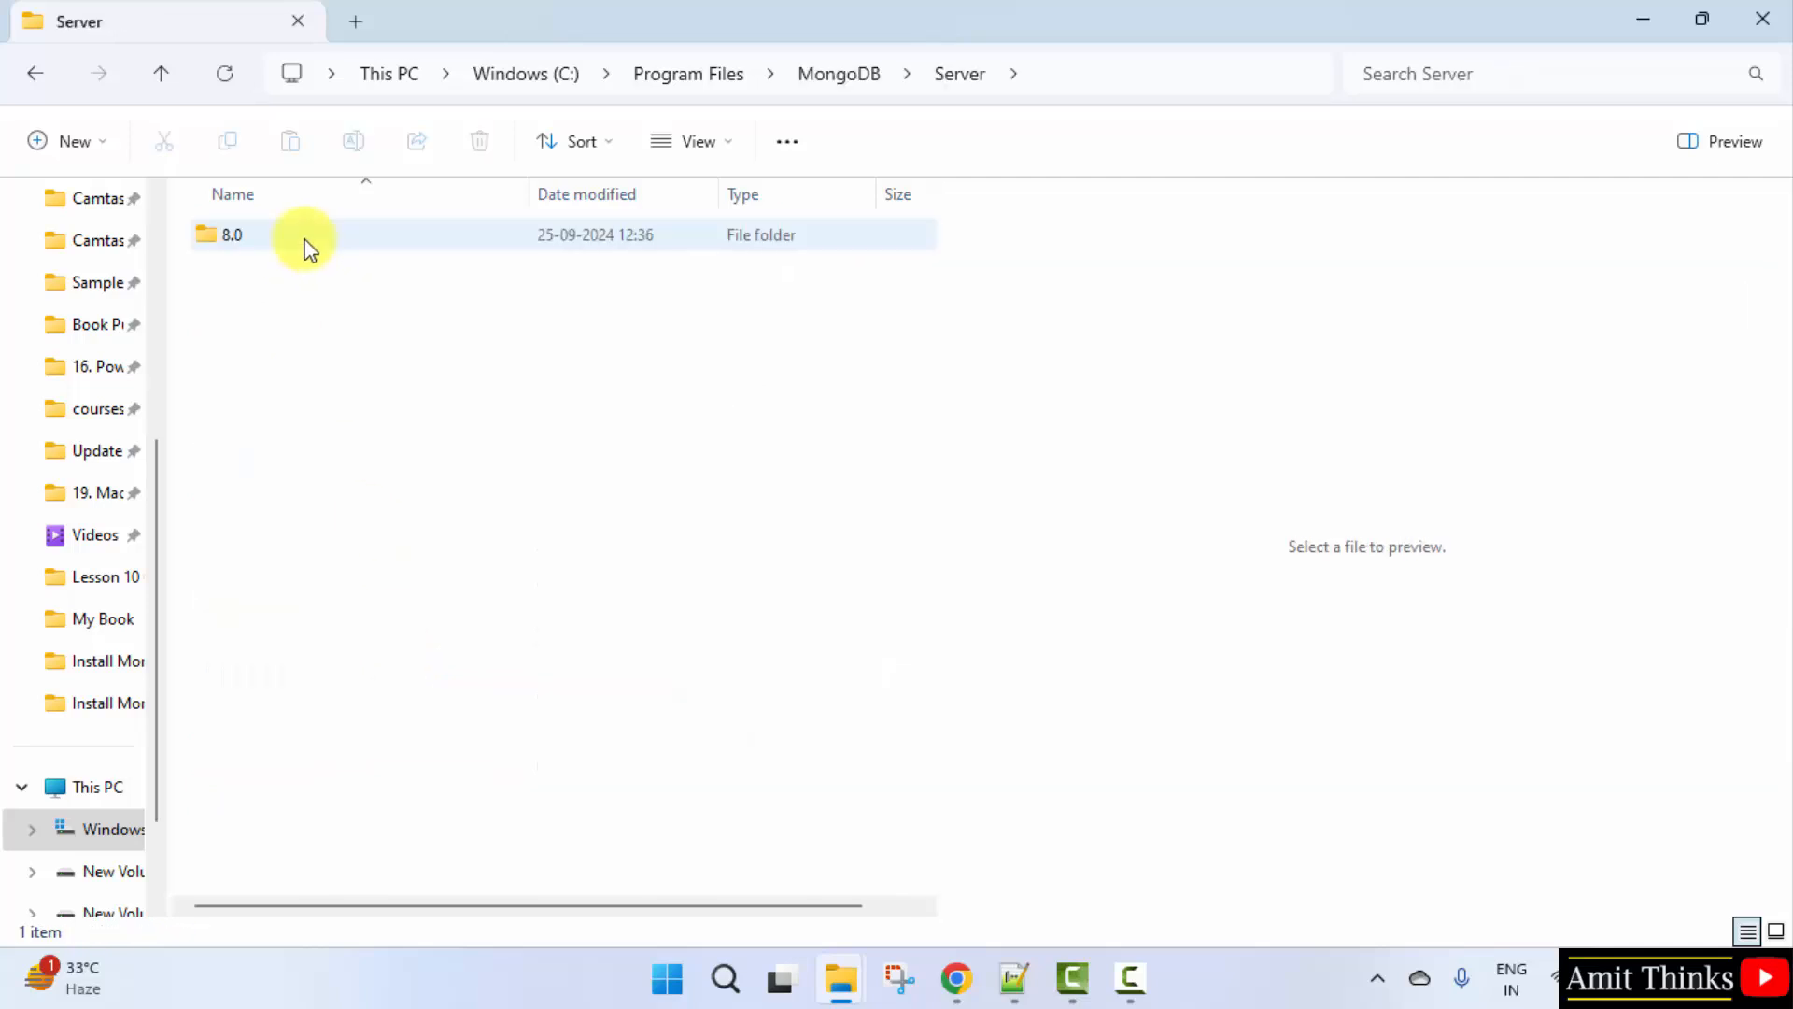
double_click(233, 234)
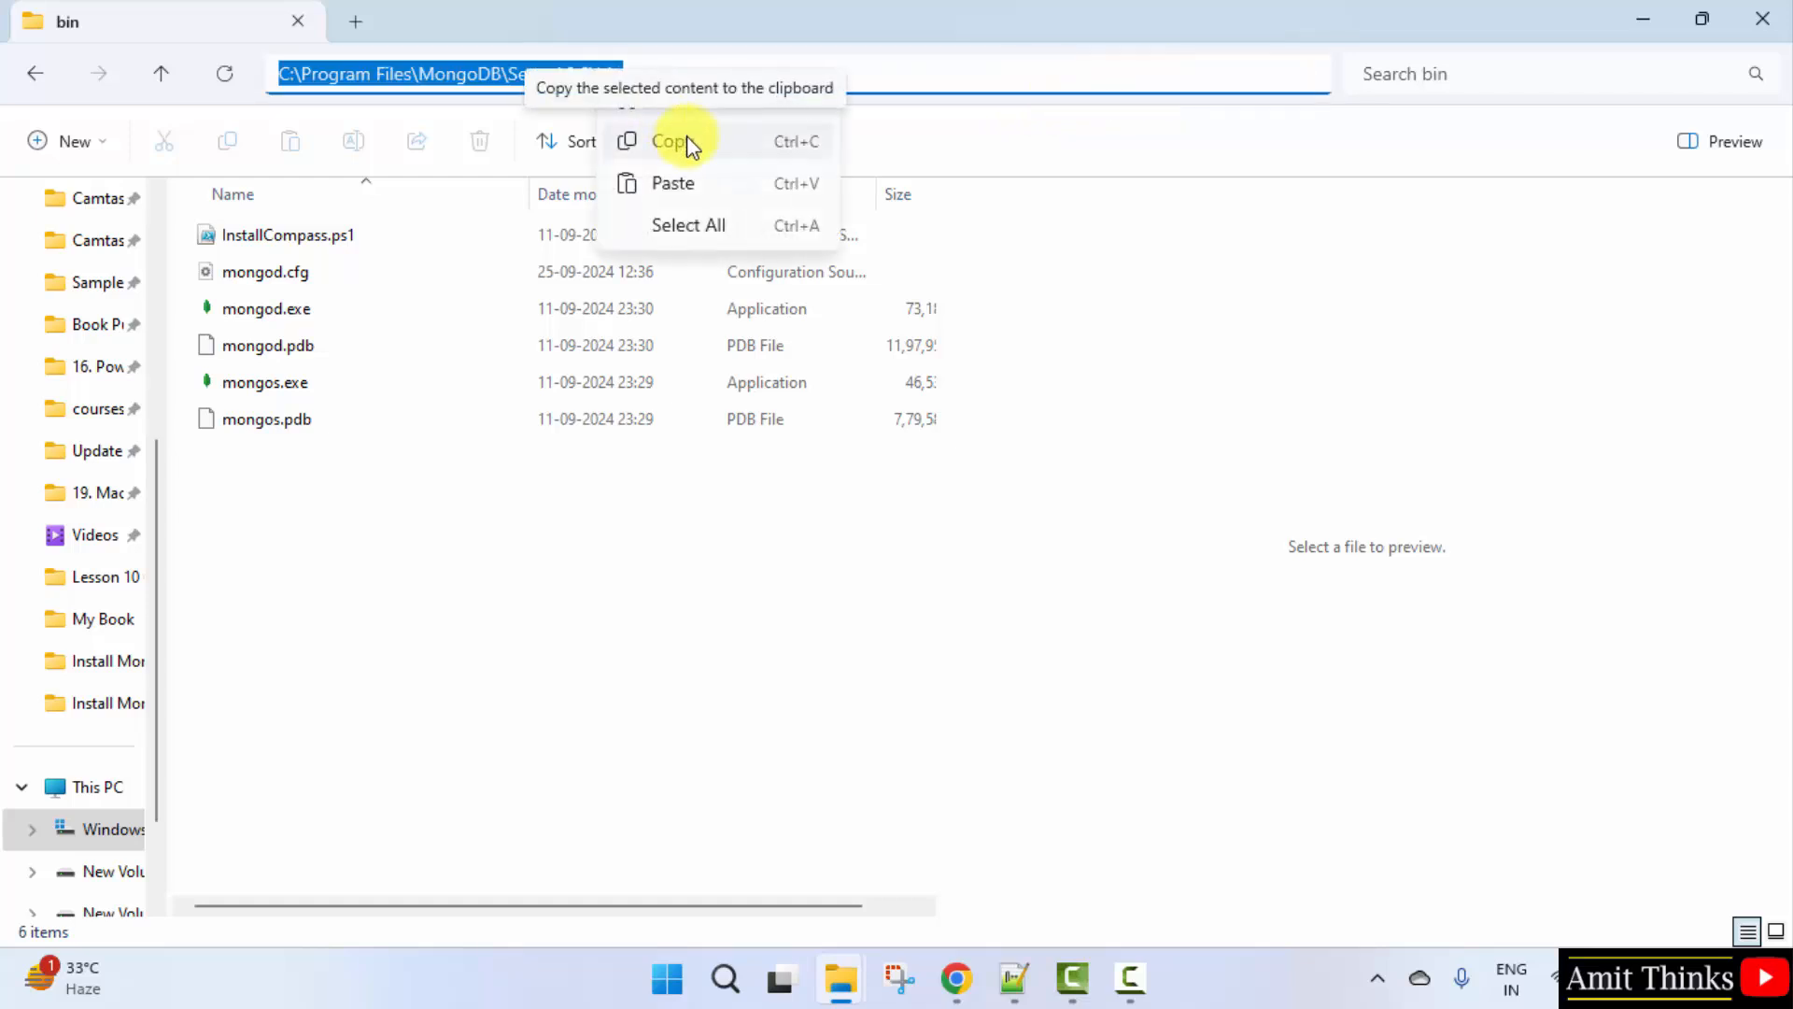
left_click(672, 141)
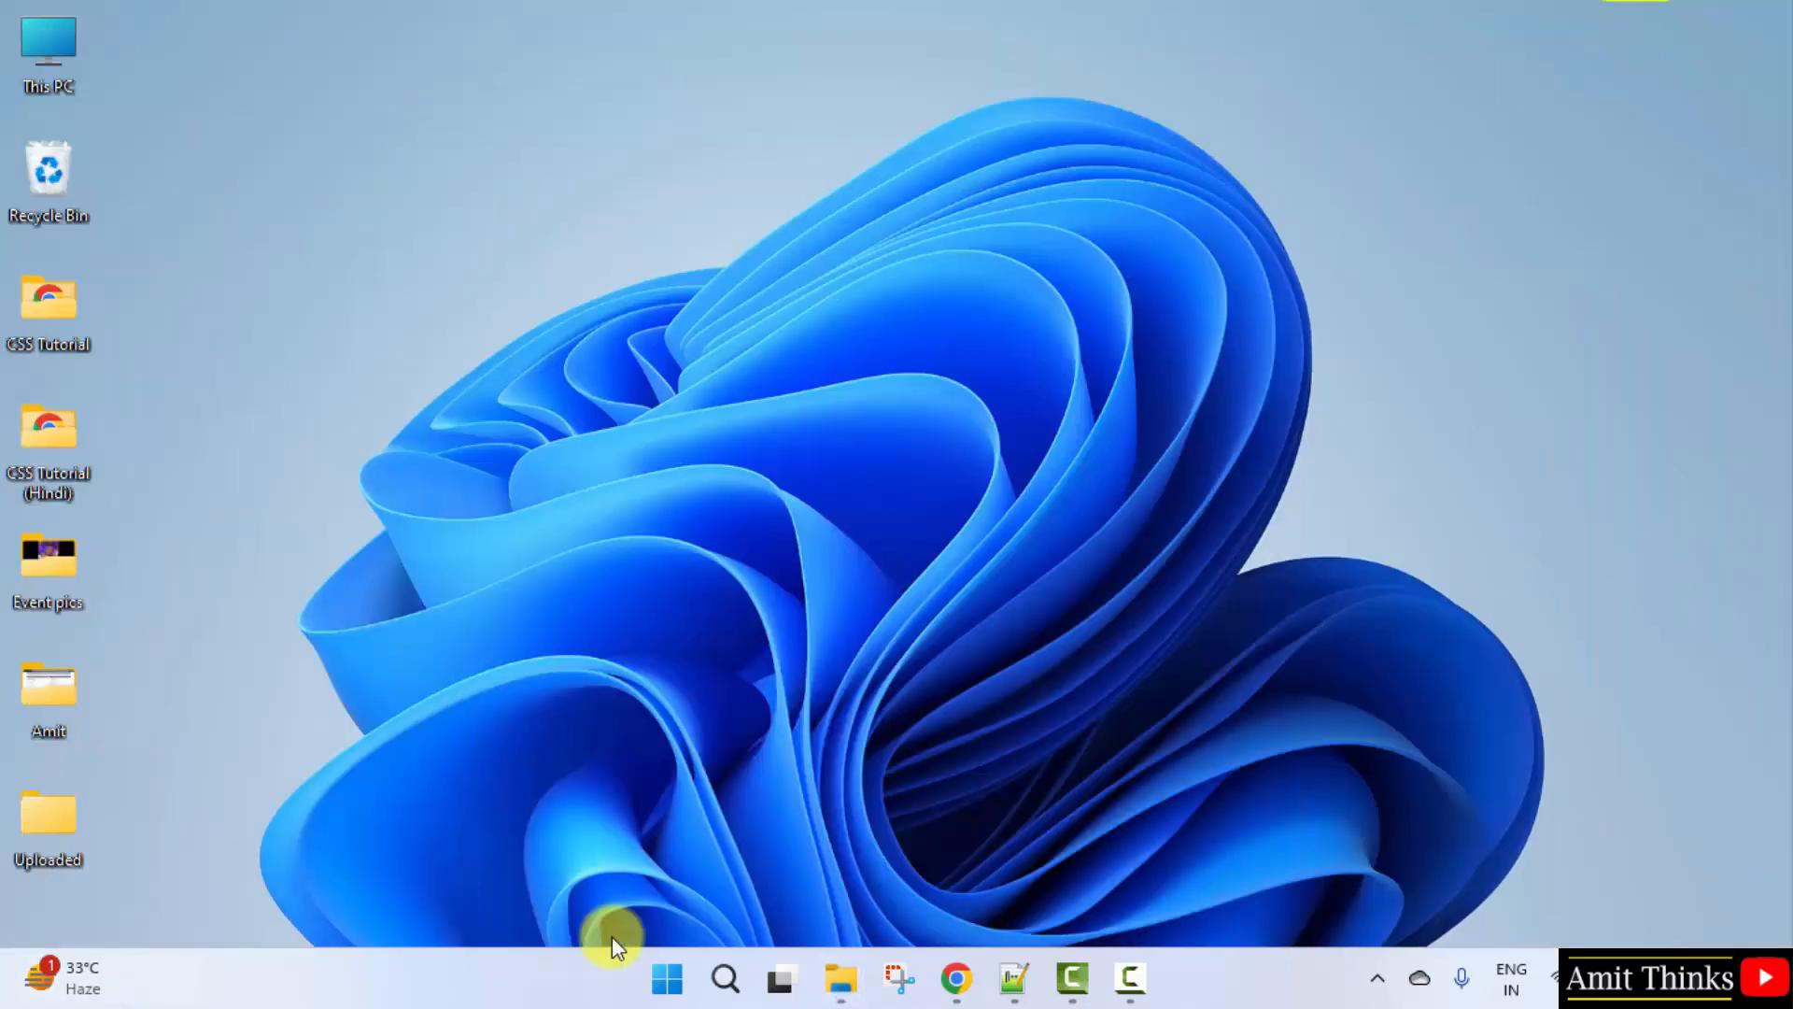
Step: Search Start for 'environment' and open 'Edit the system environment variables'
left_click(667, 979)
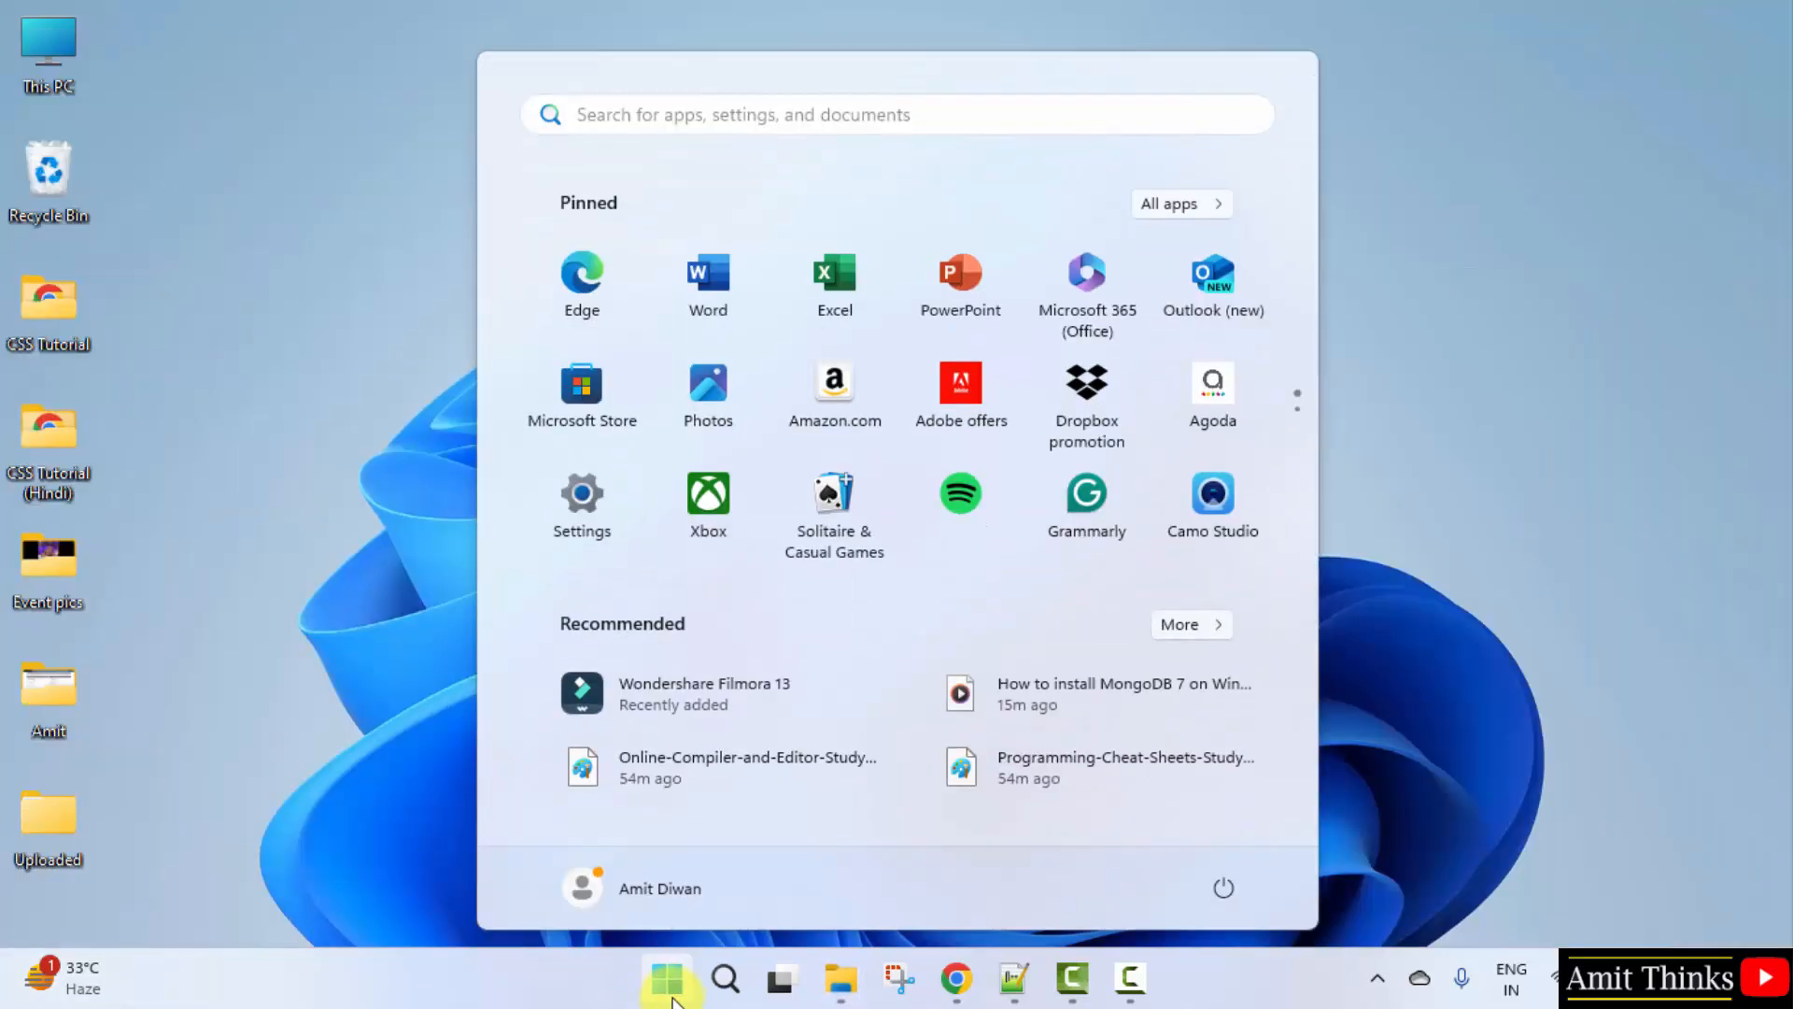
type("environment va")
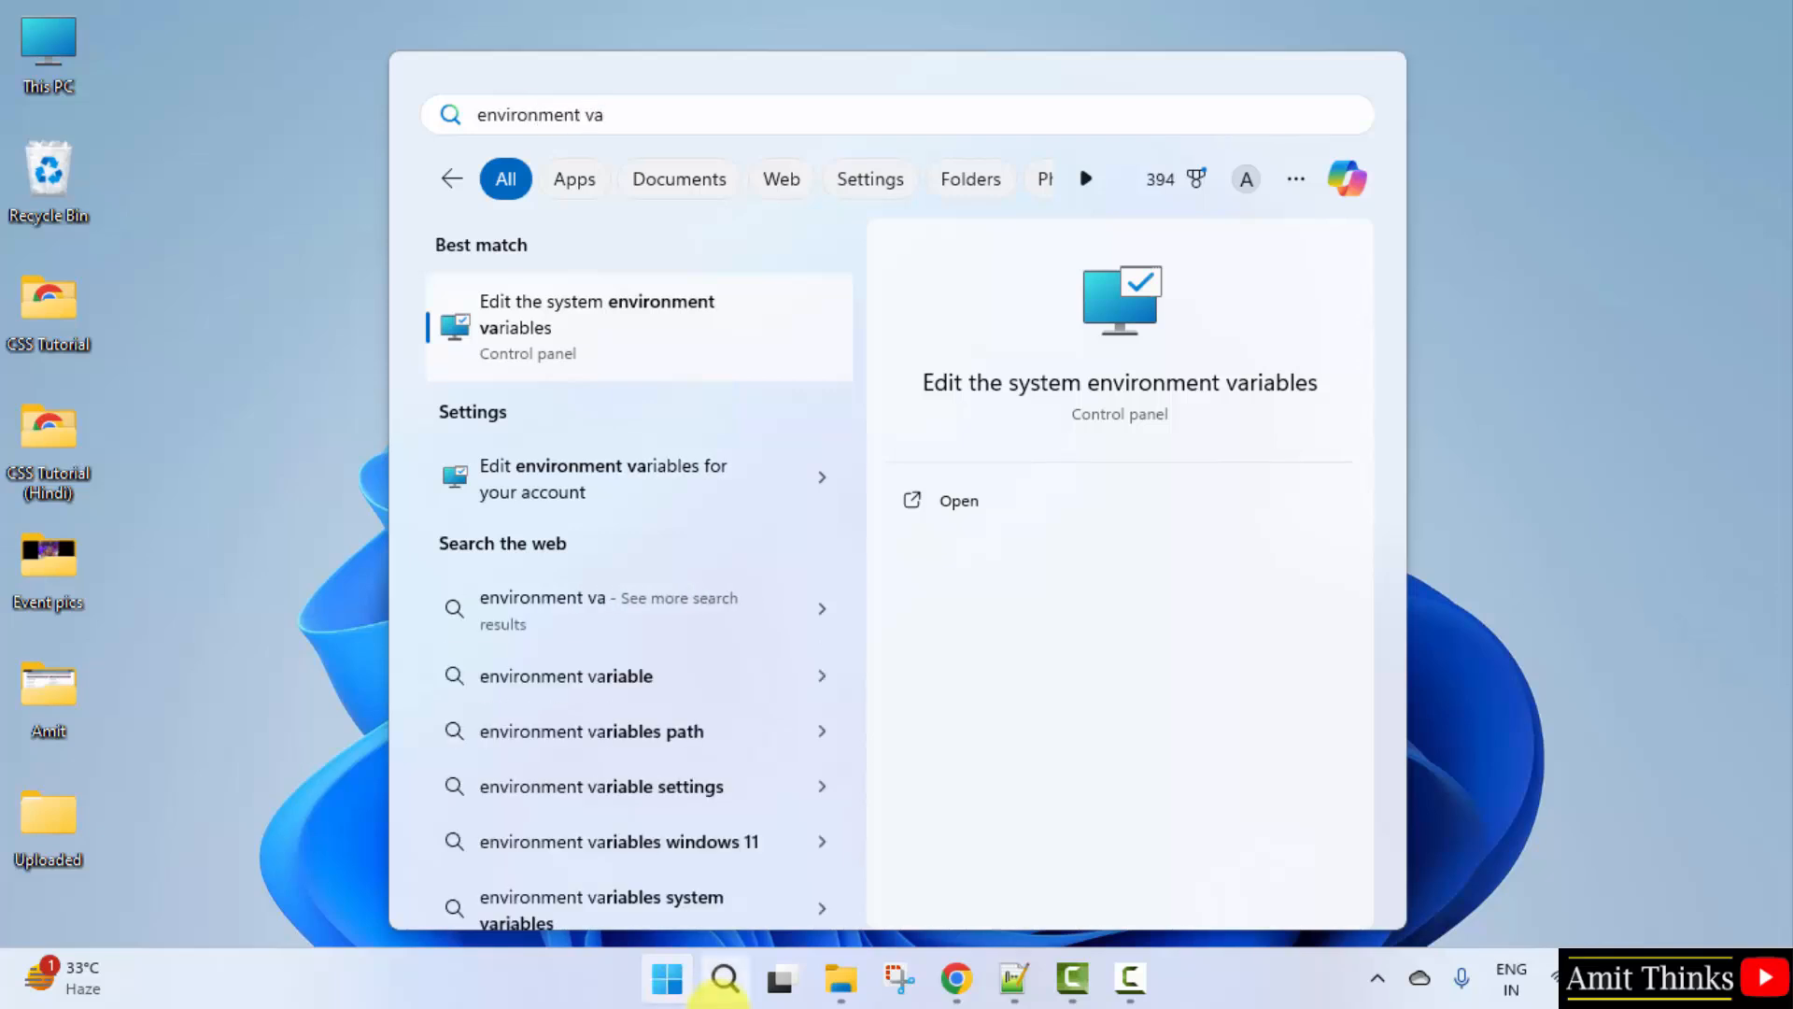
mouse_move(1032, 543)
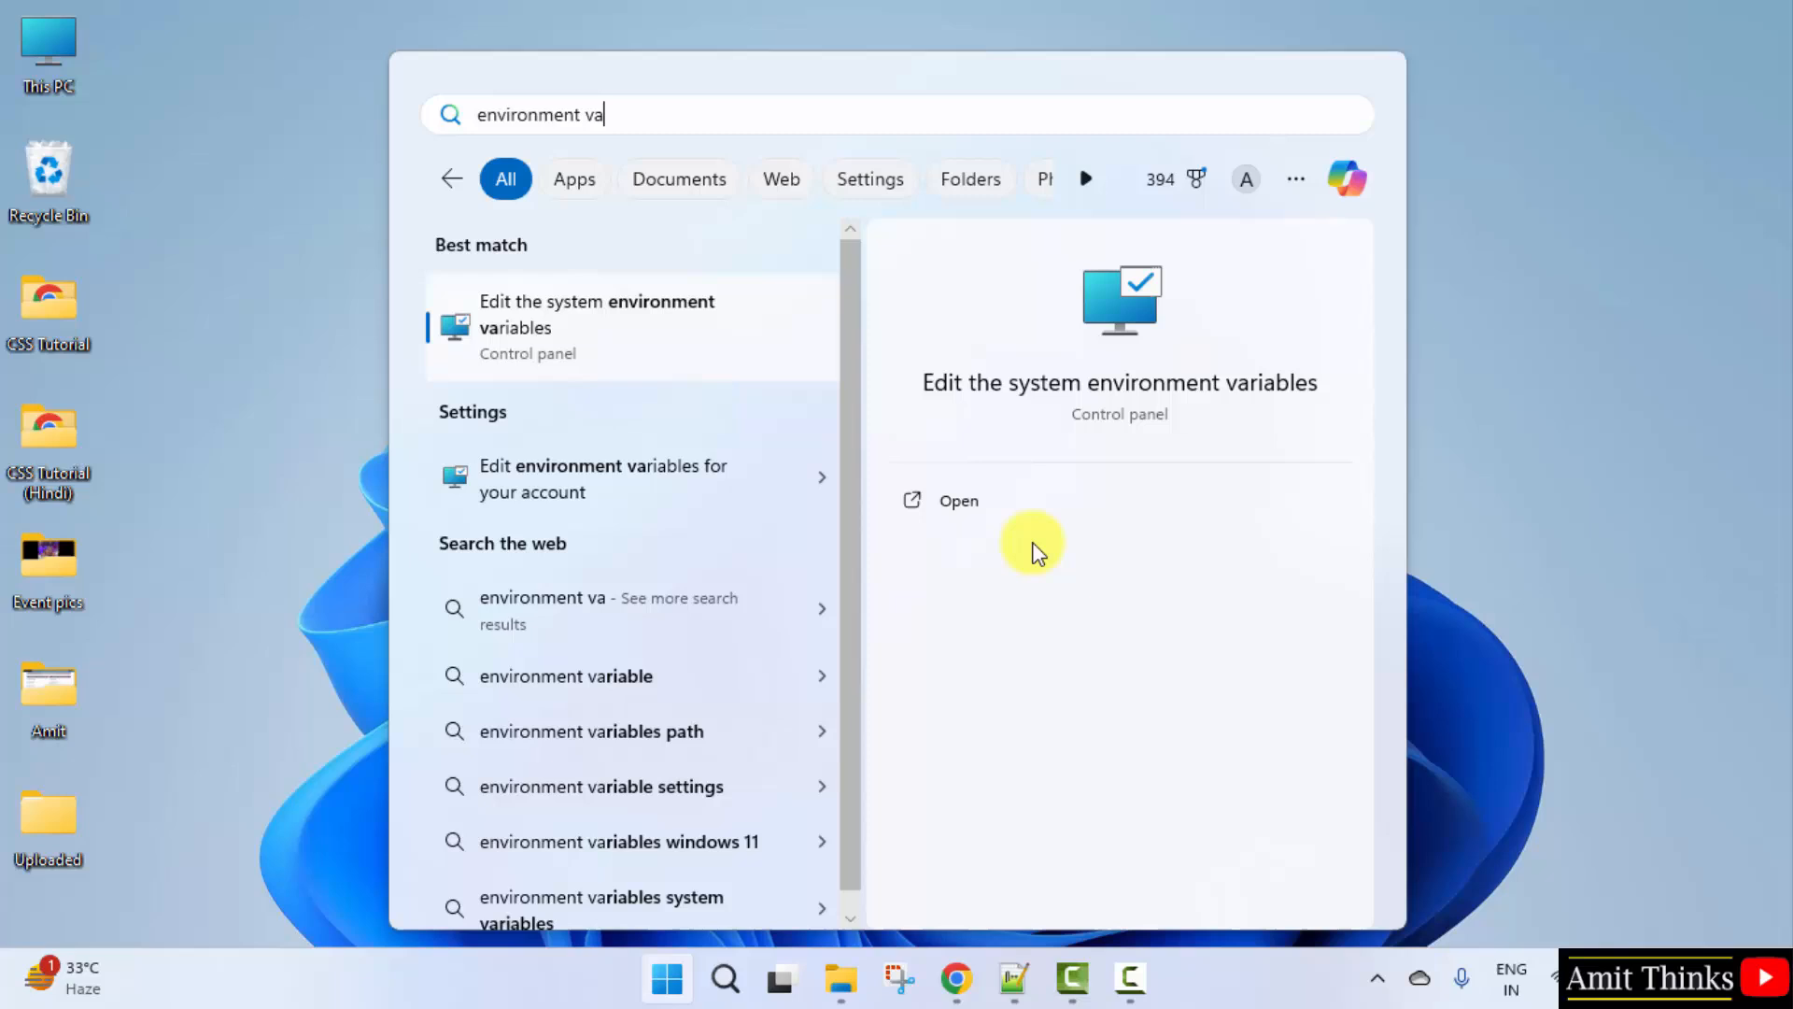
left_click(957, 500)
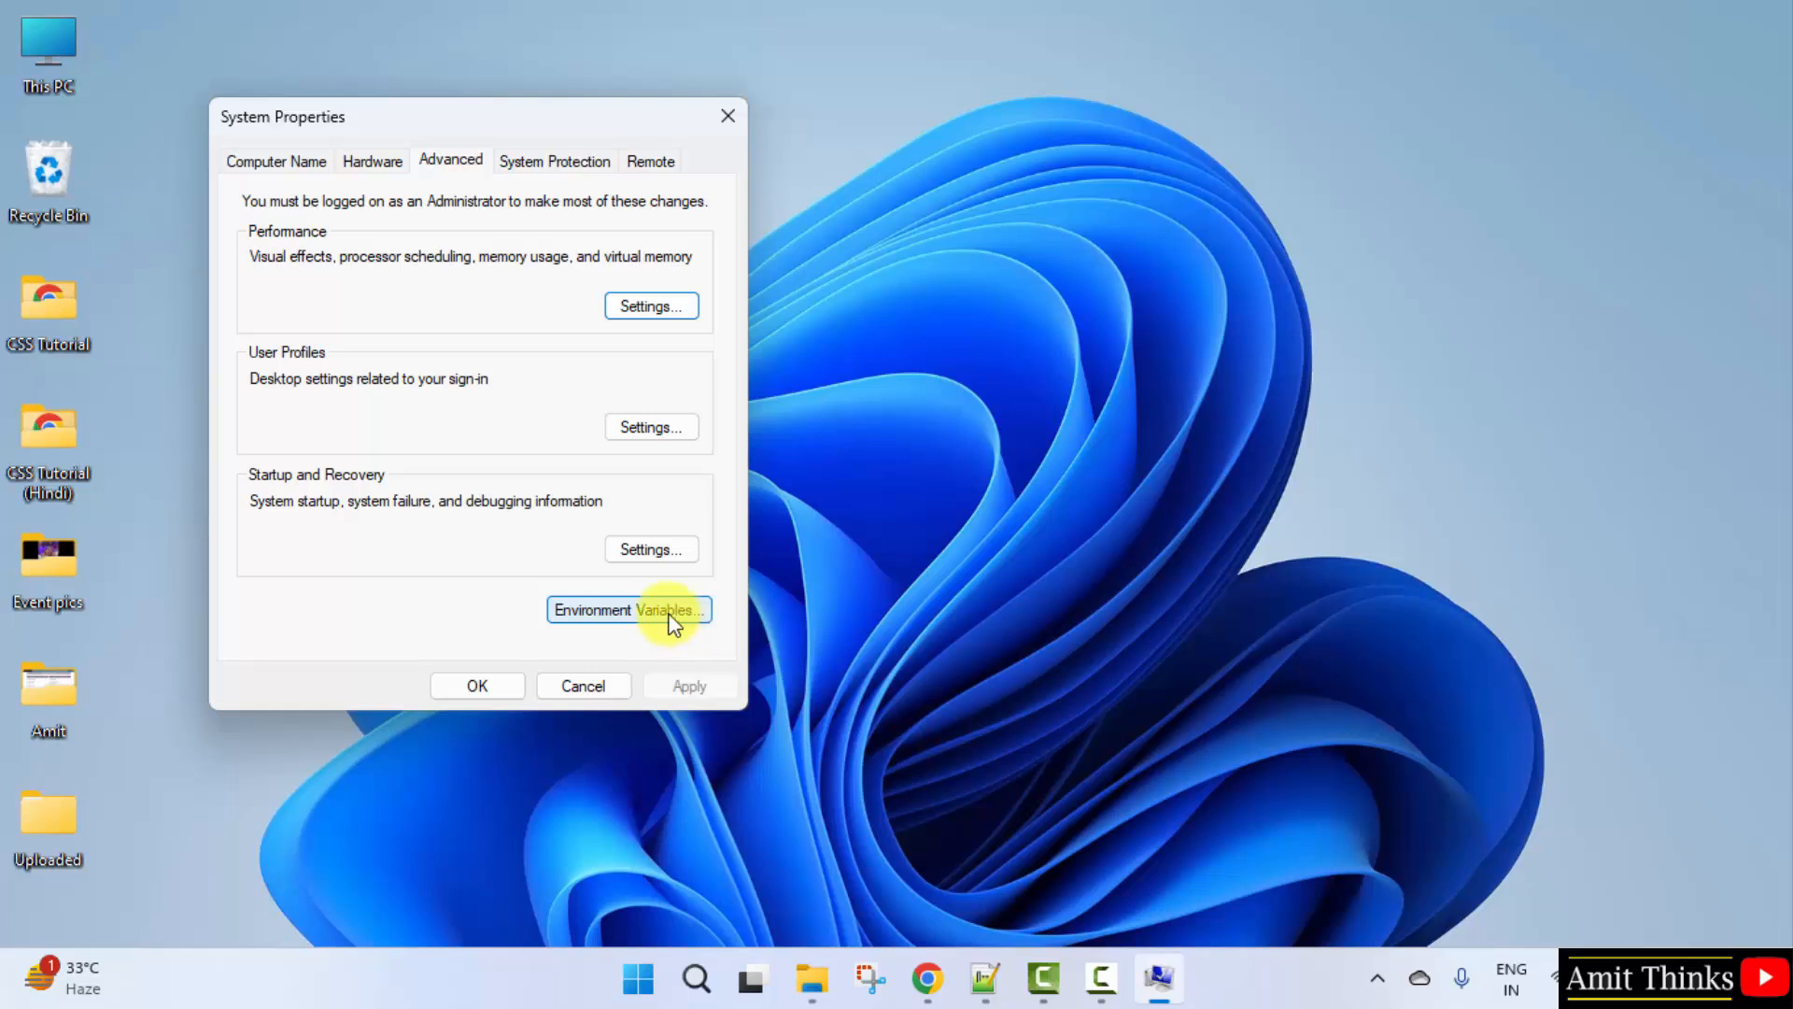
Step: Paste the MongoDB 8.0 bin path as a new Path entry and confirm with OK
left_click(628, 608)
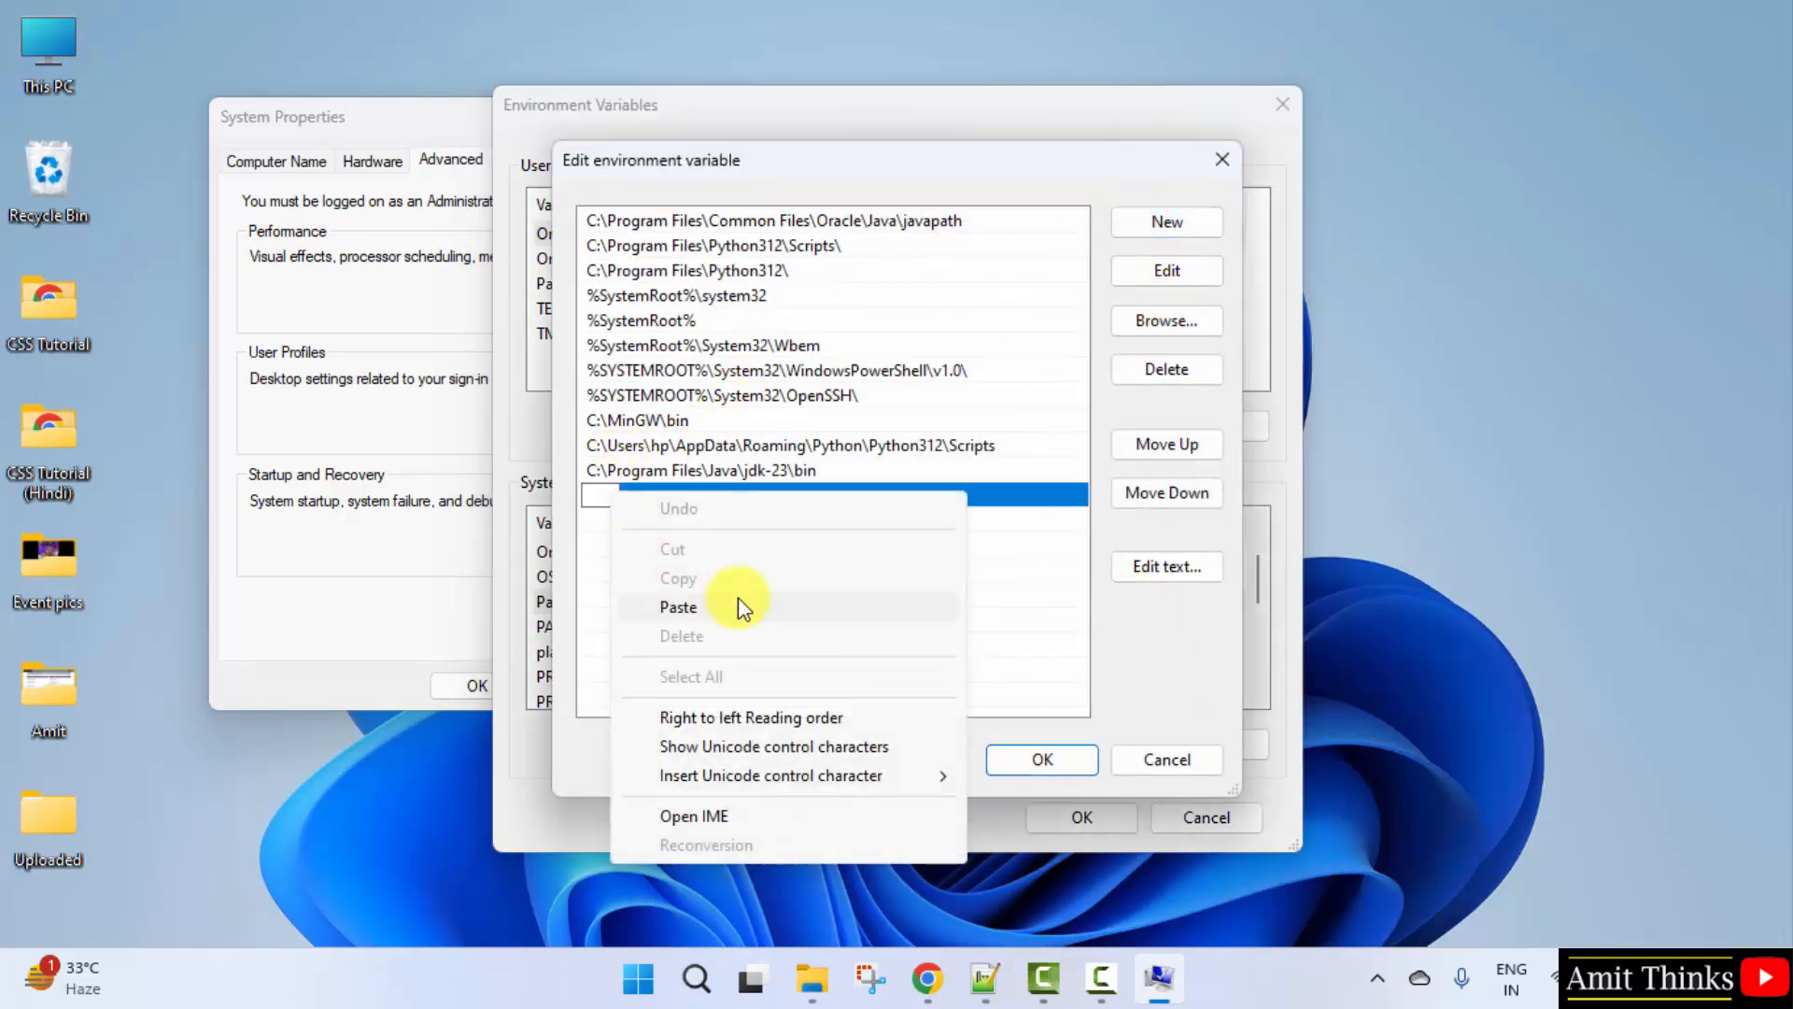
left_click(678, 606)
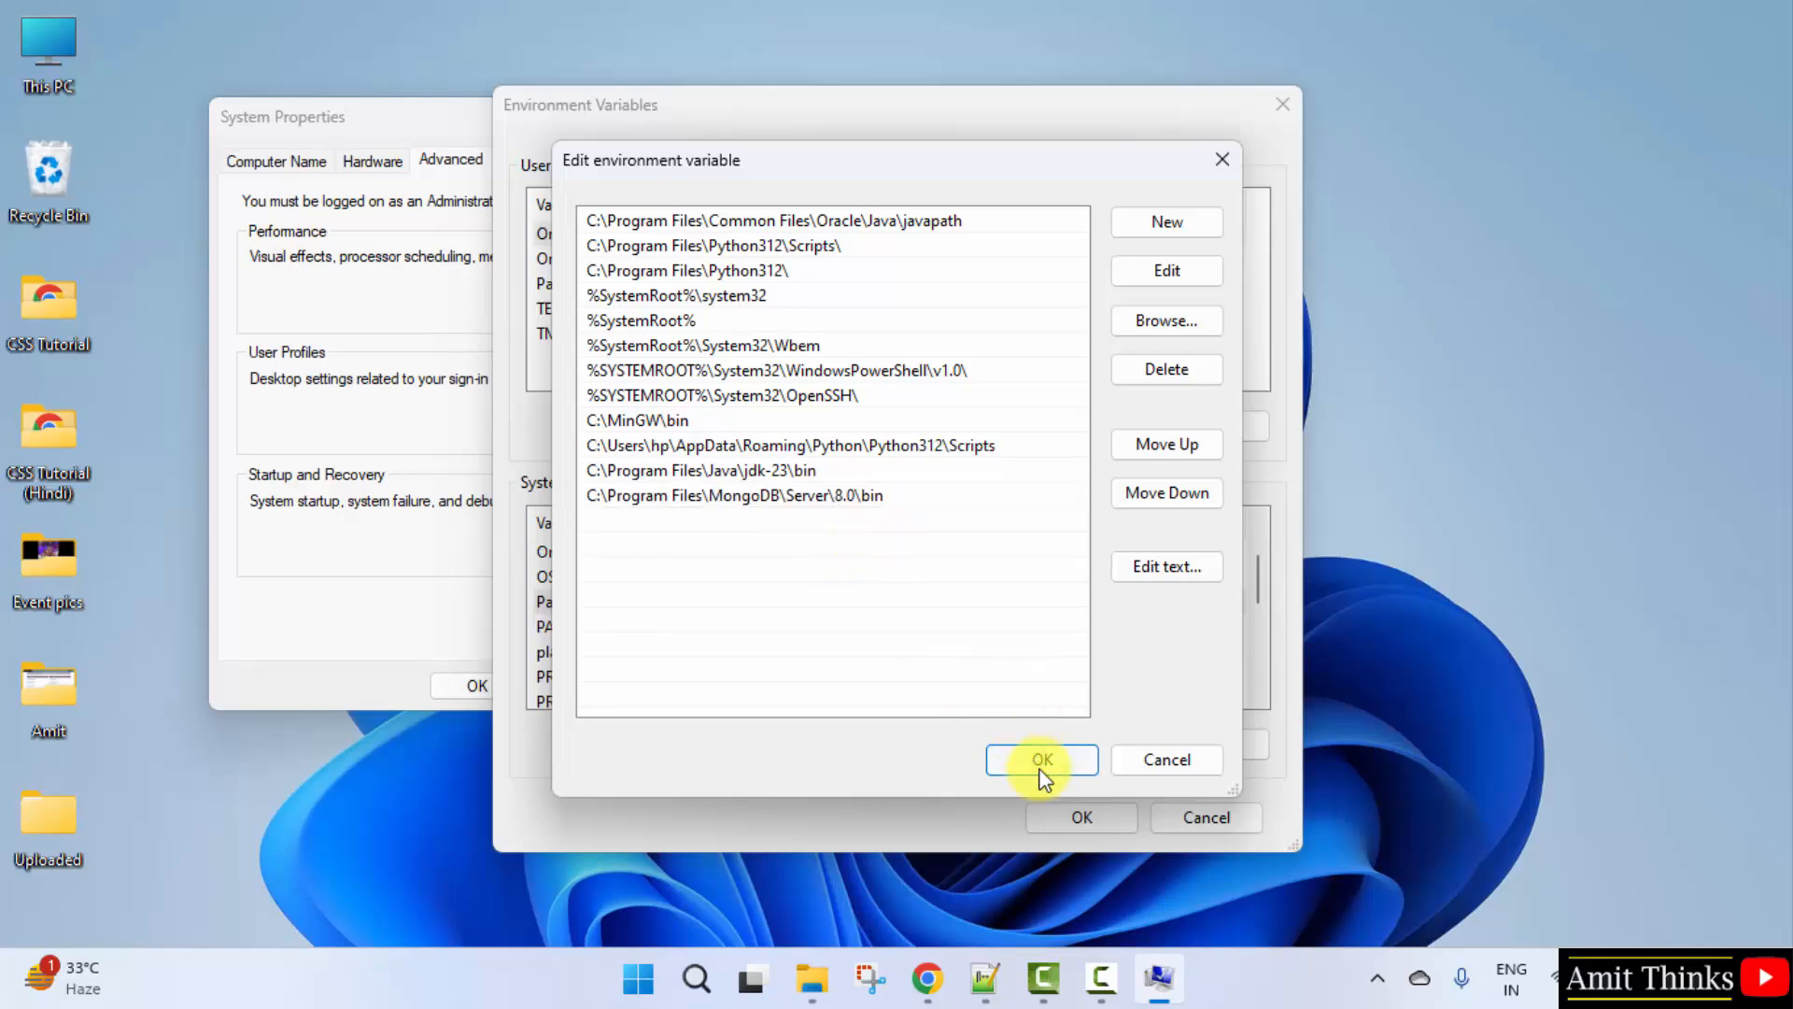
left_click(1039, 759)
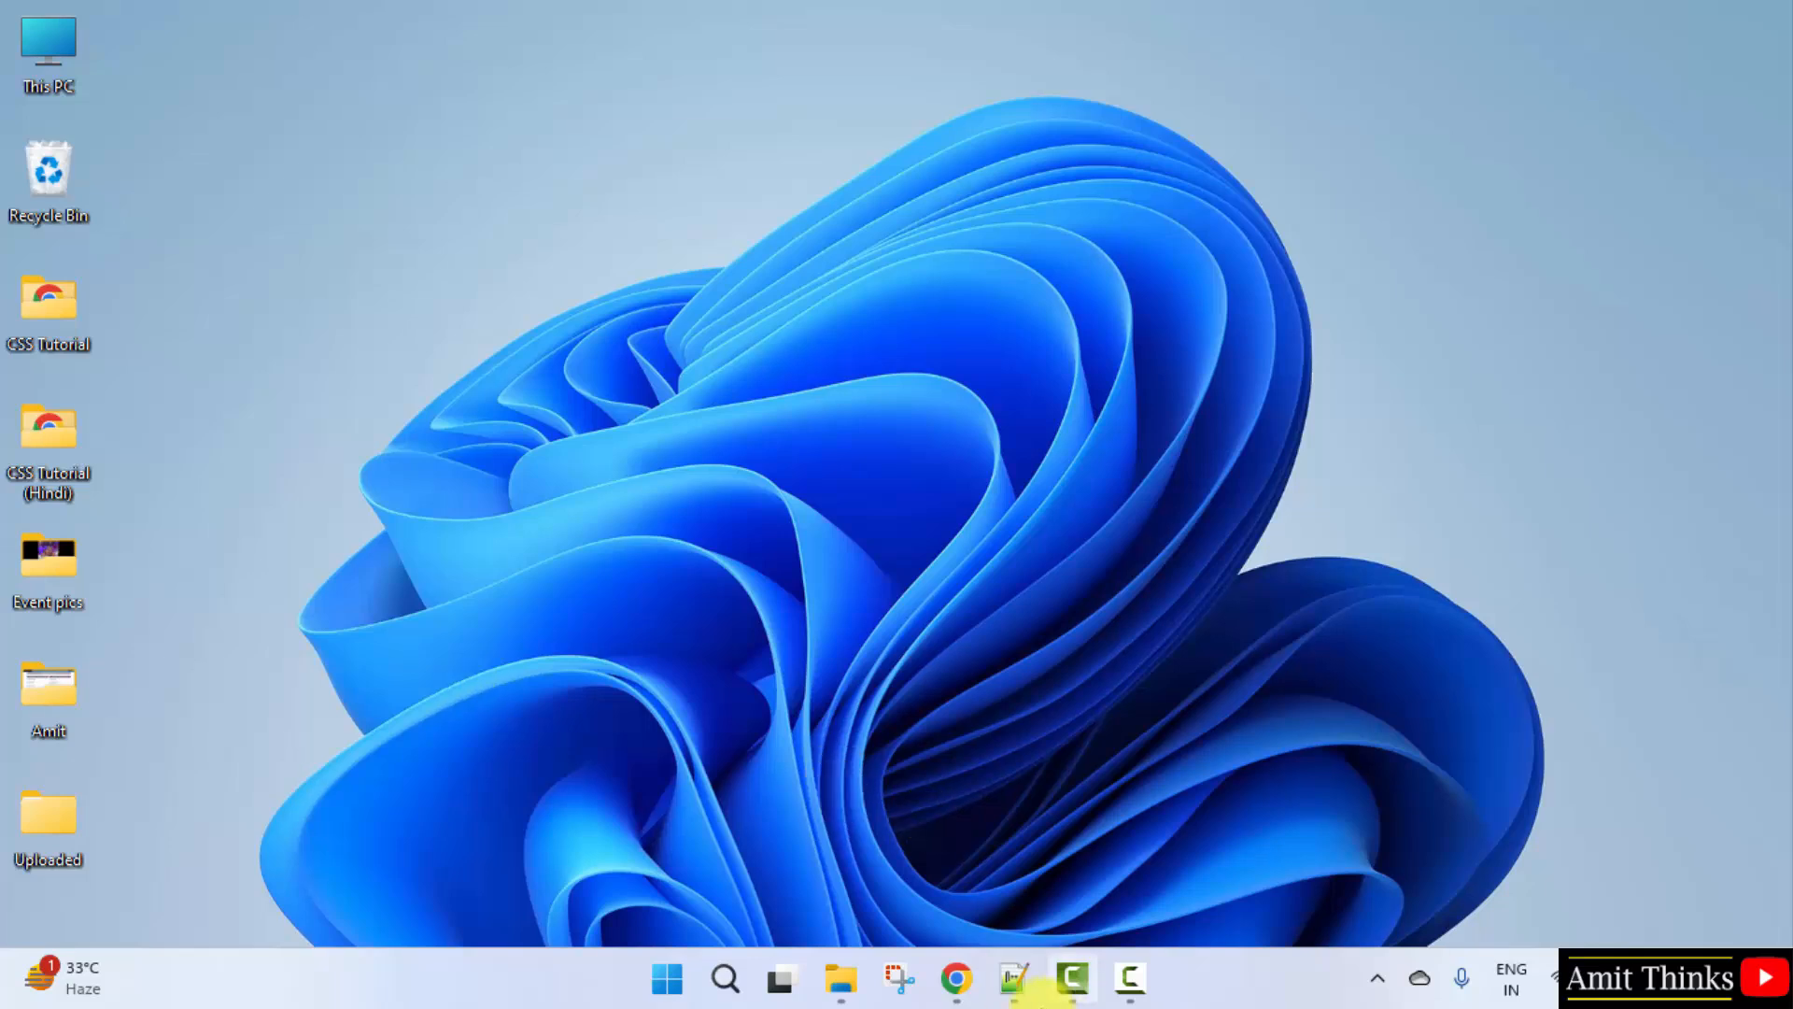
Step: Search Google for 'mongodb shell' in a new Chrome tab
left_click(957, 979)
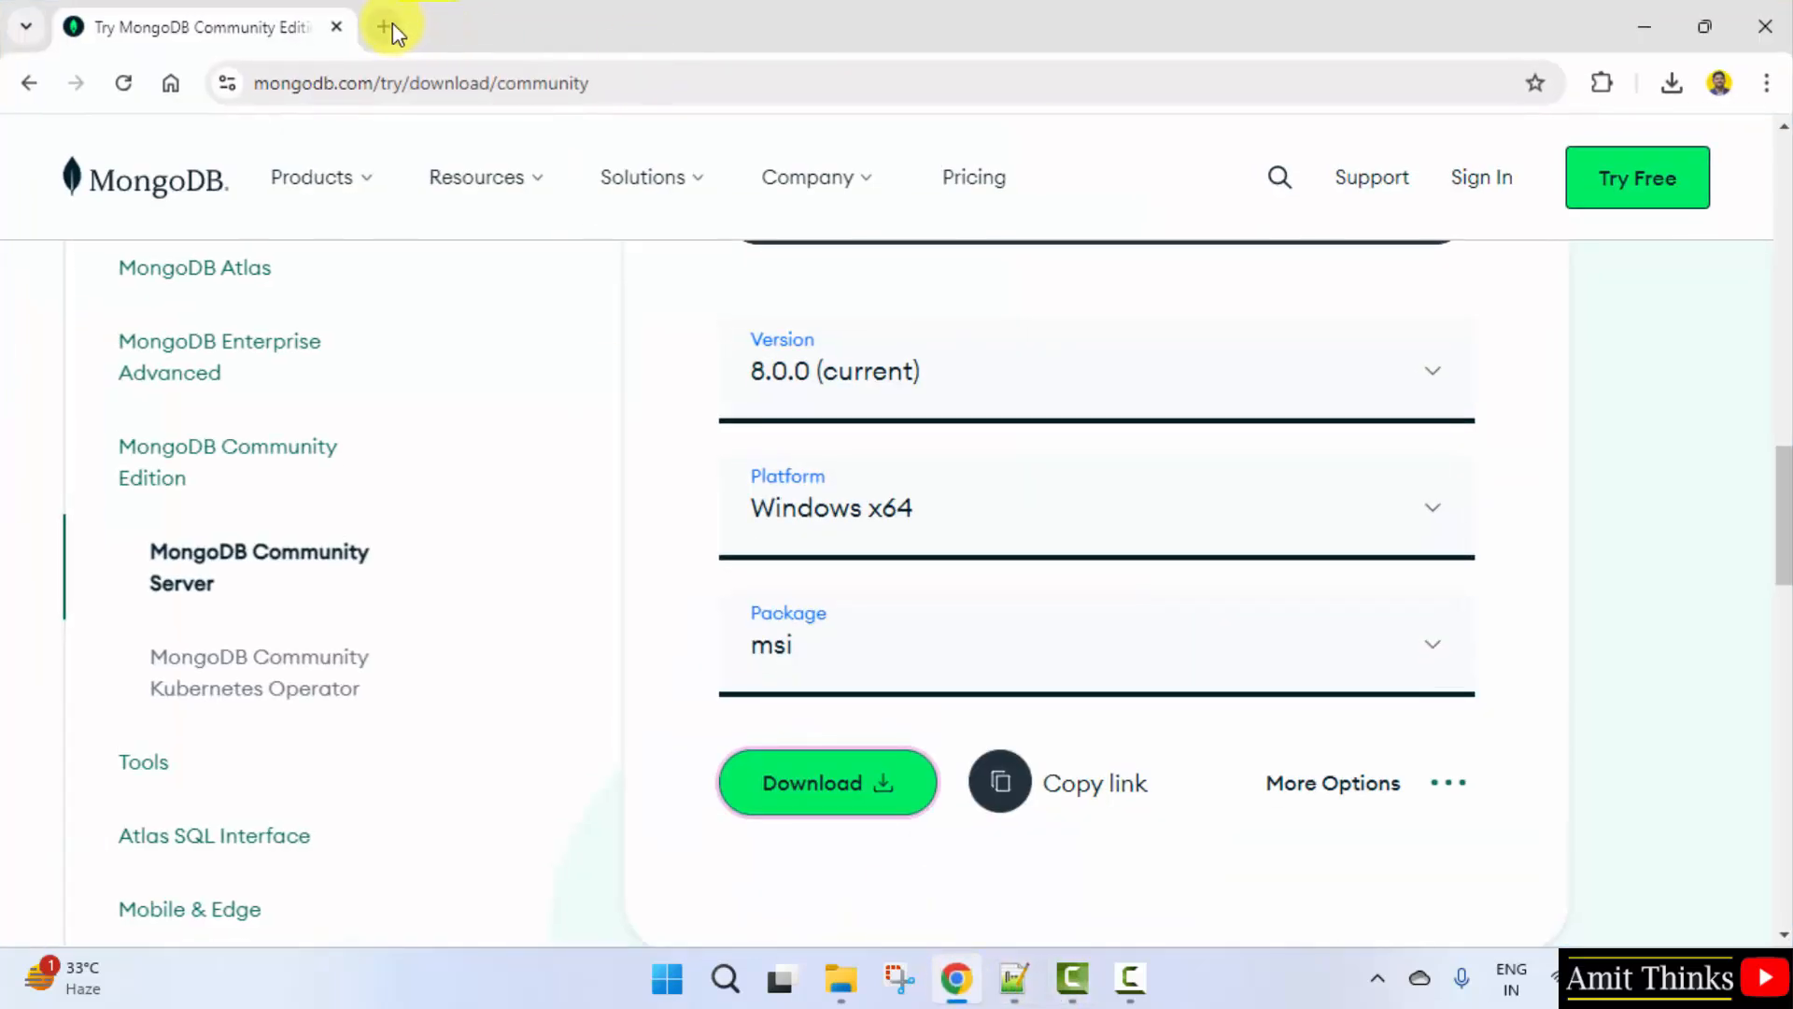
left_click(383, 26)
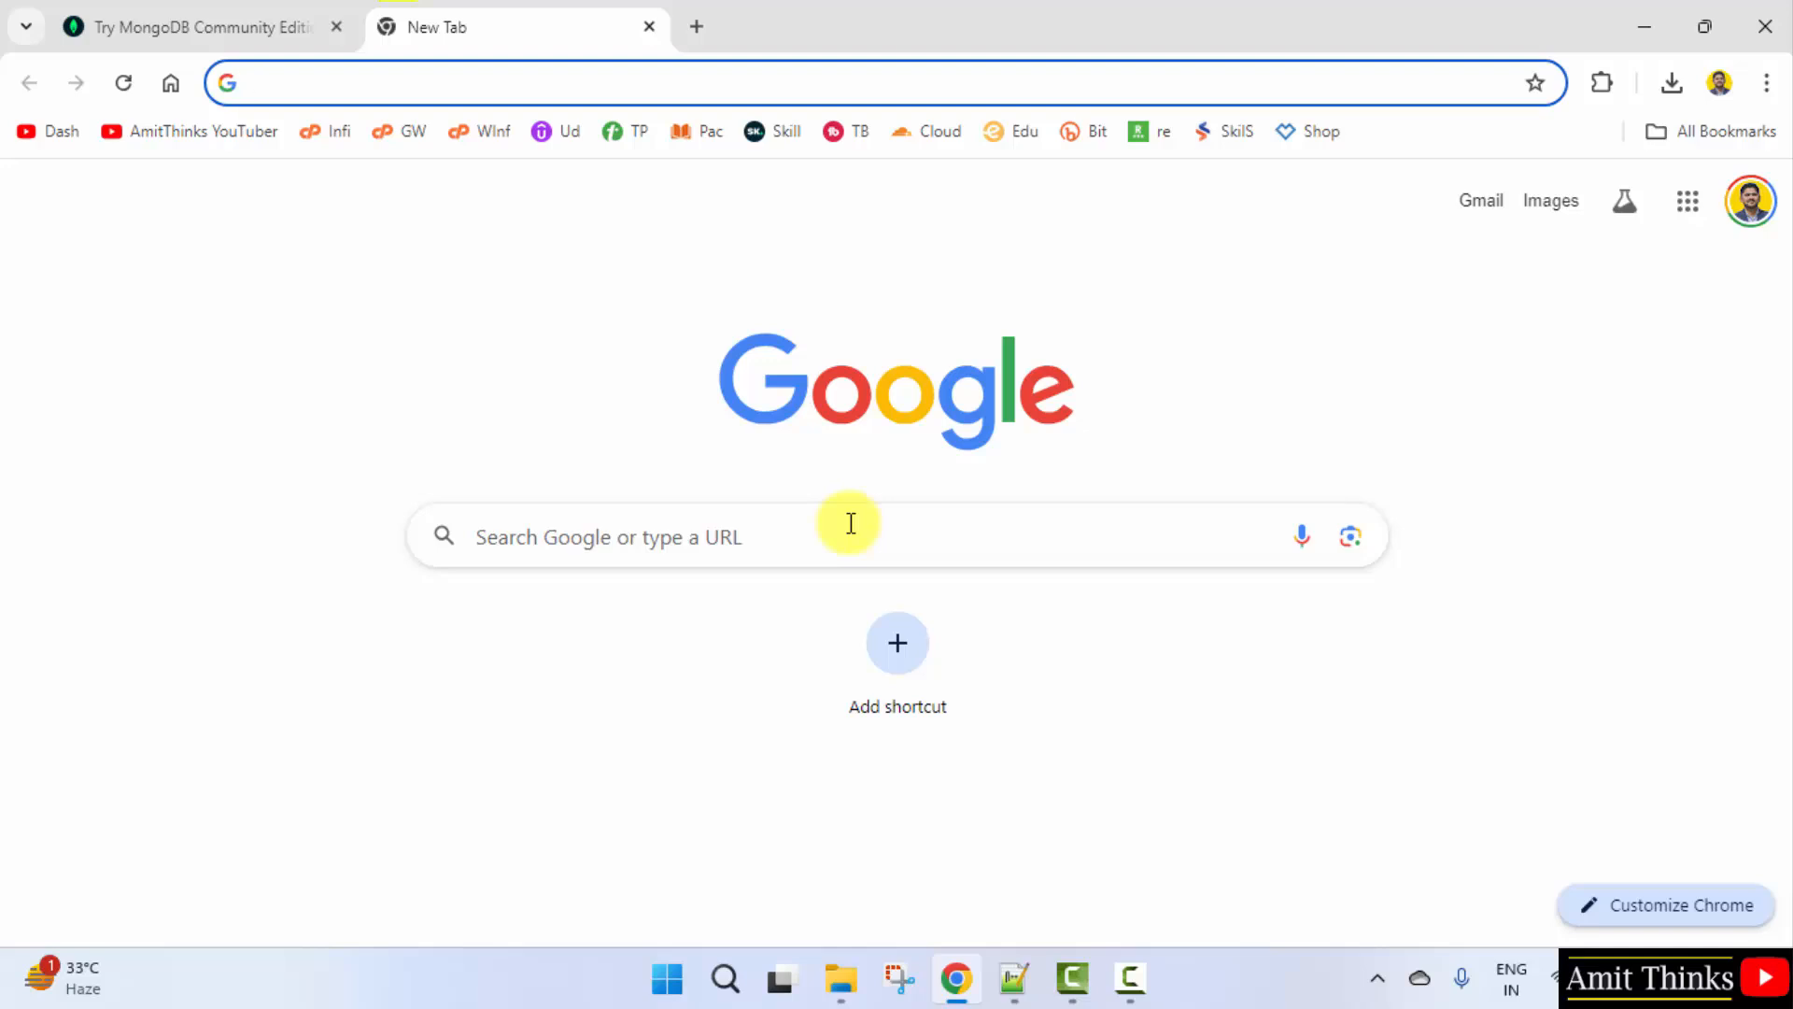
type("mongodb shell")
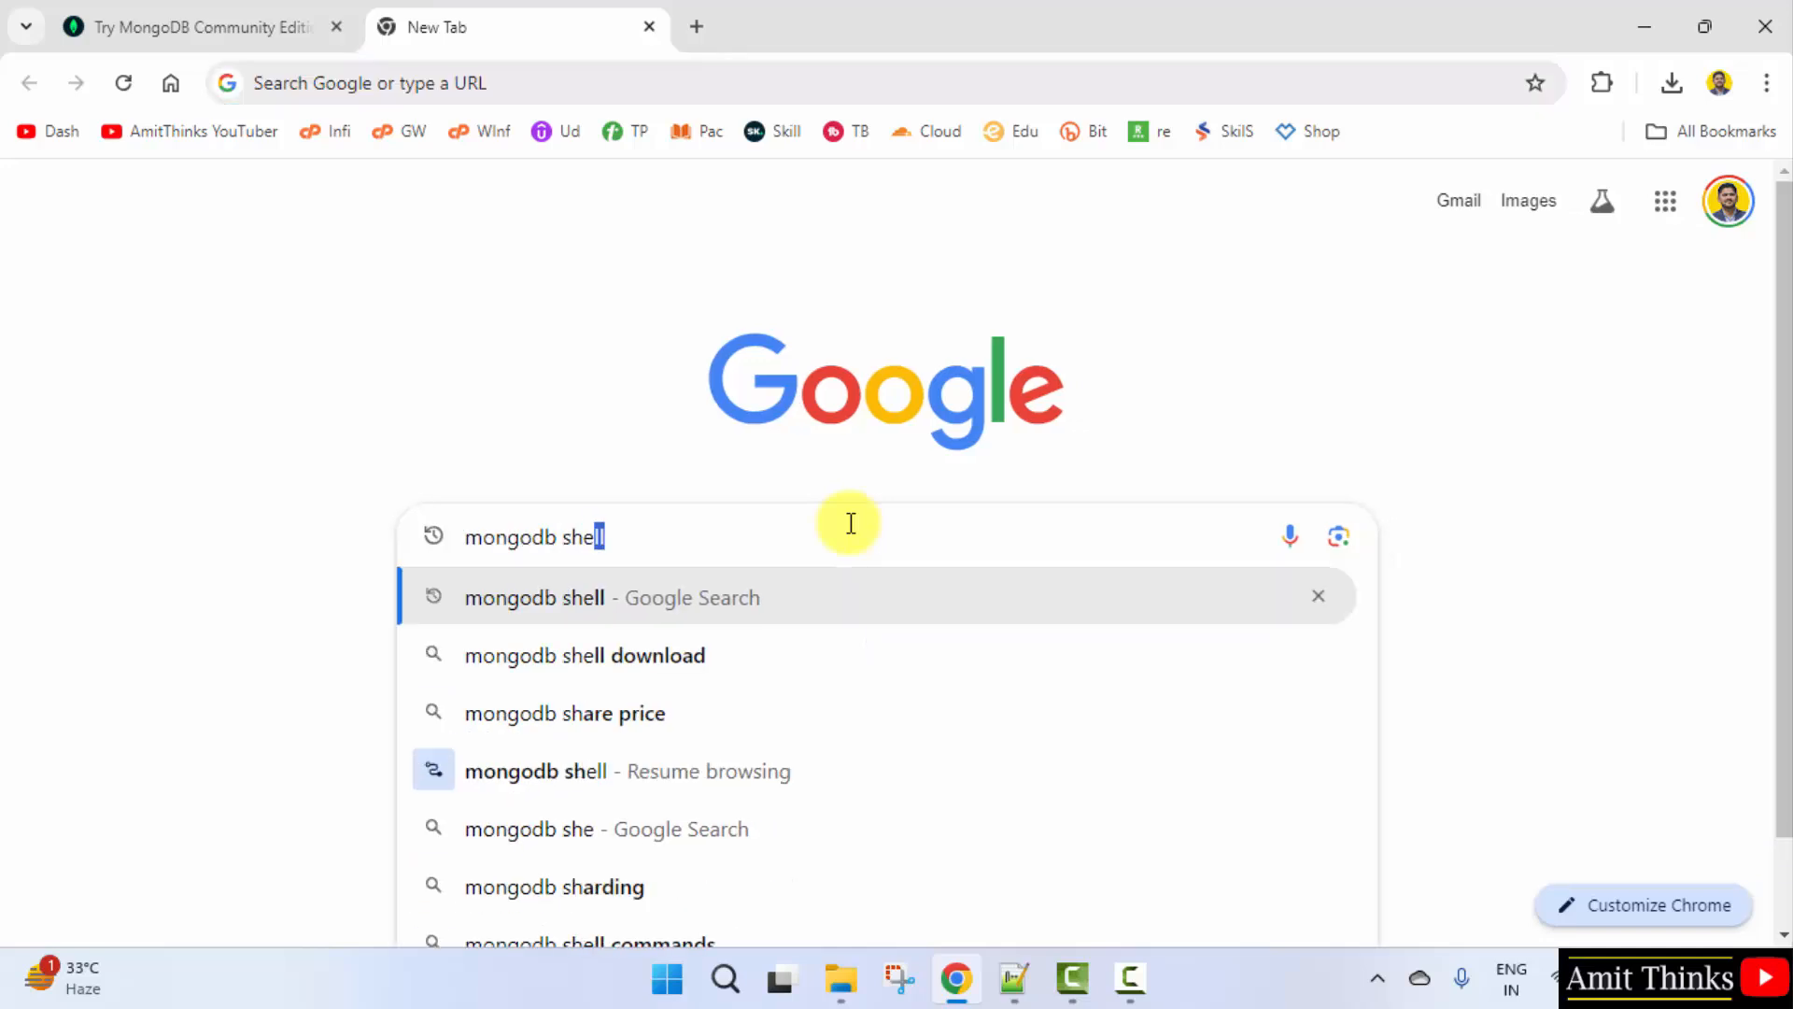
type("l")
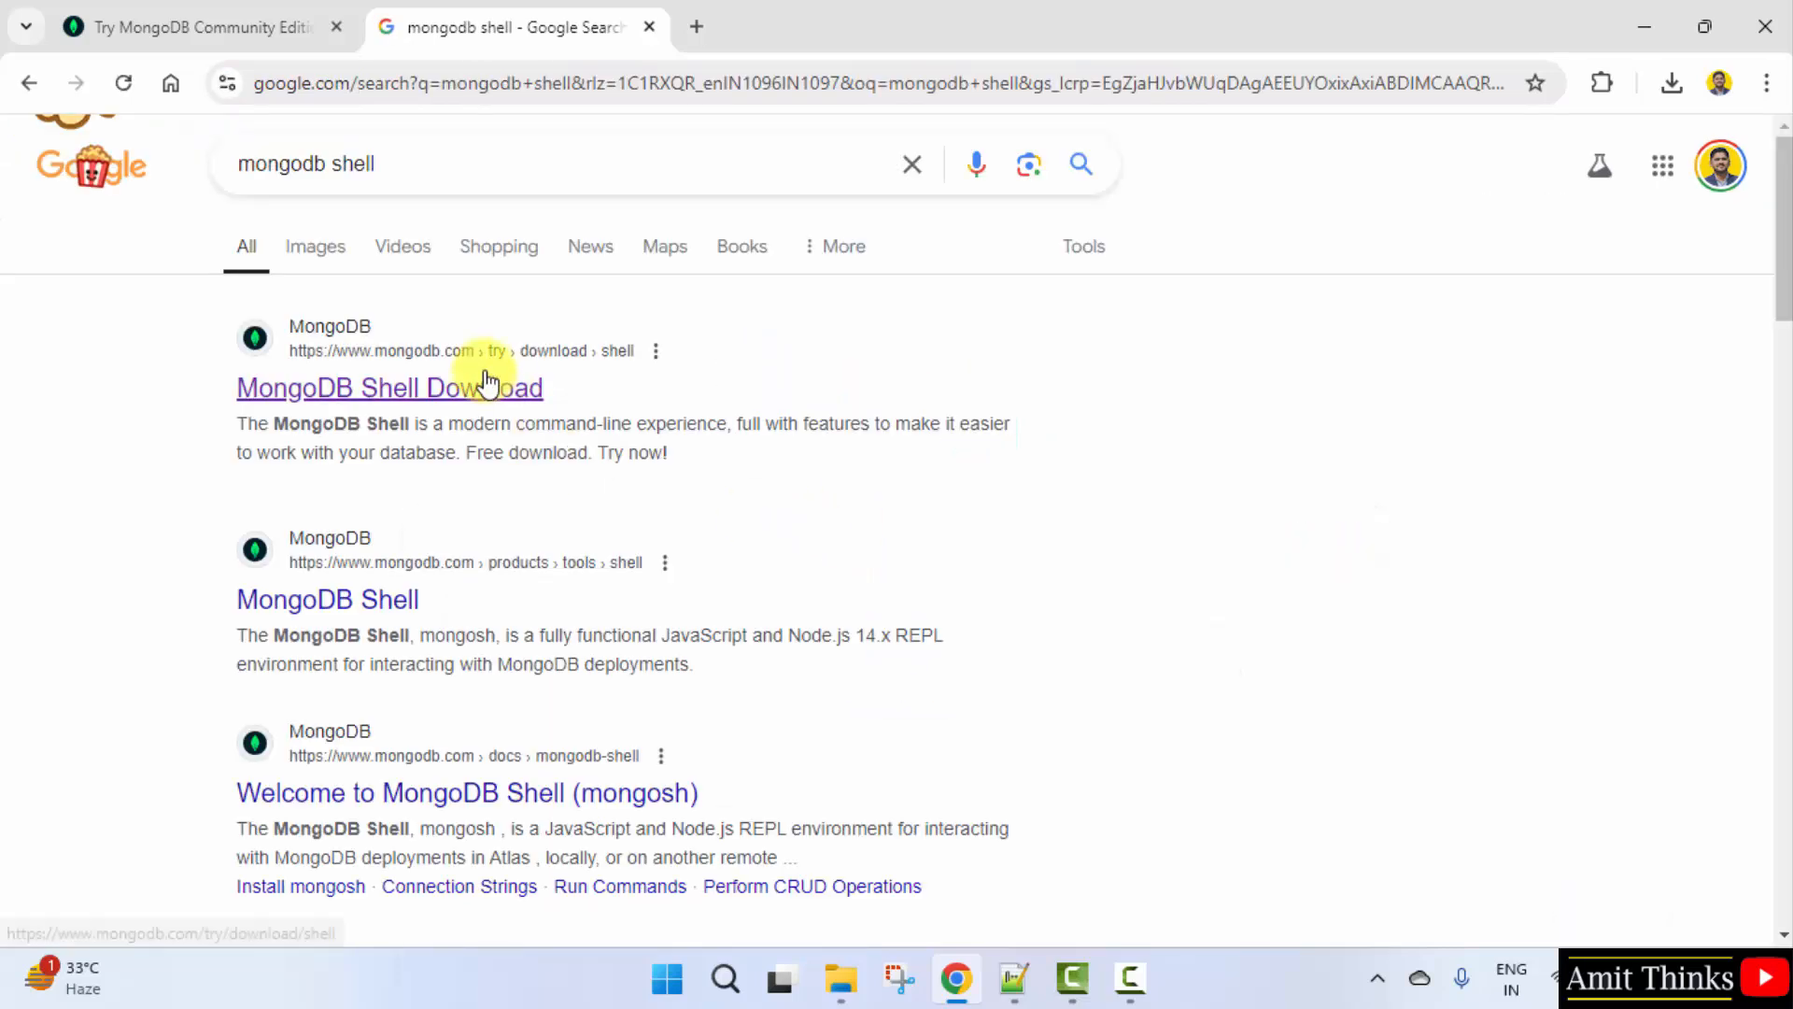
Step: Download the MongoDB Shell 2.3.1 Windows x64 msi package and open it from downloads
left_click(390, 387)
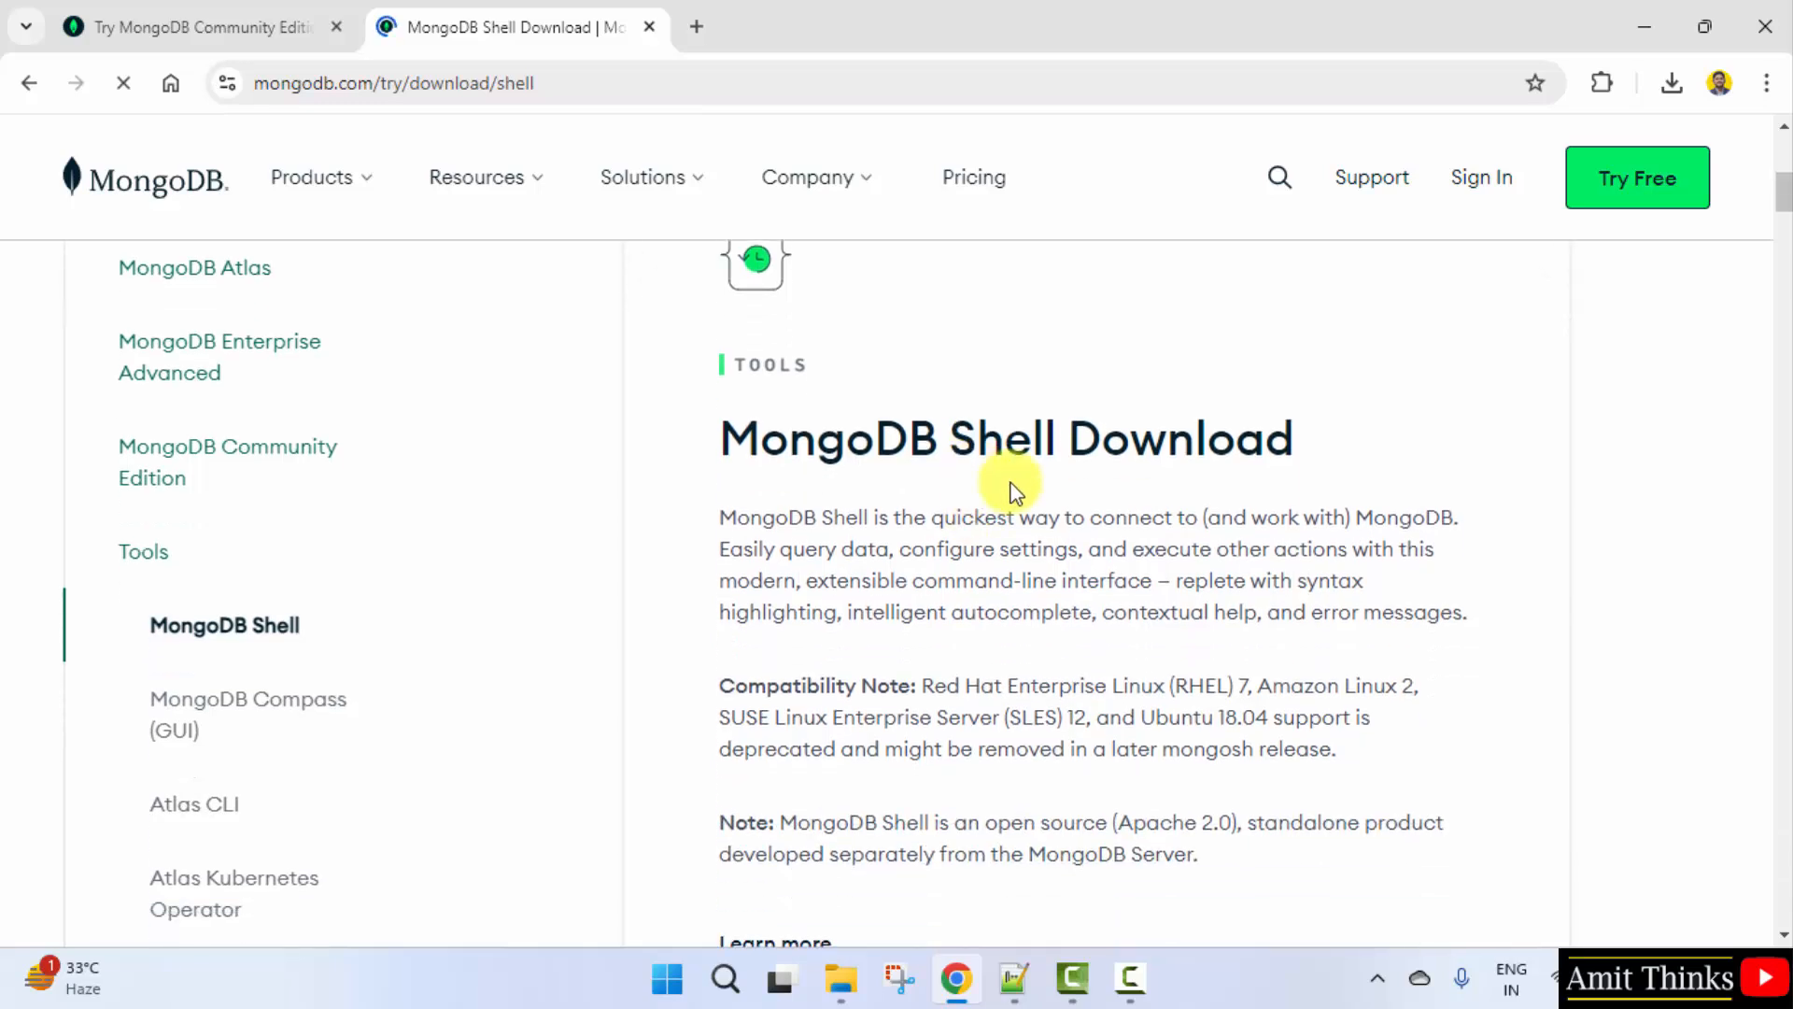
scroll("down", 3)
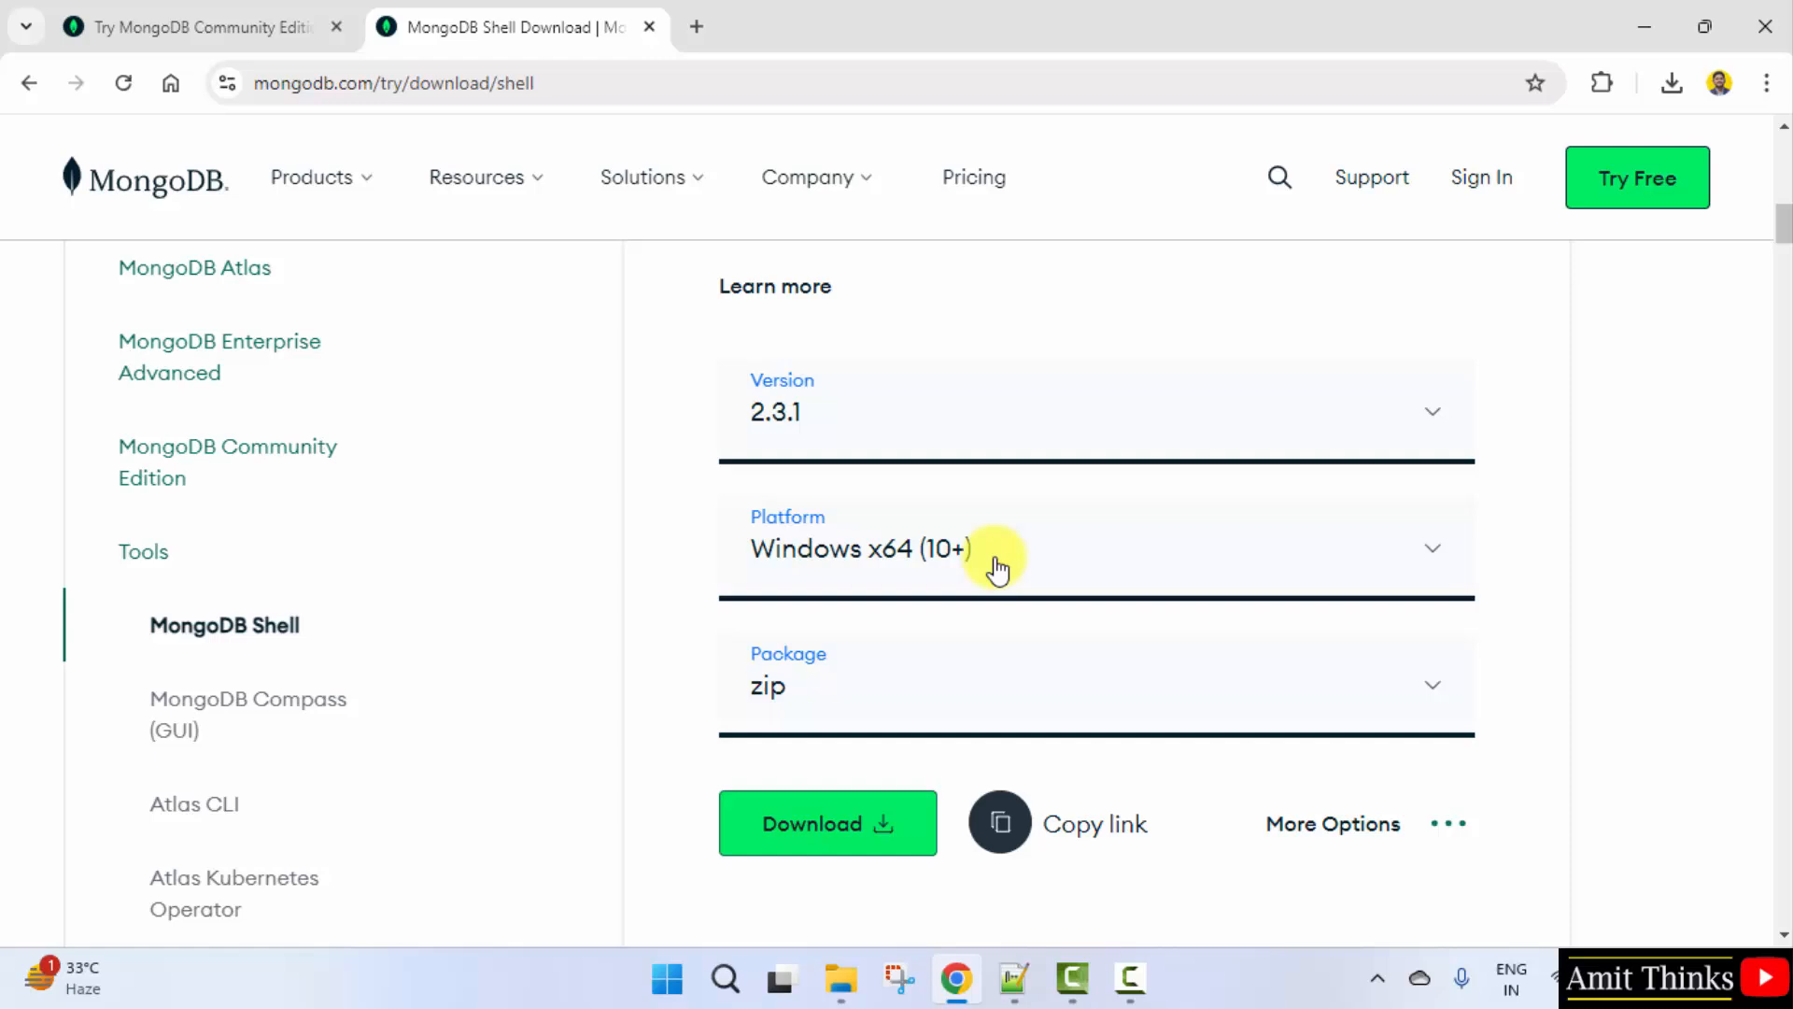
mouse_move(1092, 568)
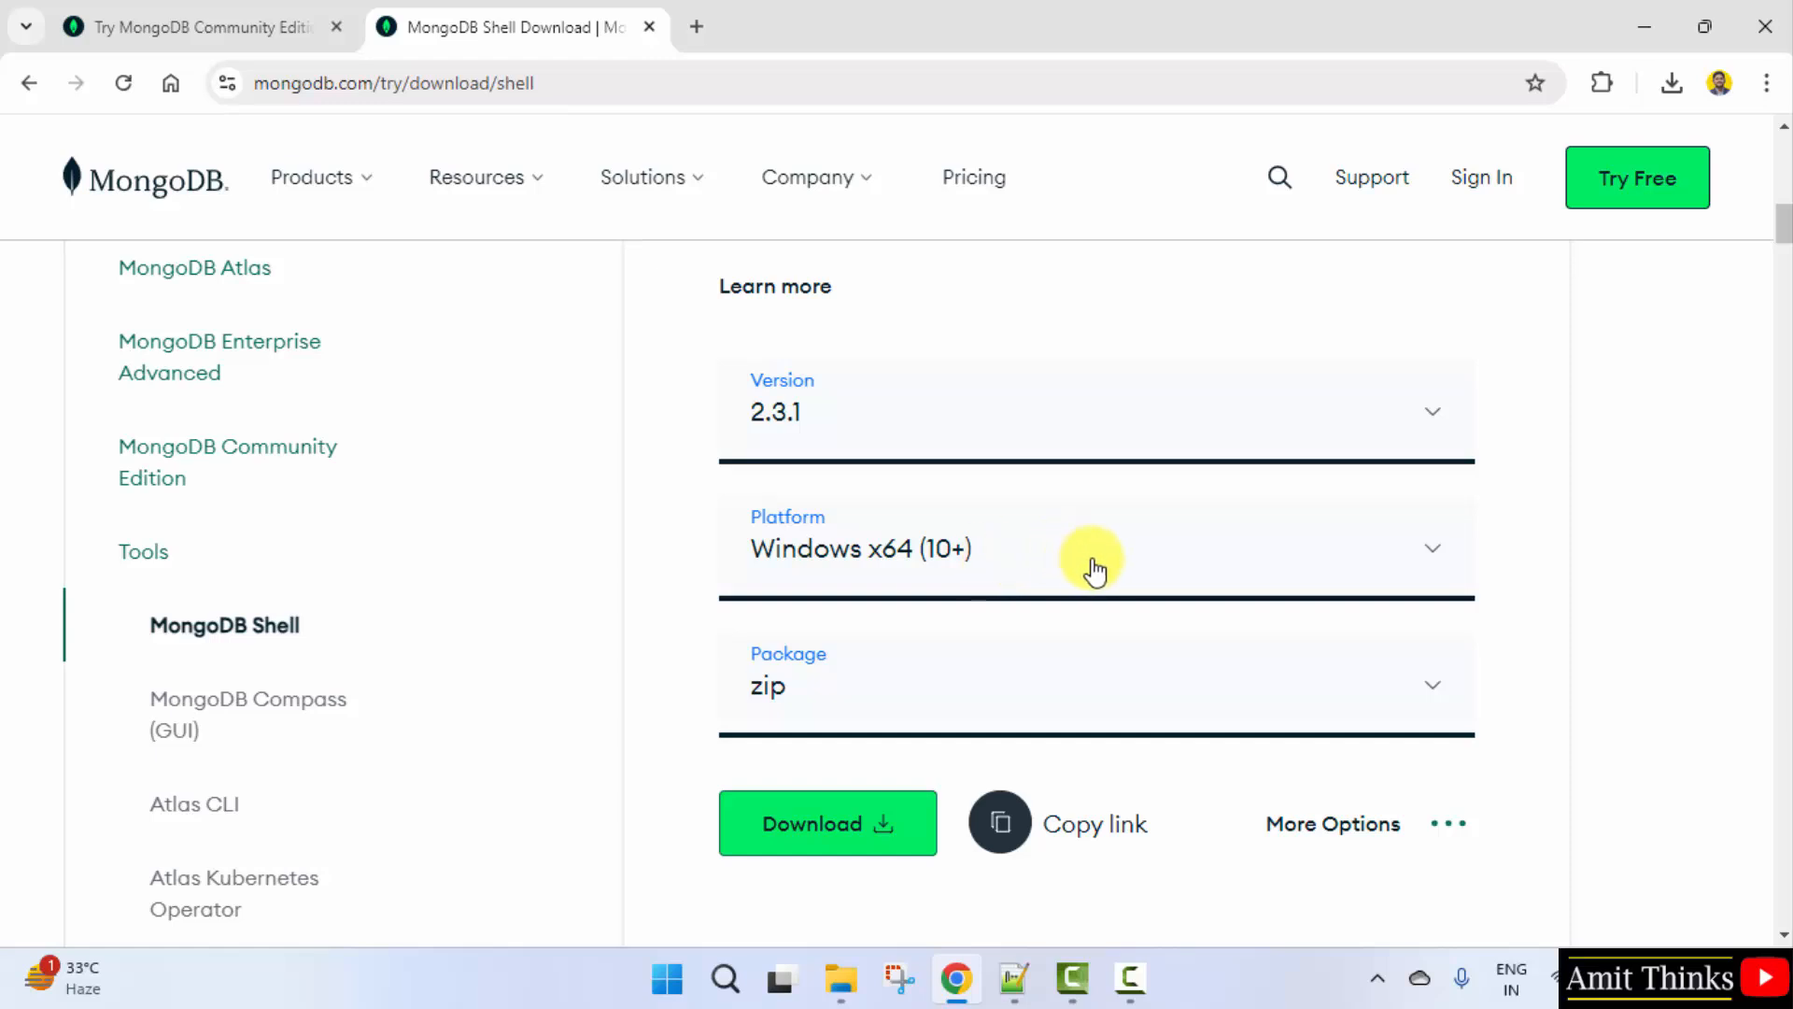
mouse_move(1061, 637)
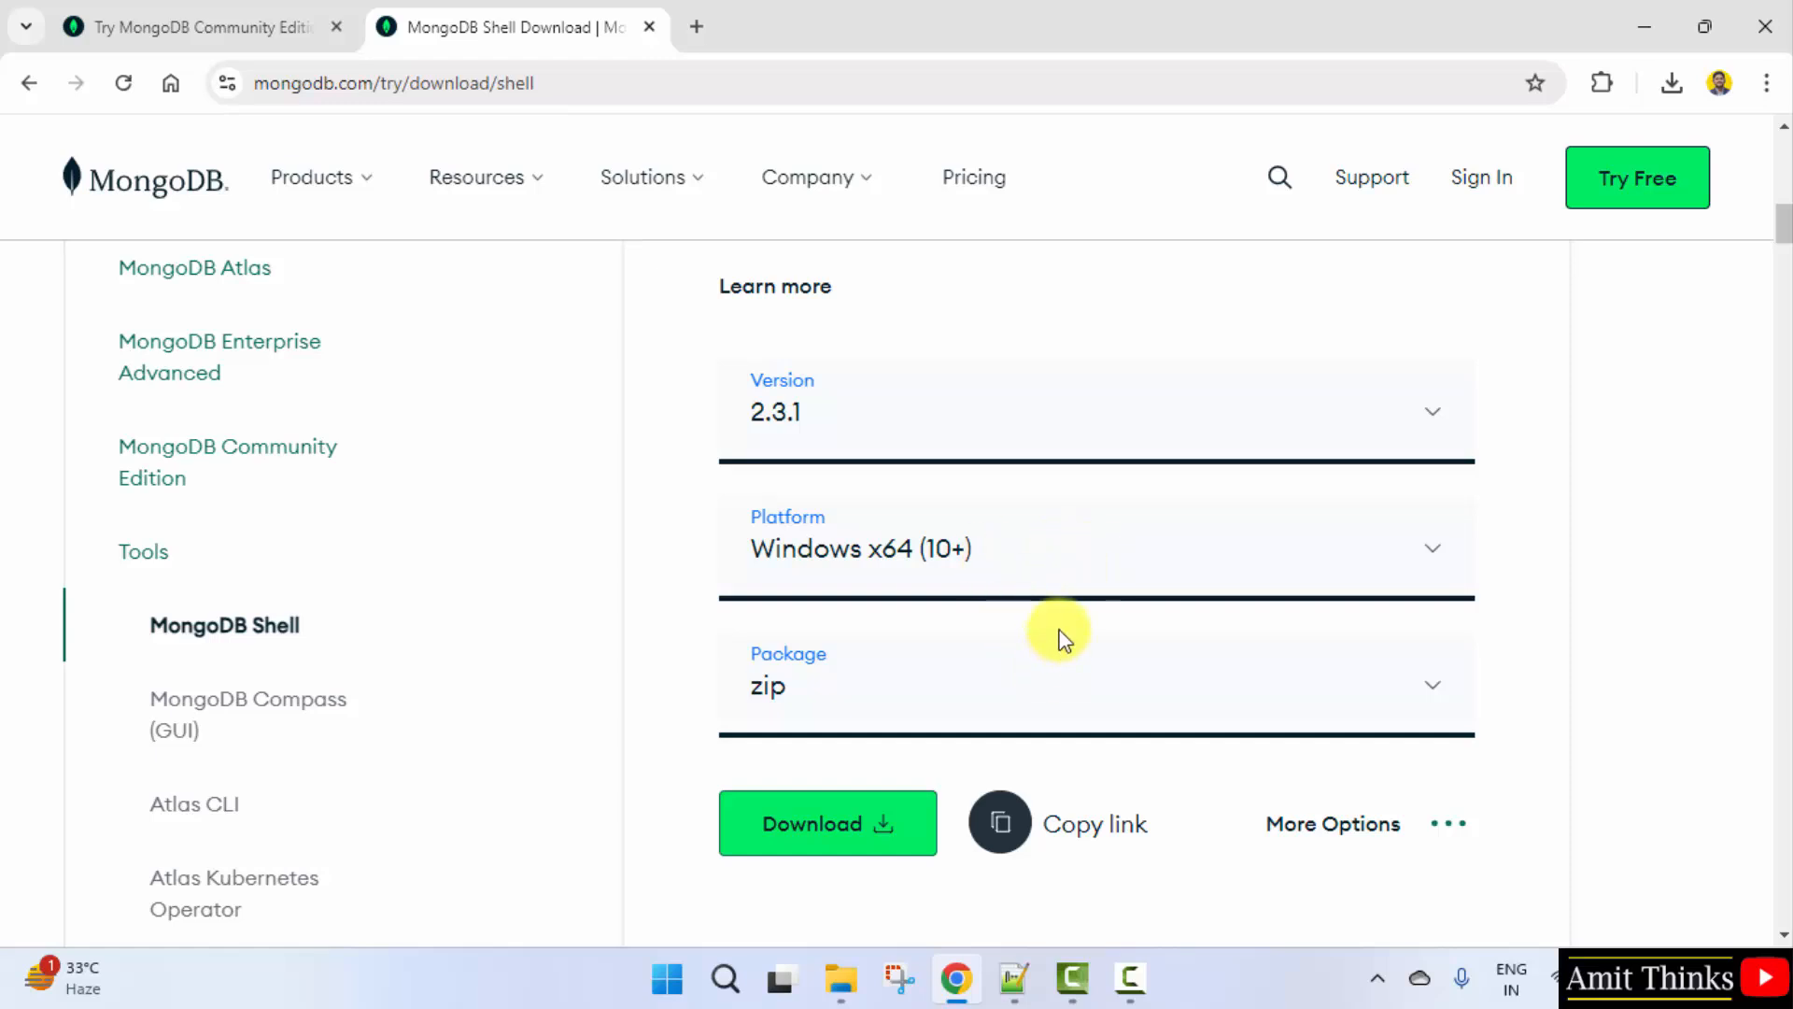
left_click(1095, 684)
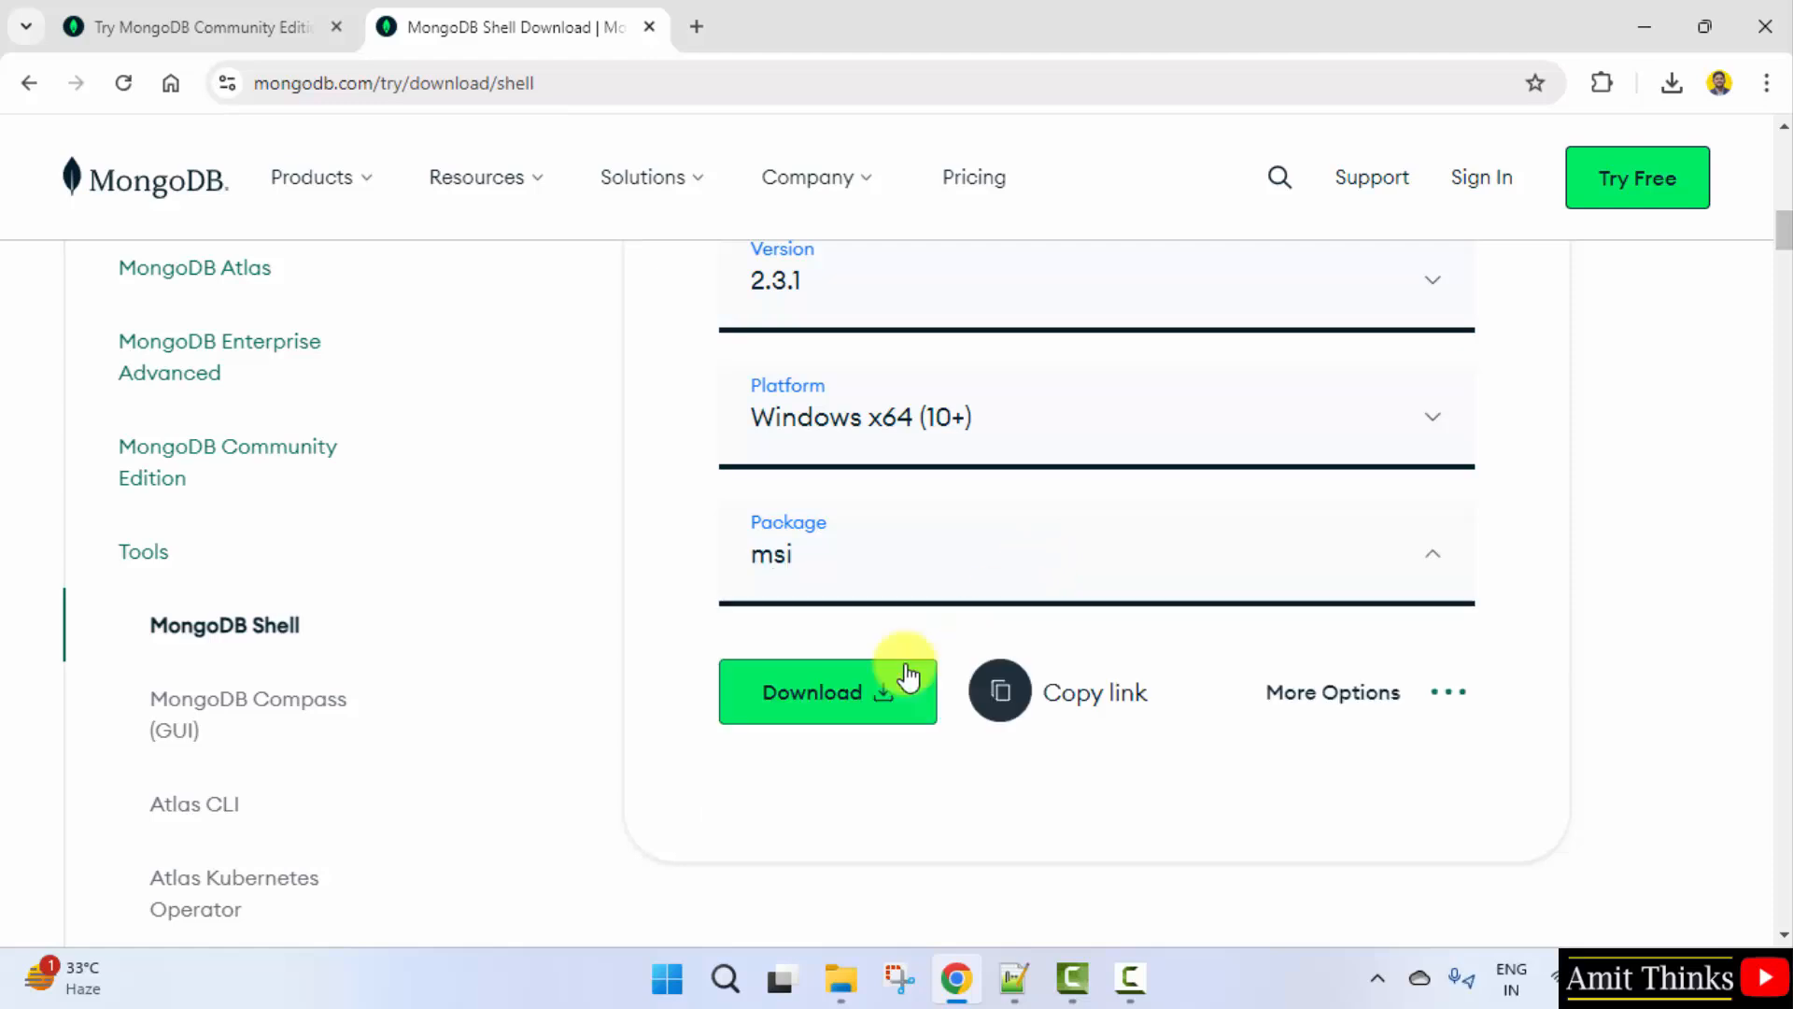
left_click(825, 691)
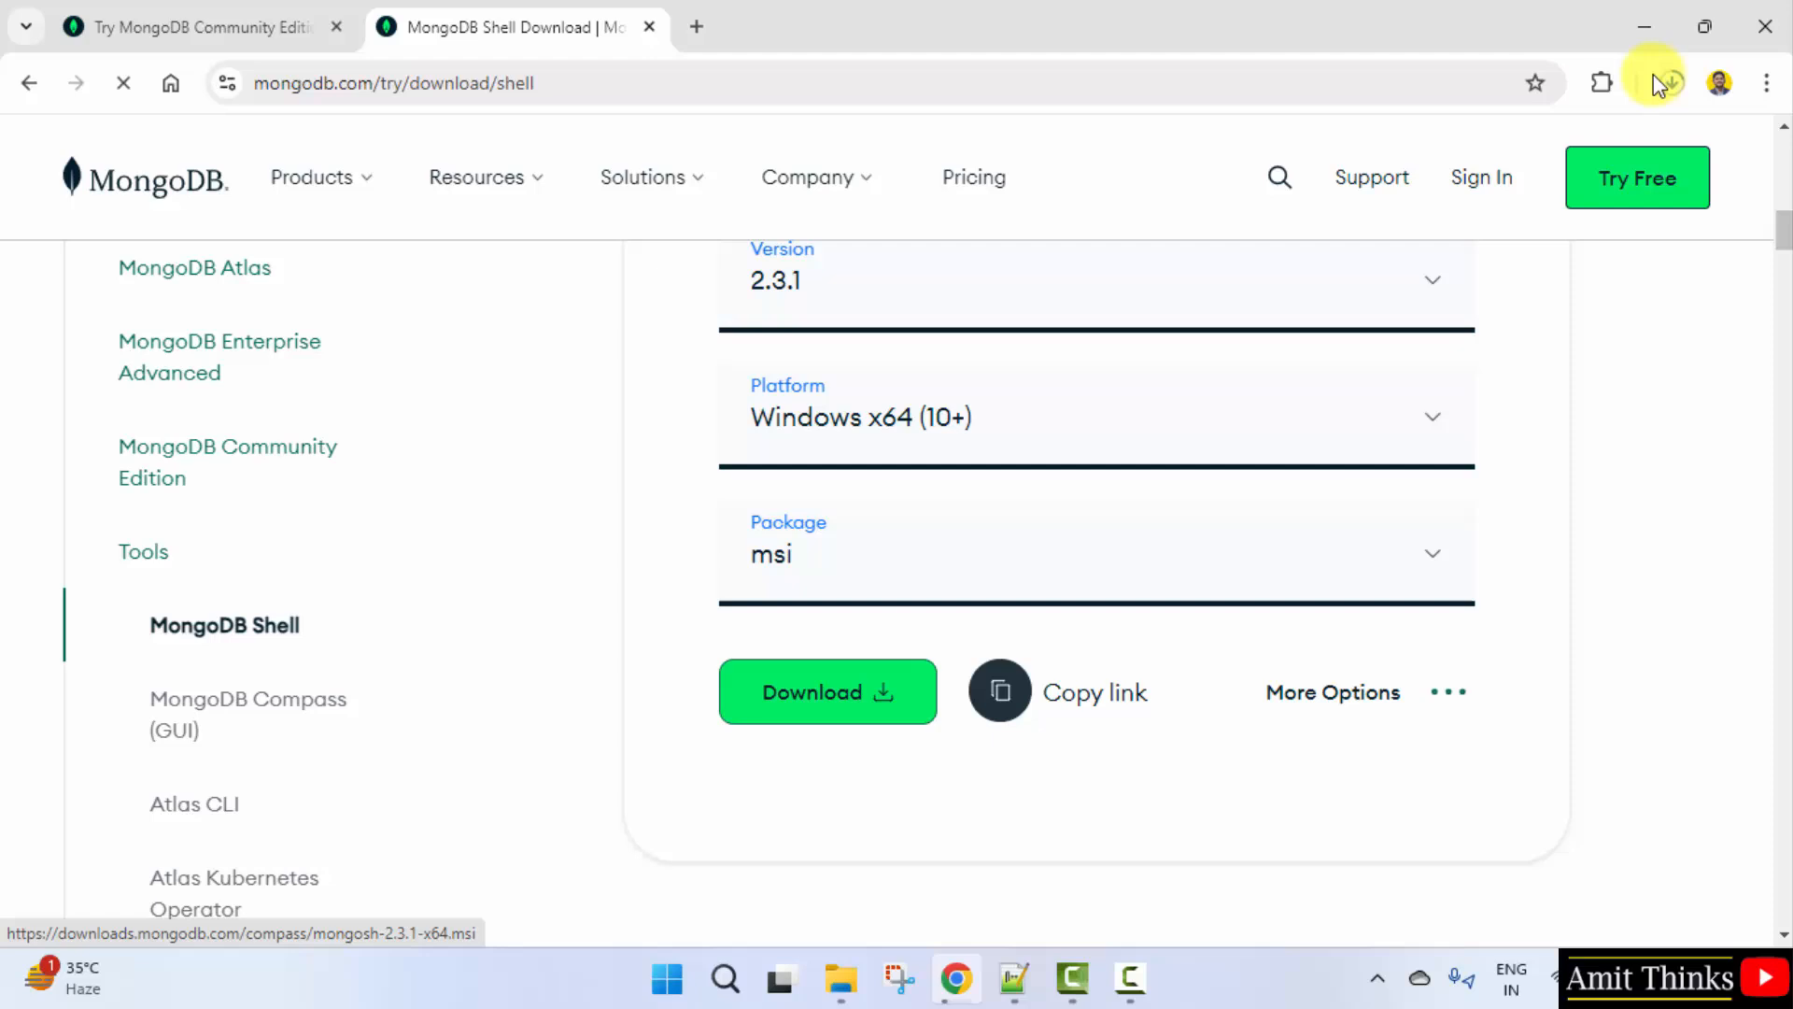
left_click(1670, 82)
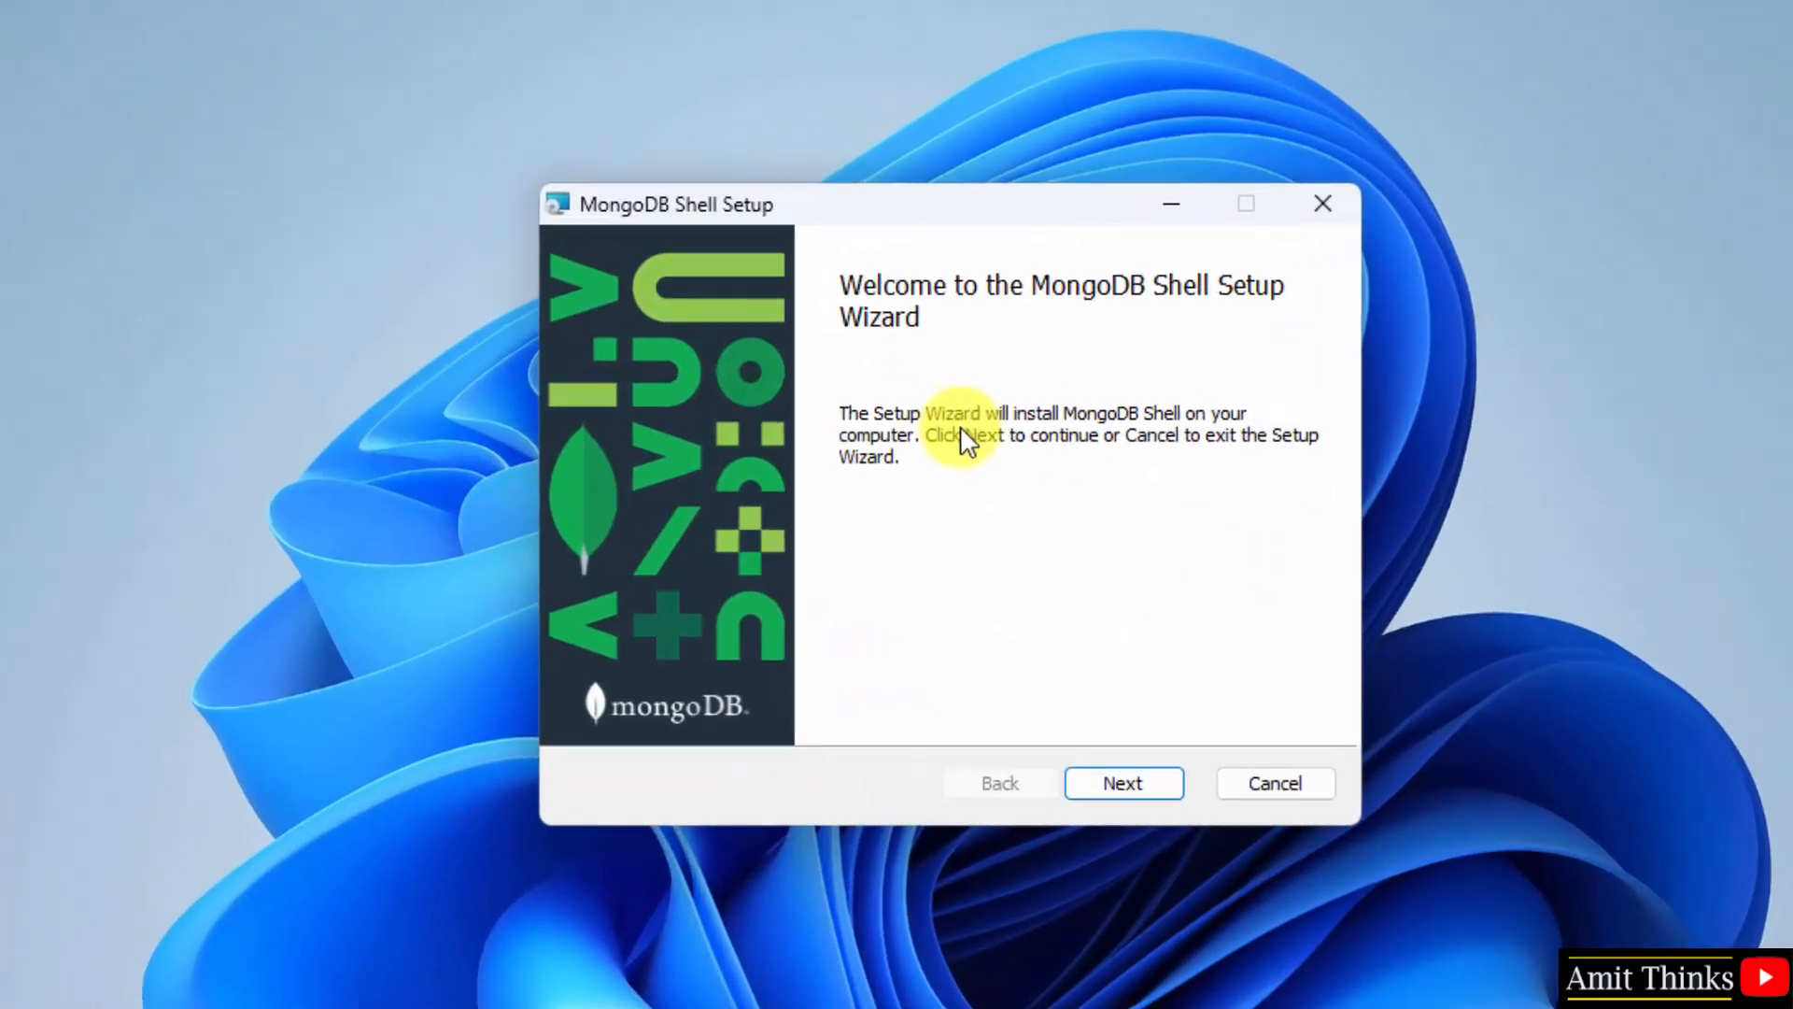
Step: Install MongoDB Shell to the default C:\Program Files\mongosh folder and finish the wizard
left_click(1122, 782)
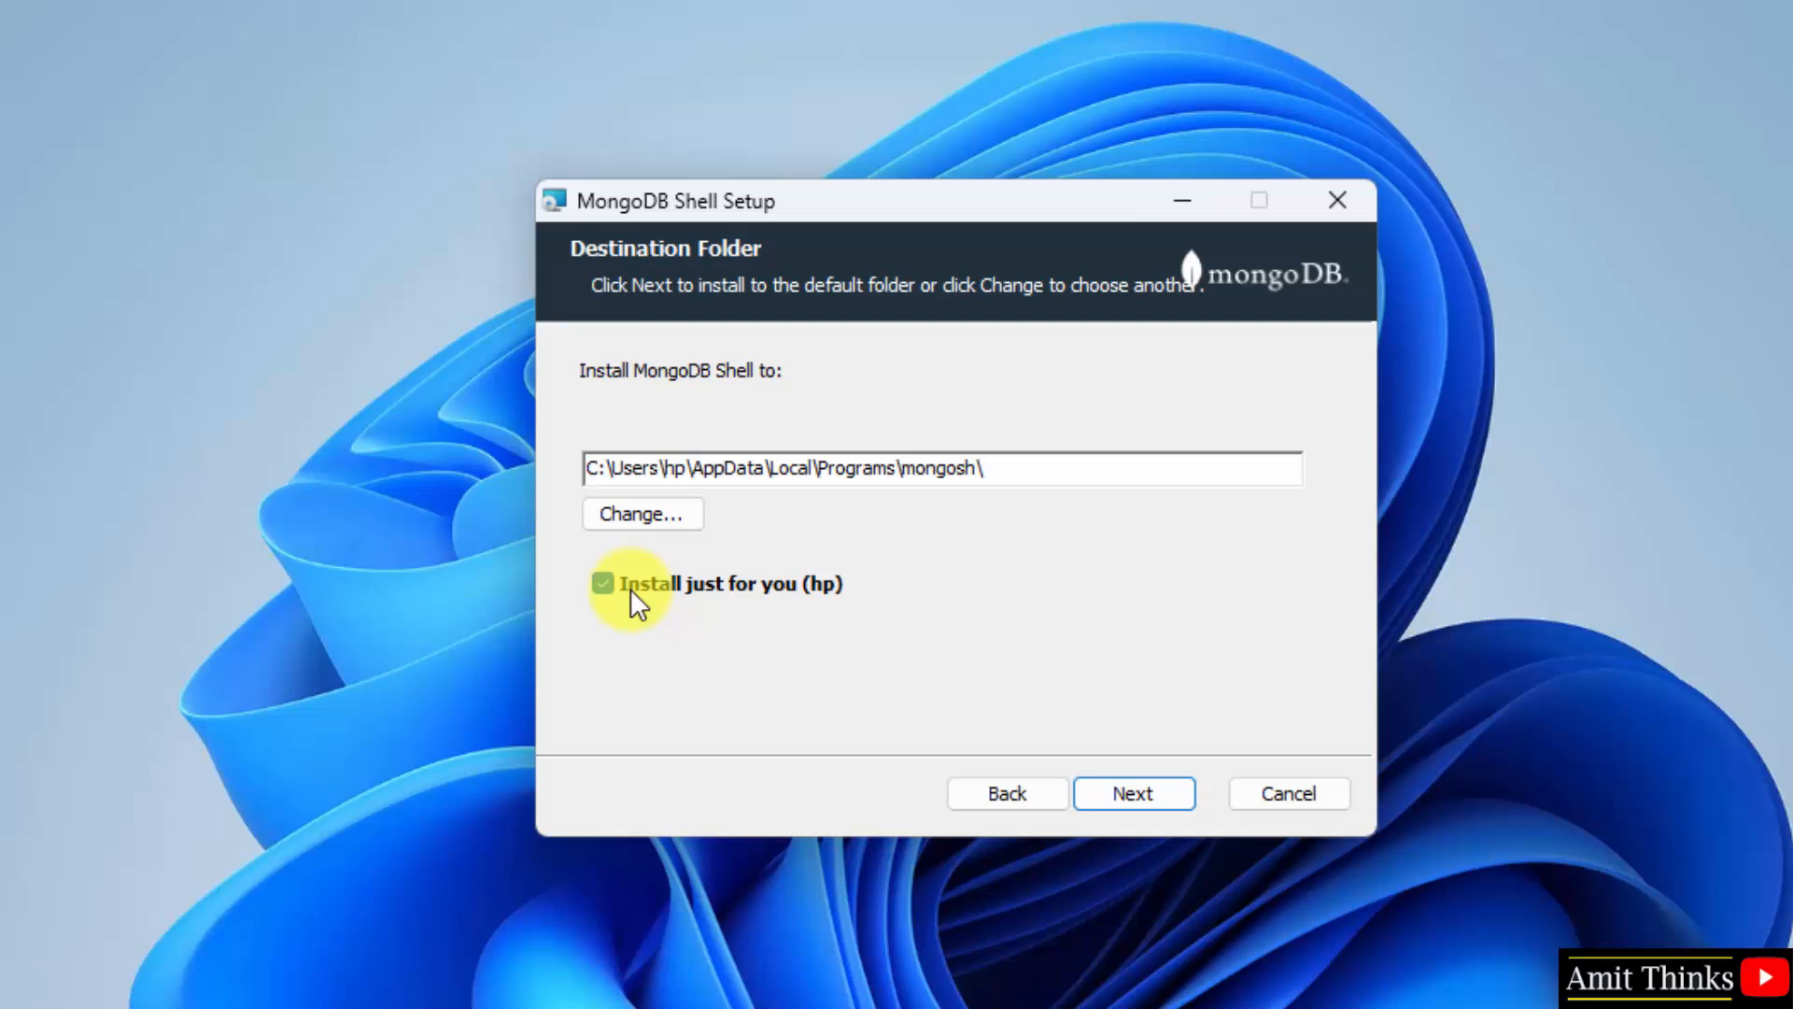
left_click(602, 582)
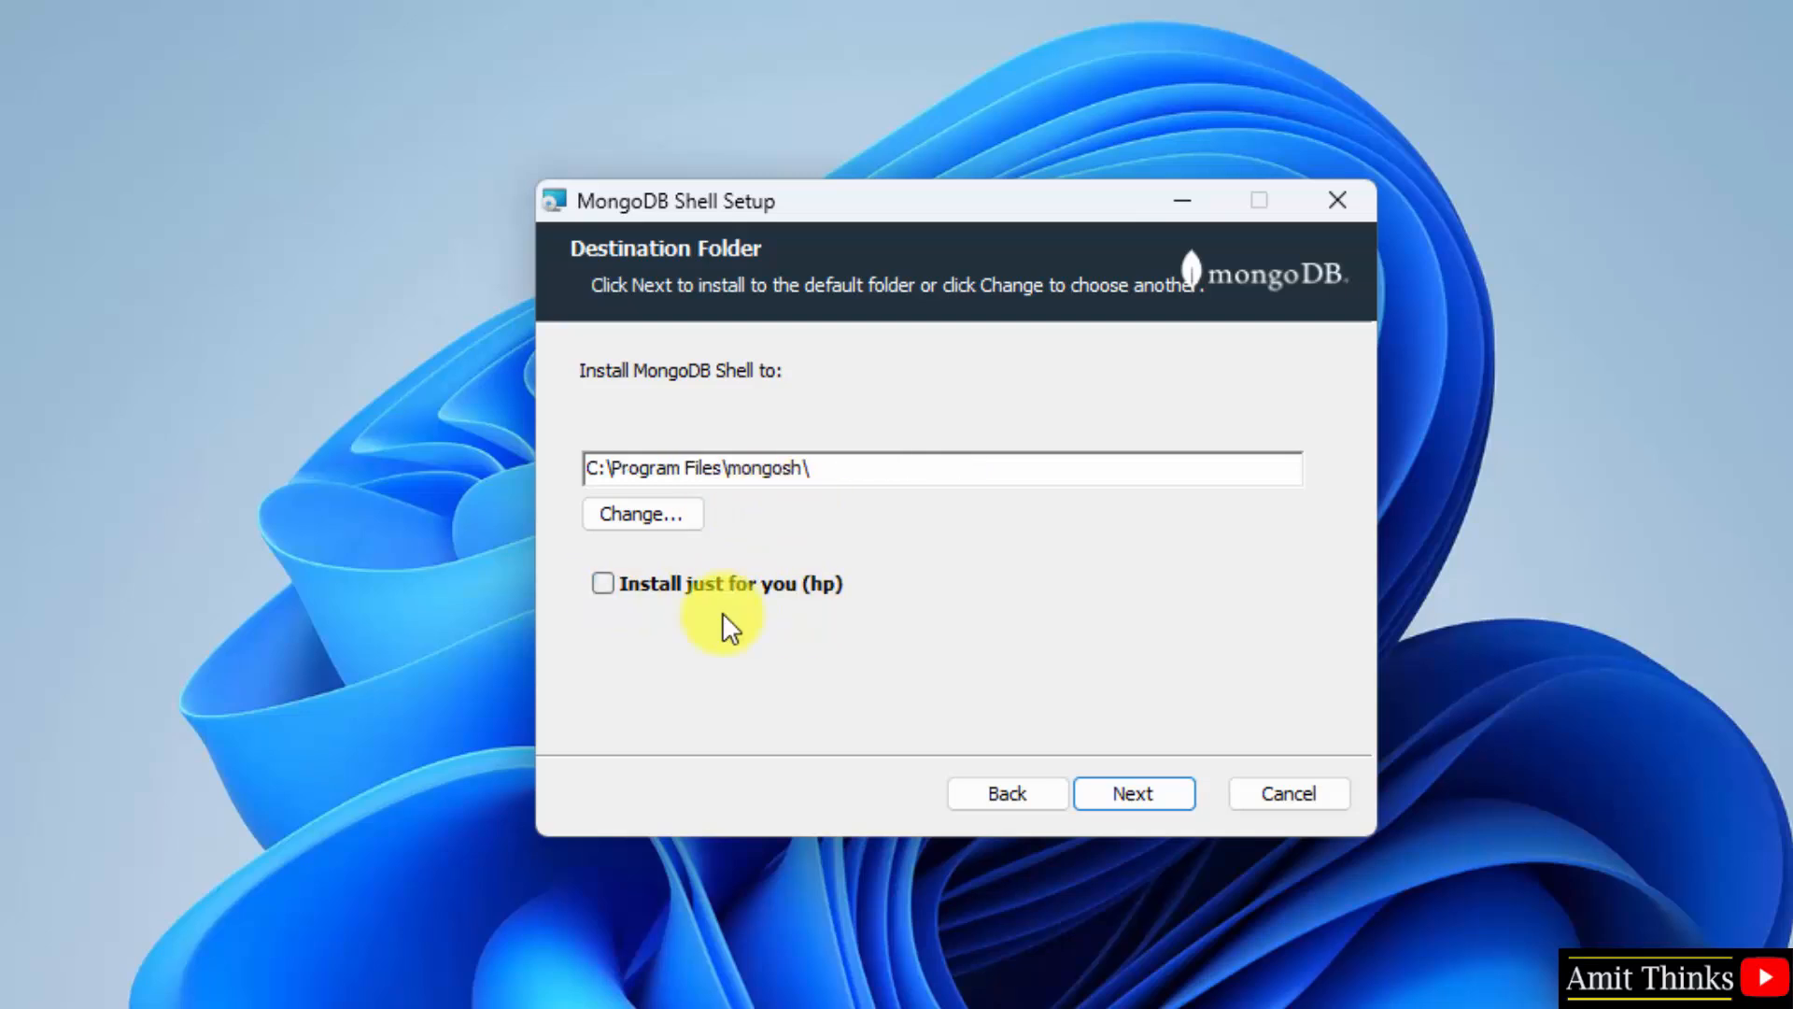
mouse_move(846, 469)
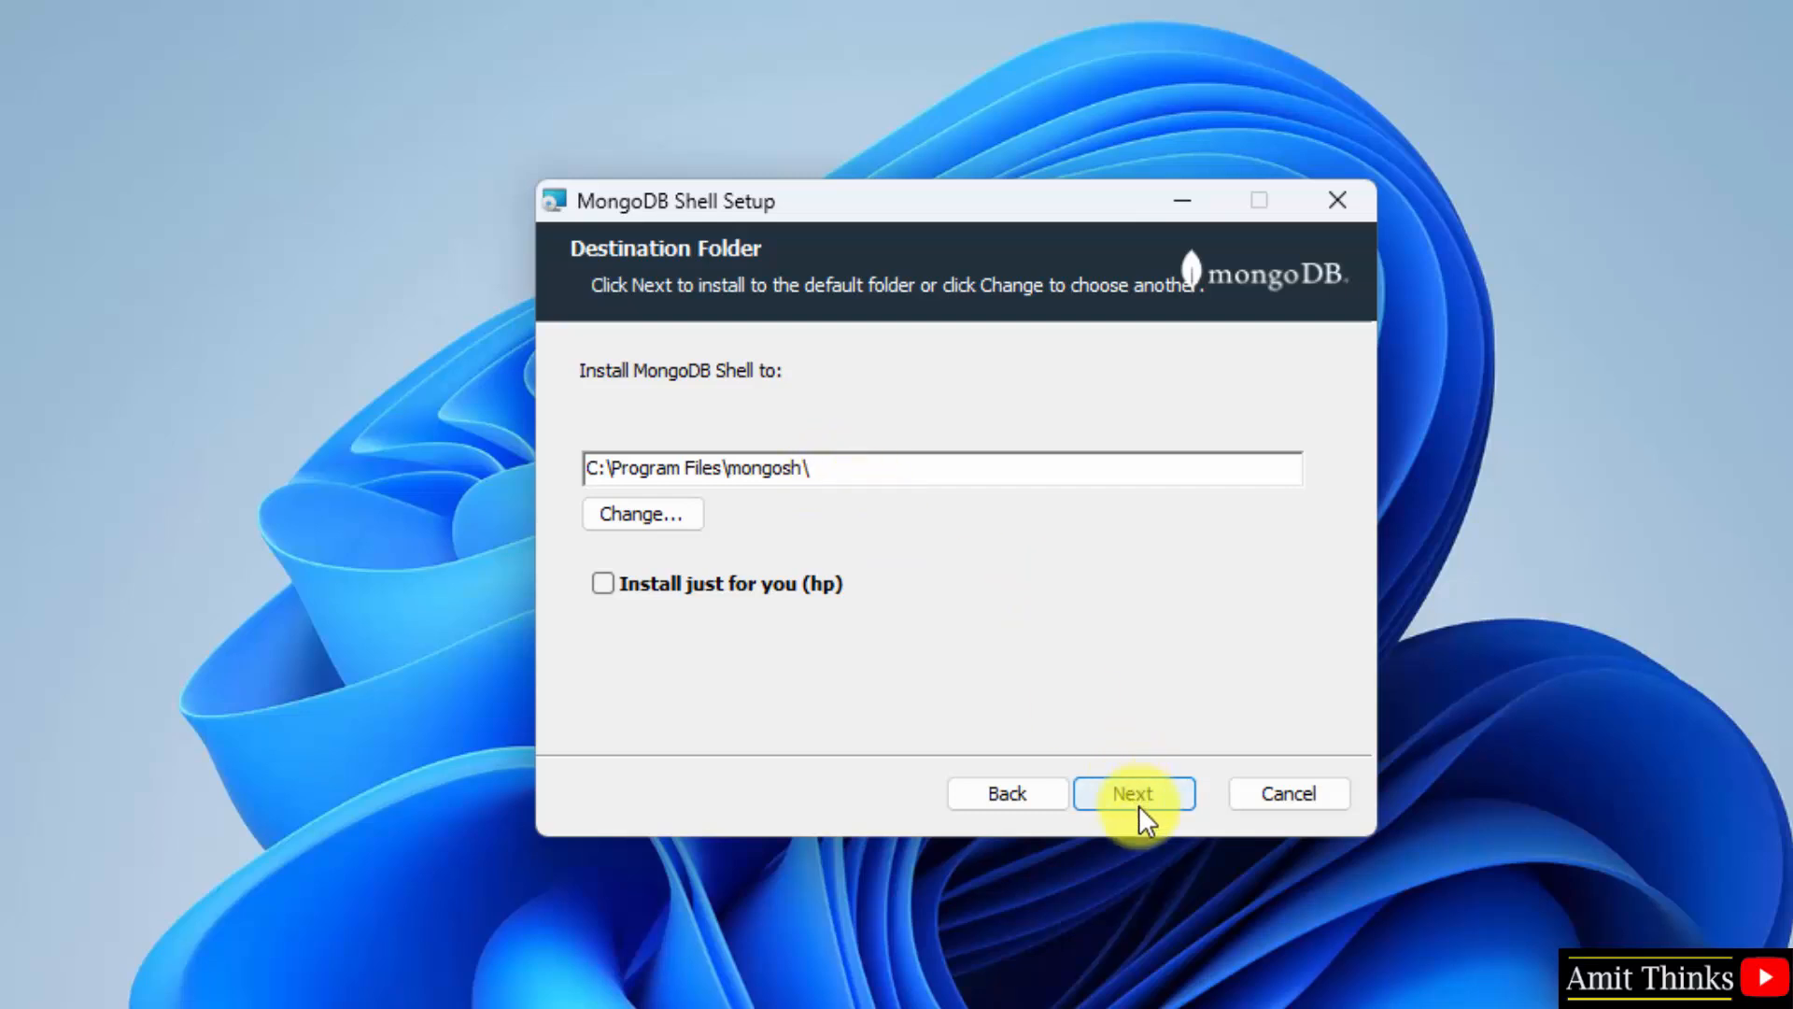
left_click(1133, 793)
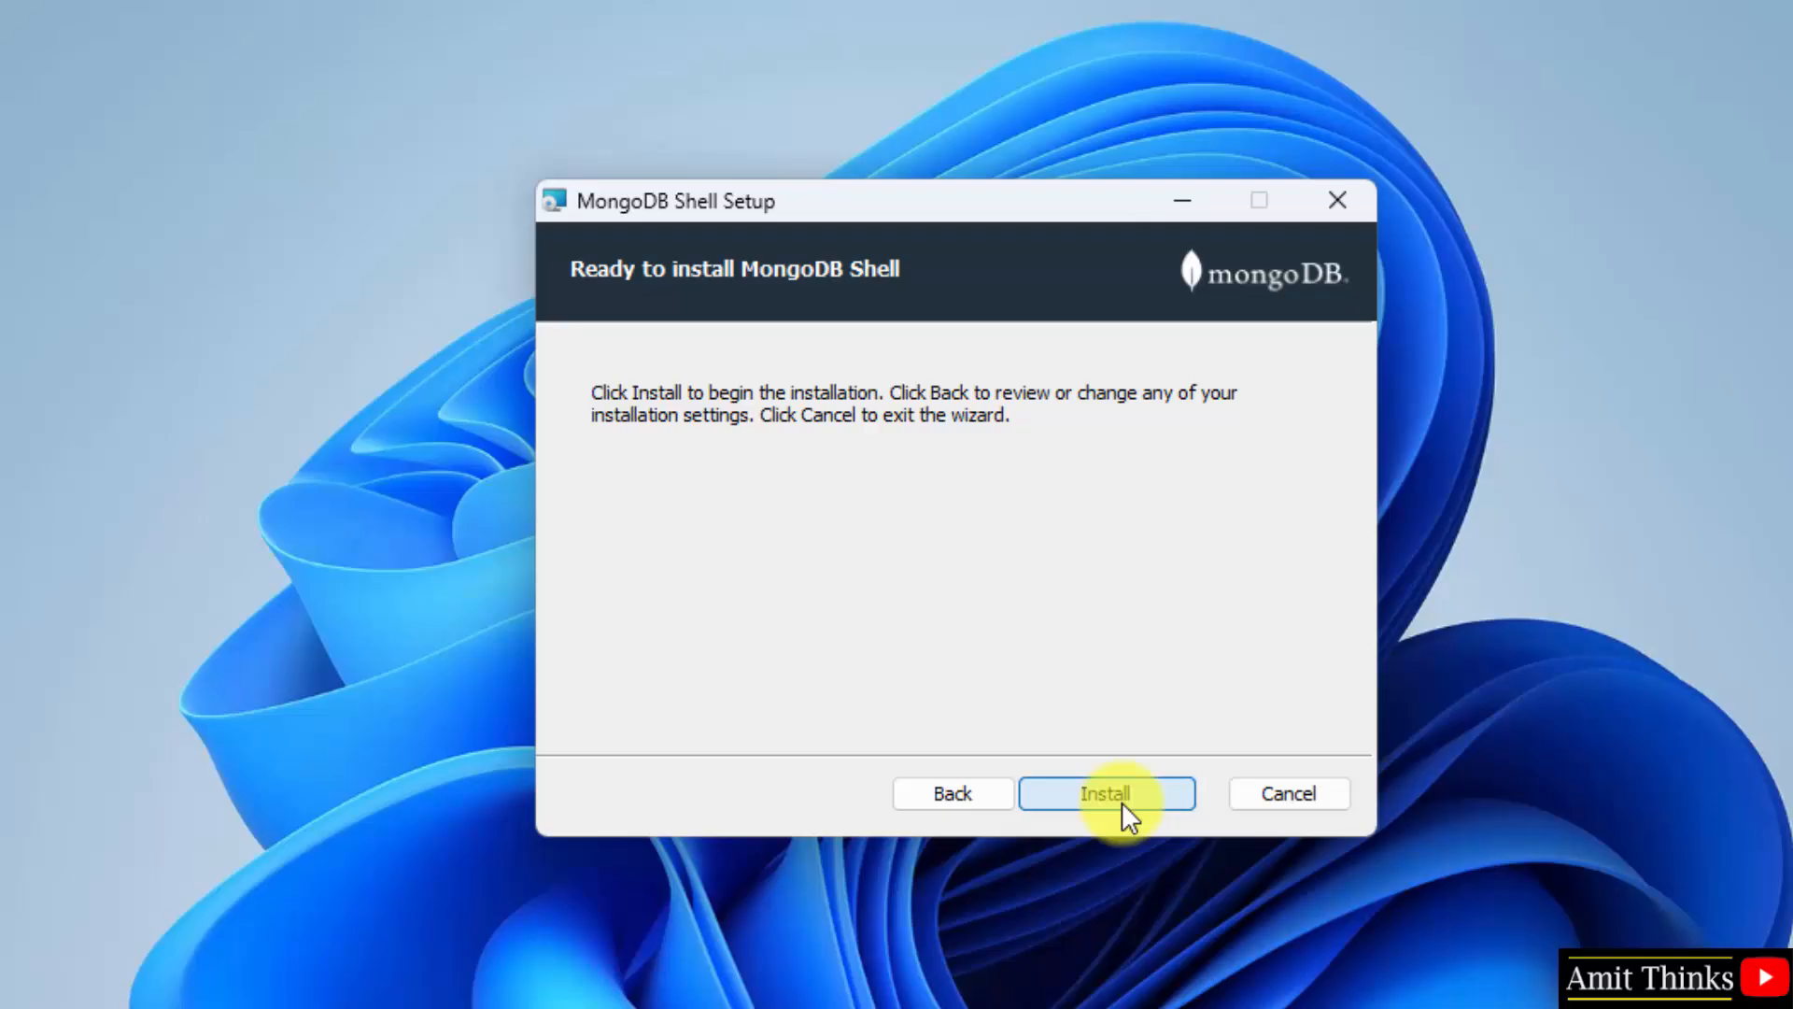
left_click(1106, 792)
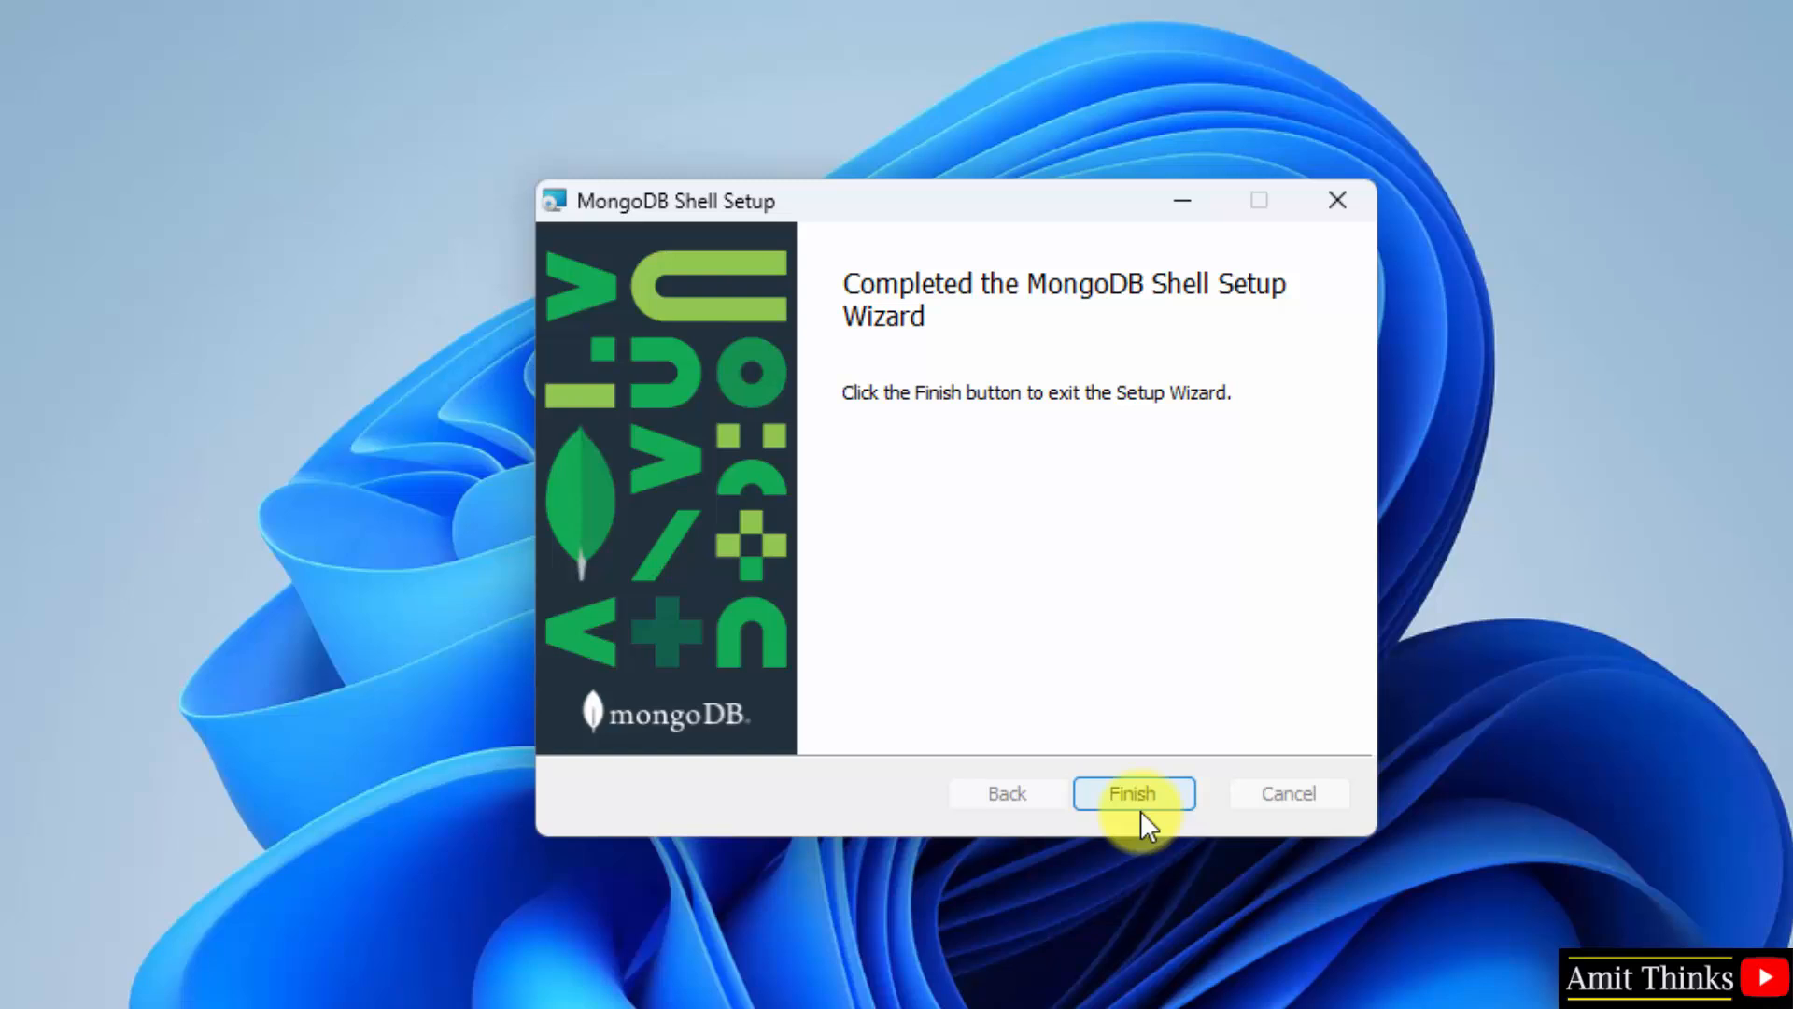
left_click(1132, 793)
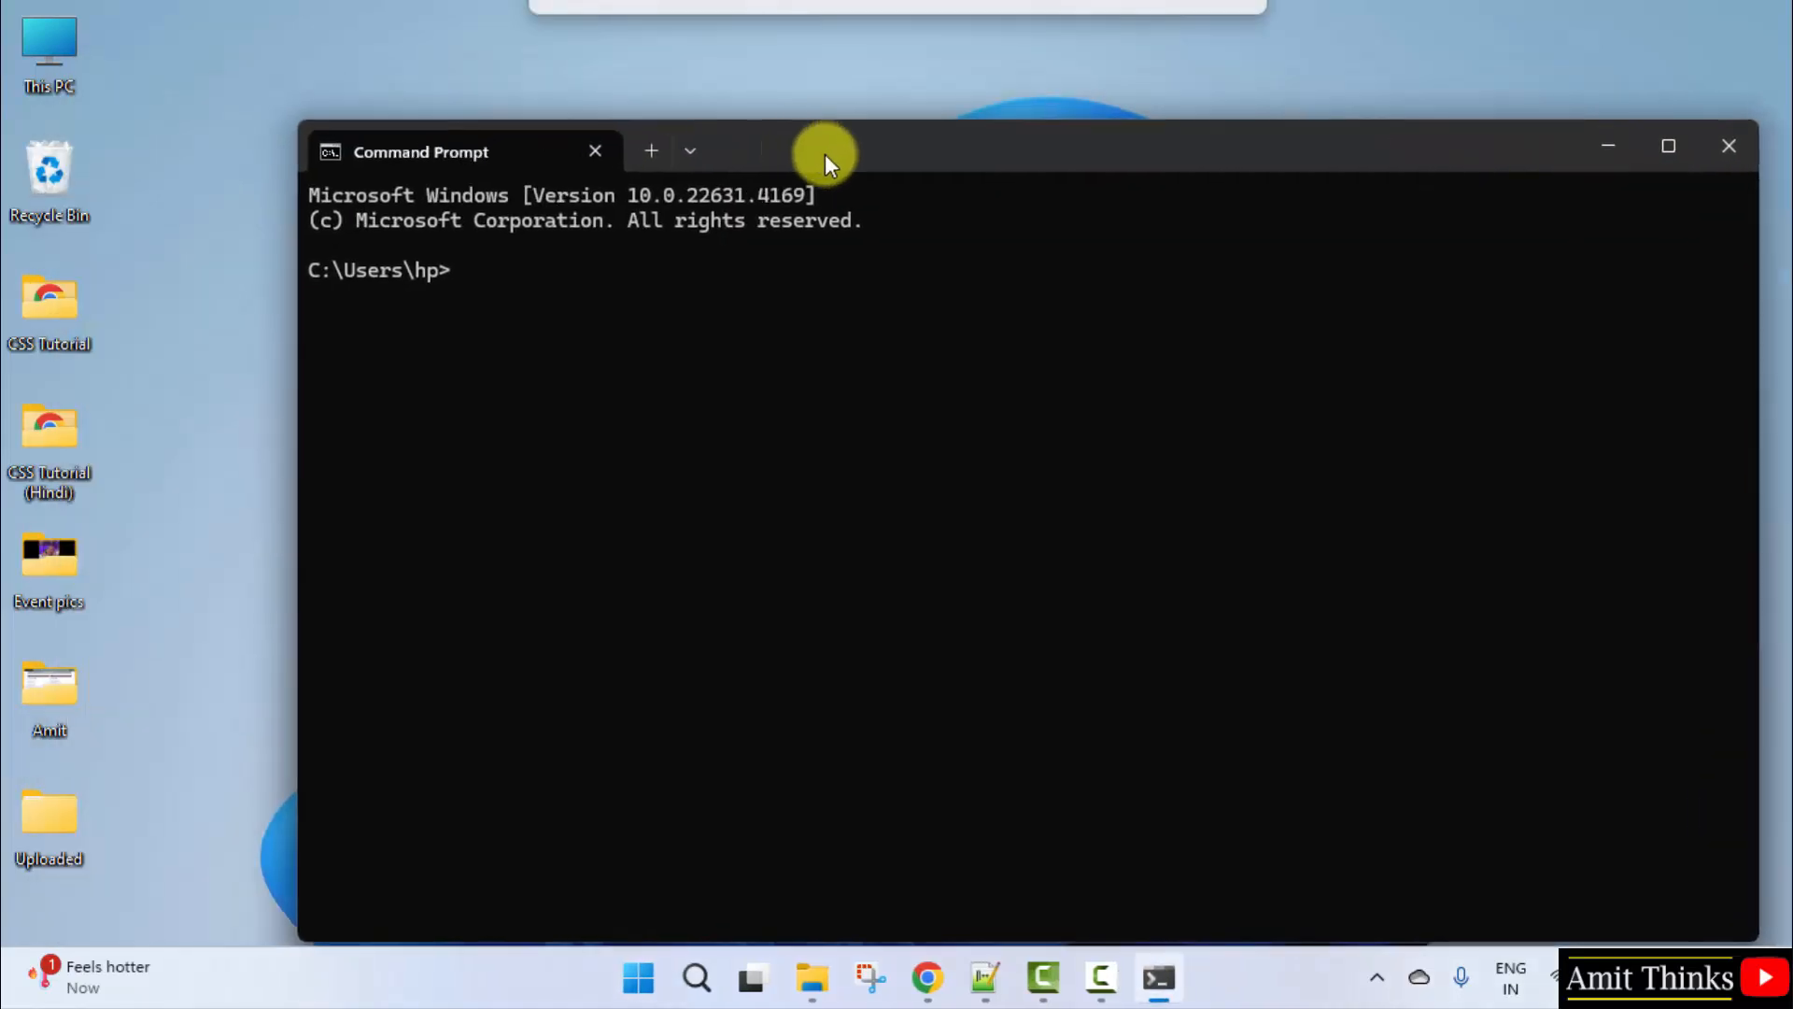
Step: Run mongod --version to confirm db version v8.0.0, then minimize Command Prompt
type("m")
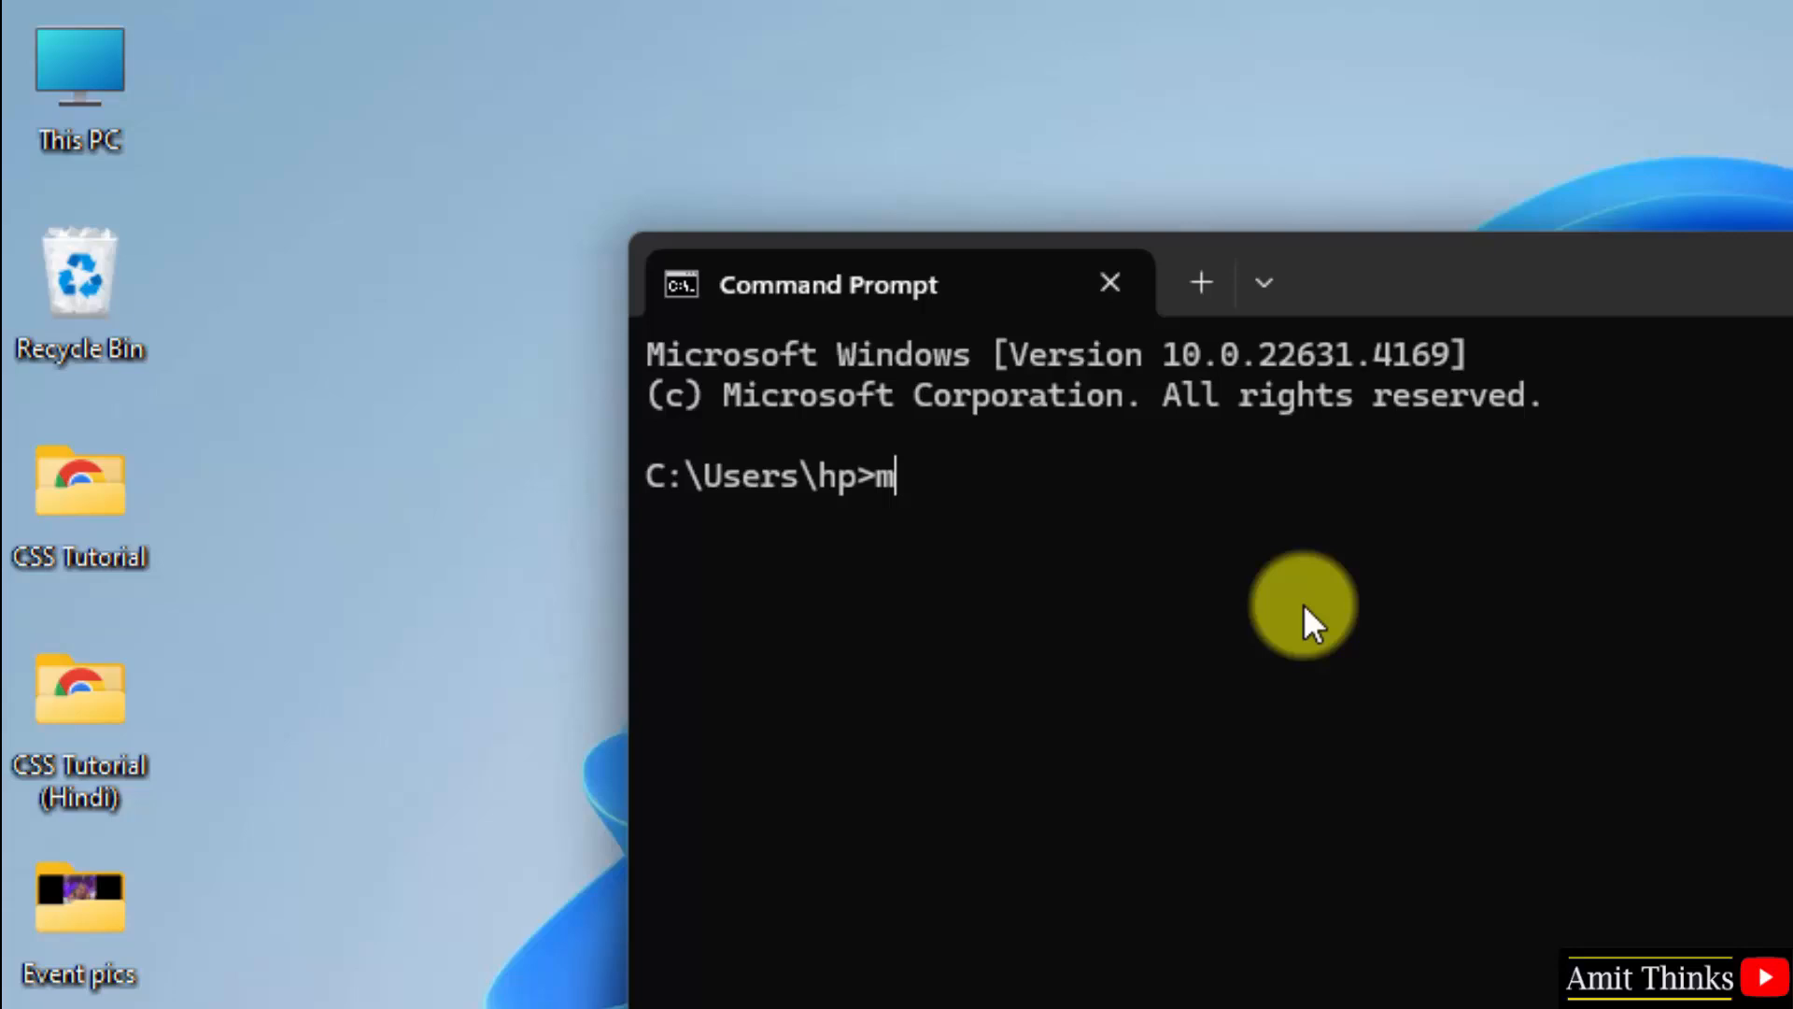
type("ongod")
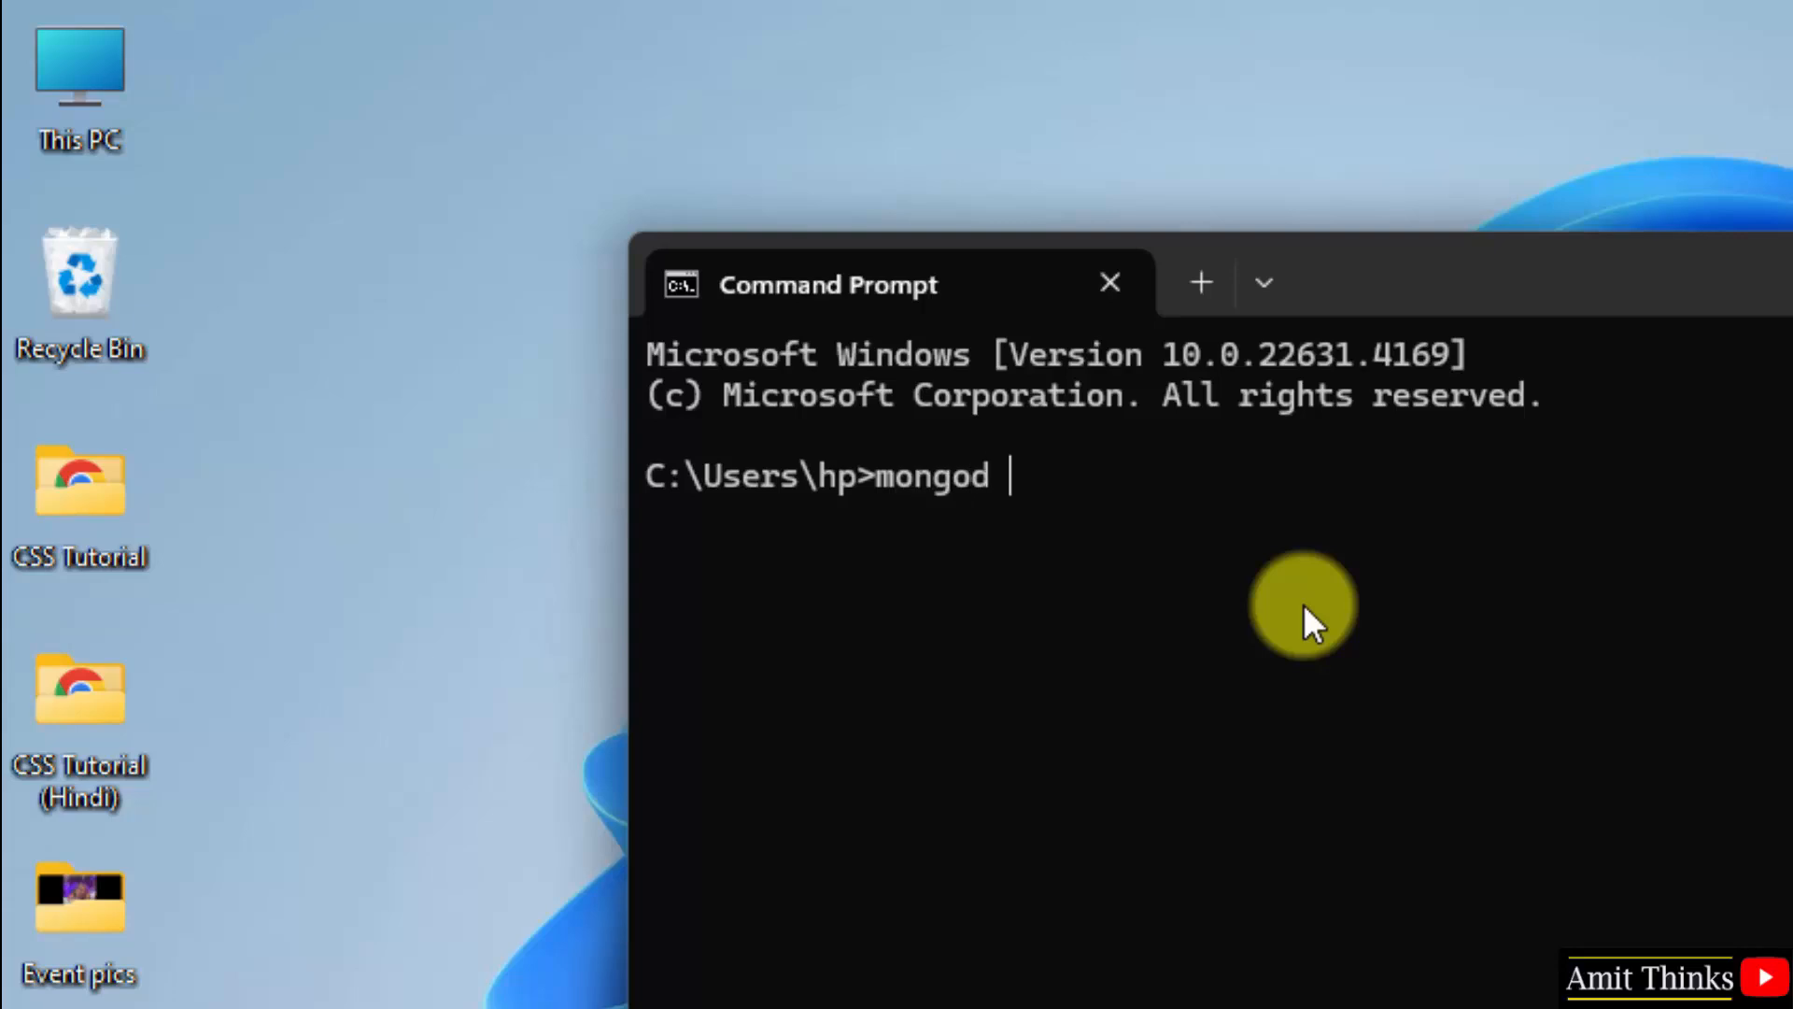
type("--version")
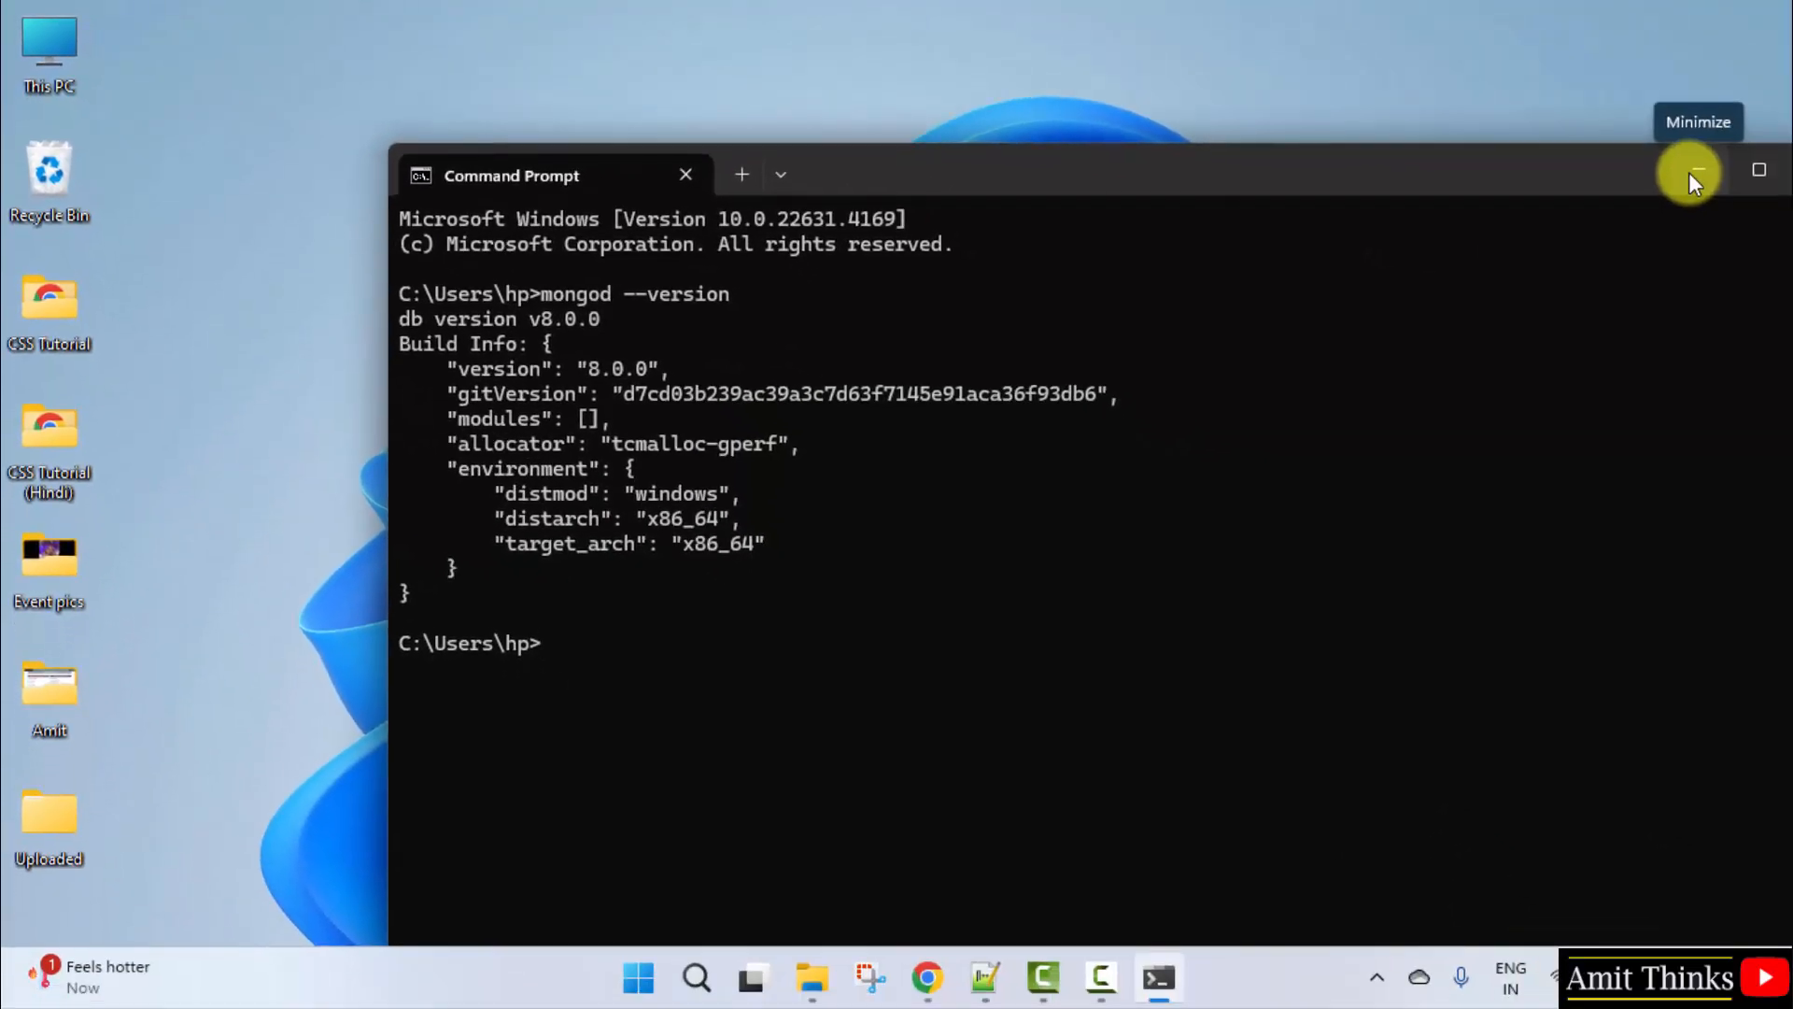
left_click(1692, 174)
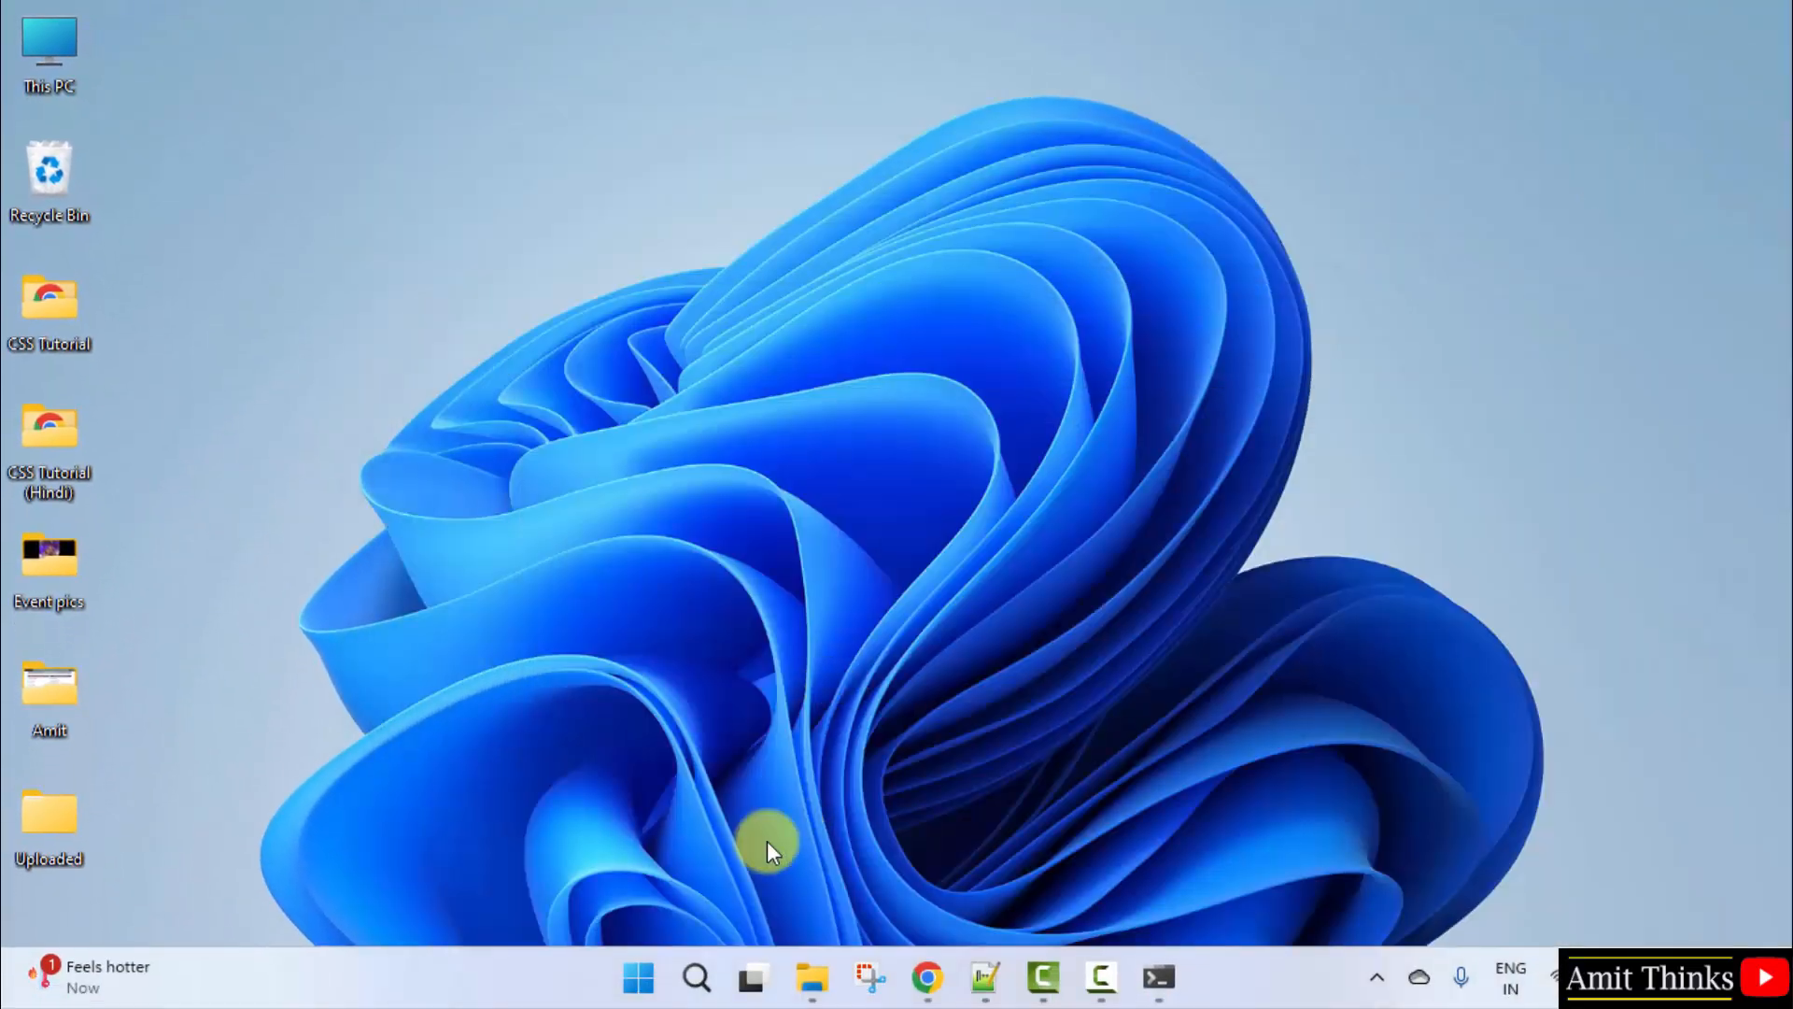
Step: Open a new Command Prompt from Start search and run mongosh against the local server
left_click(638, 978)
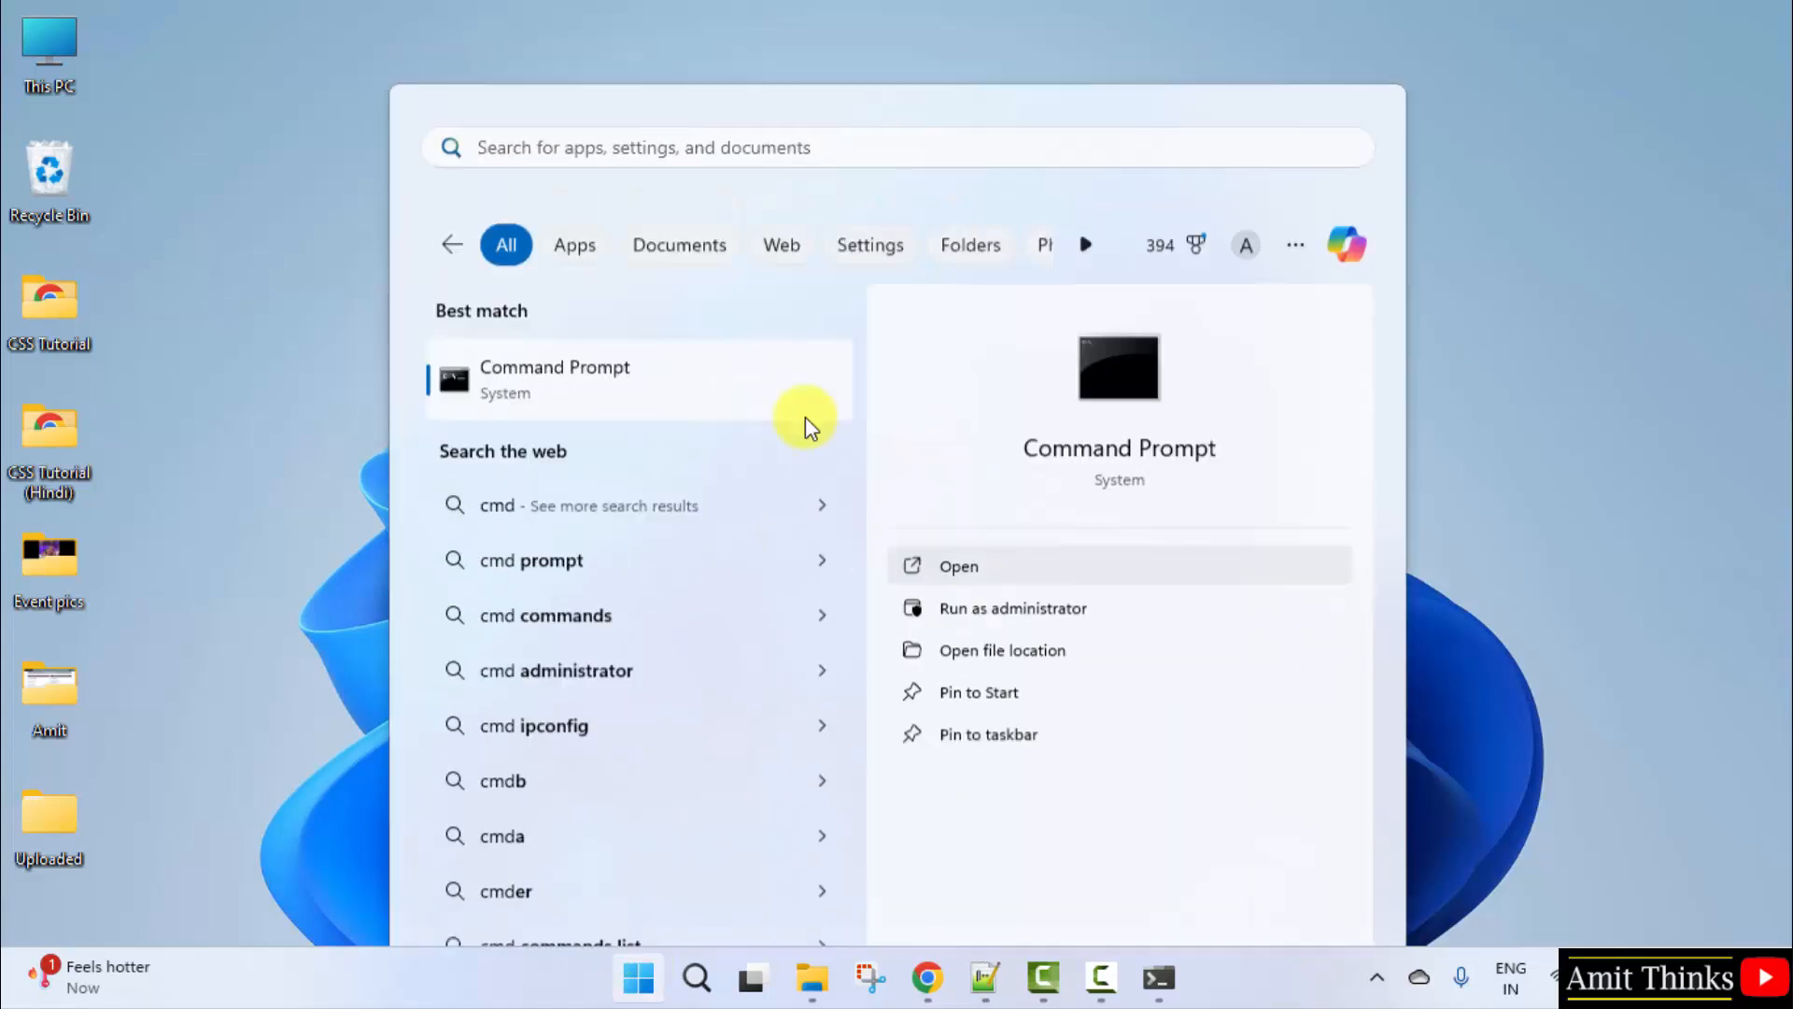
left_click(958, 565)
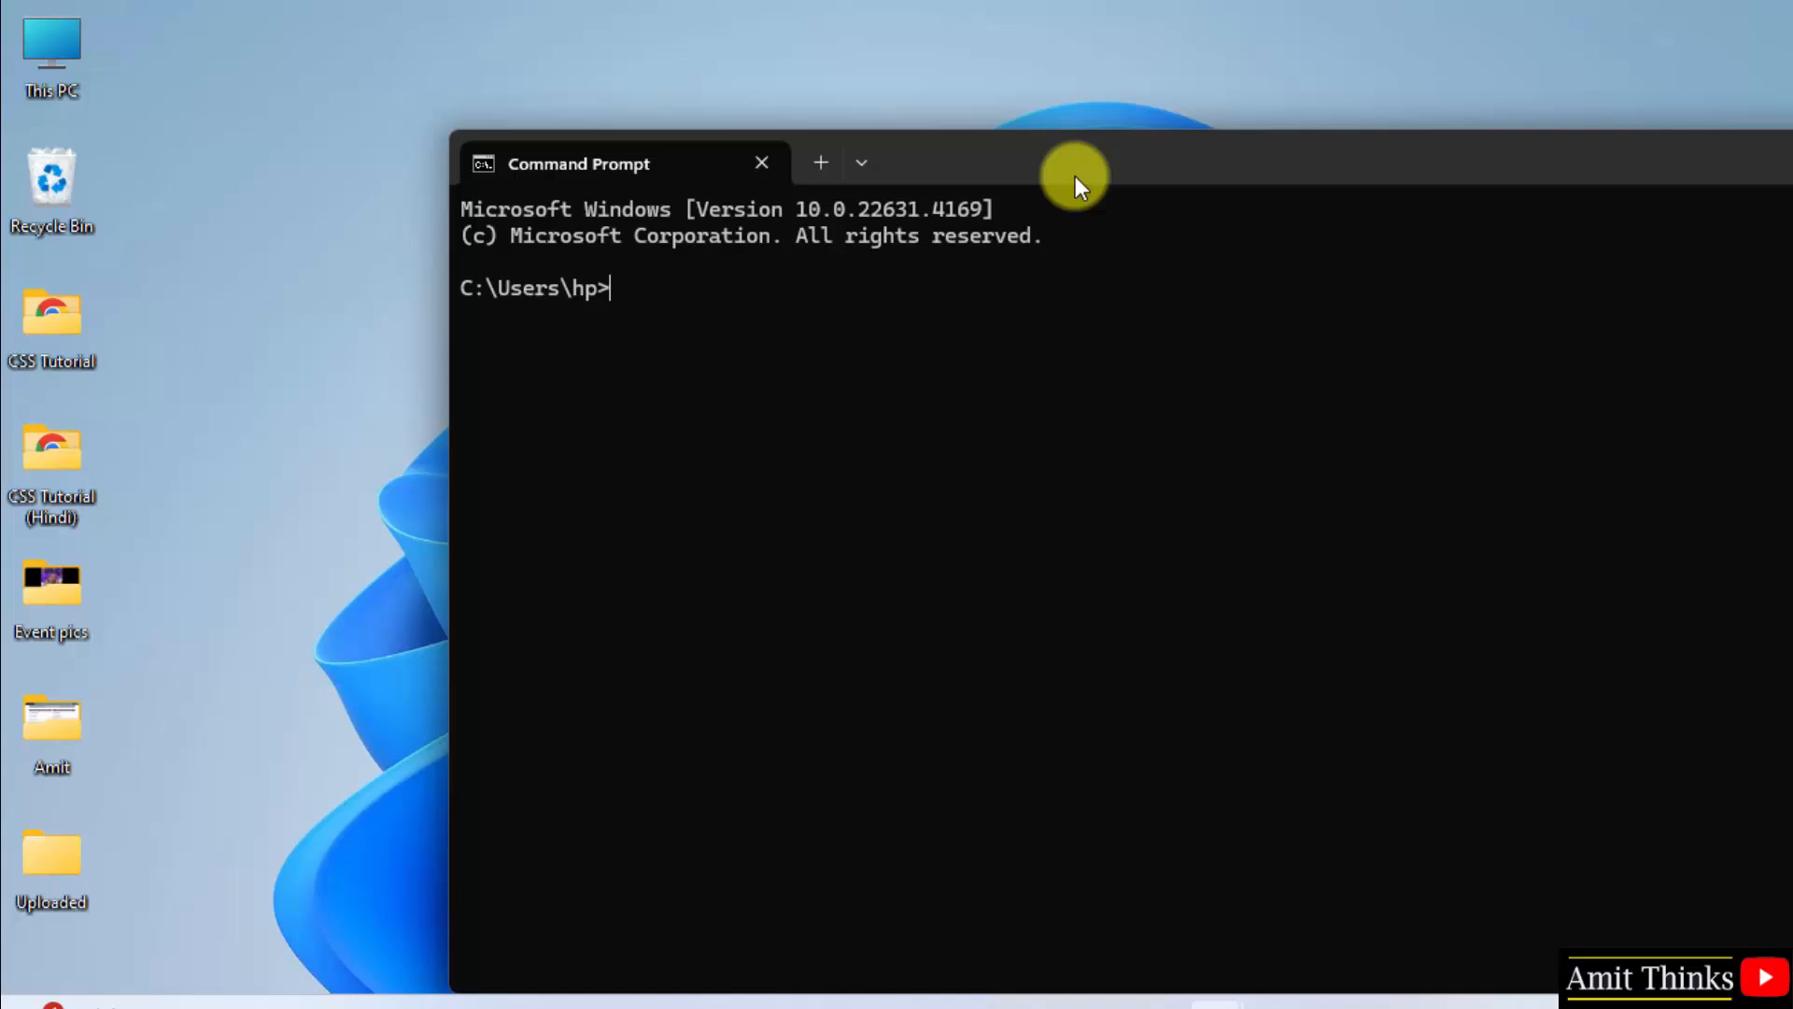
type("mon")
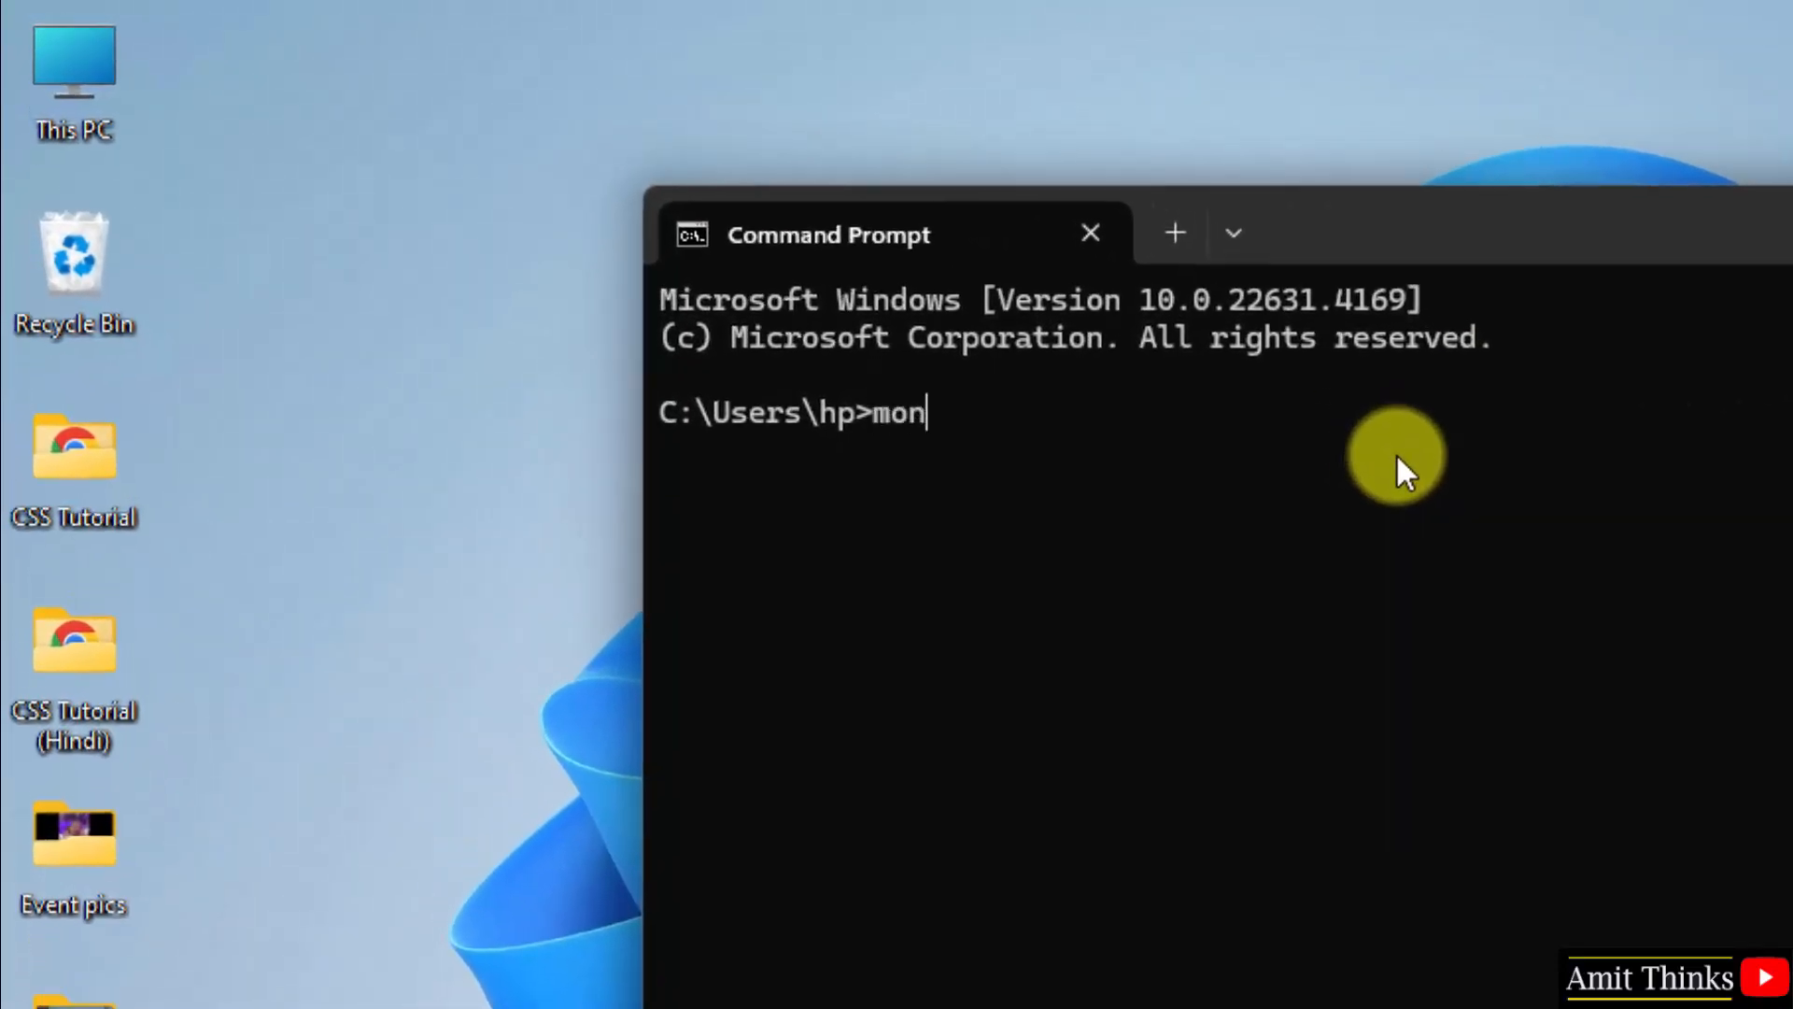
type("gos")
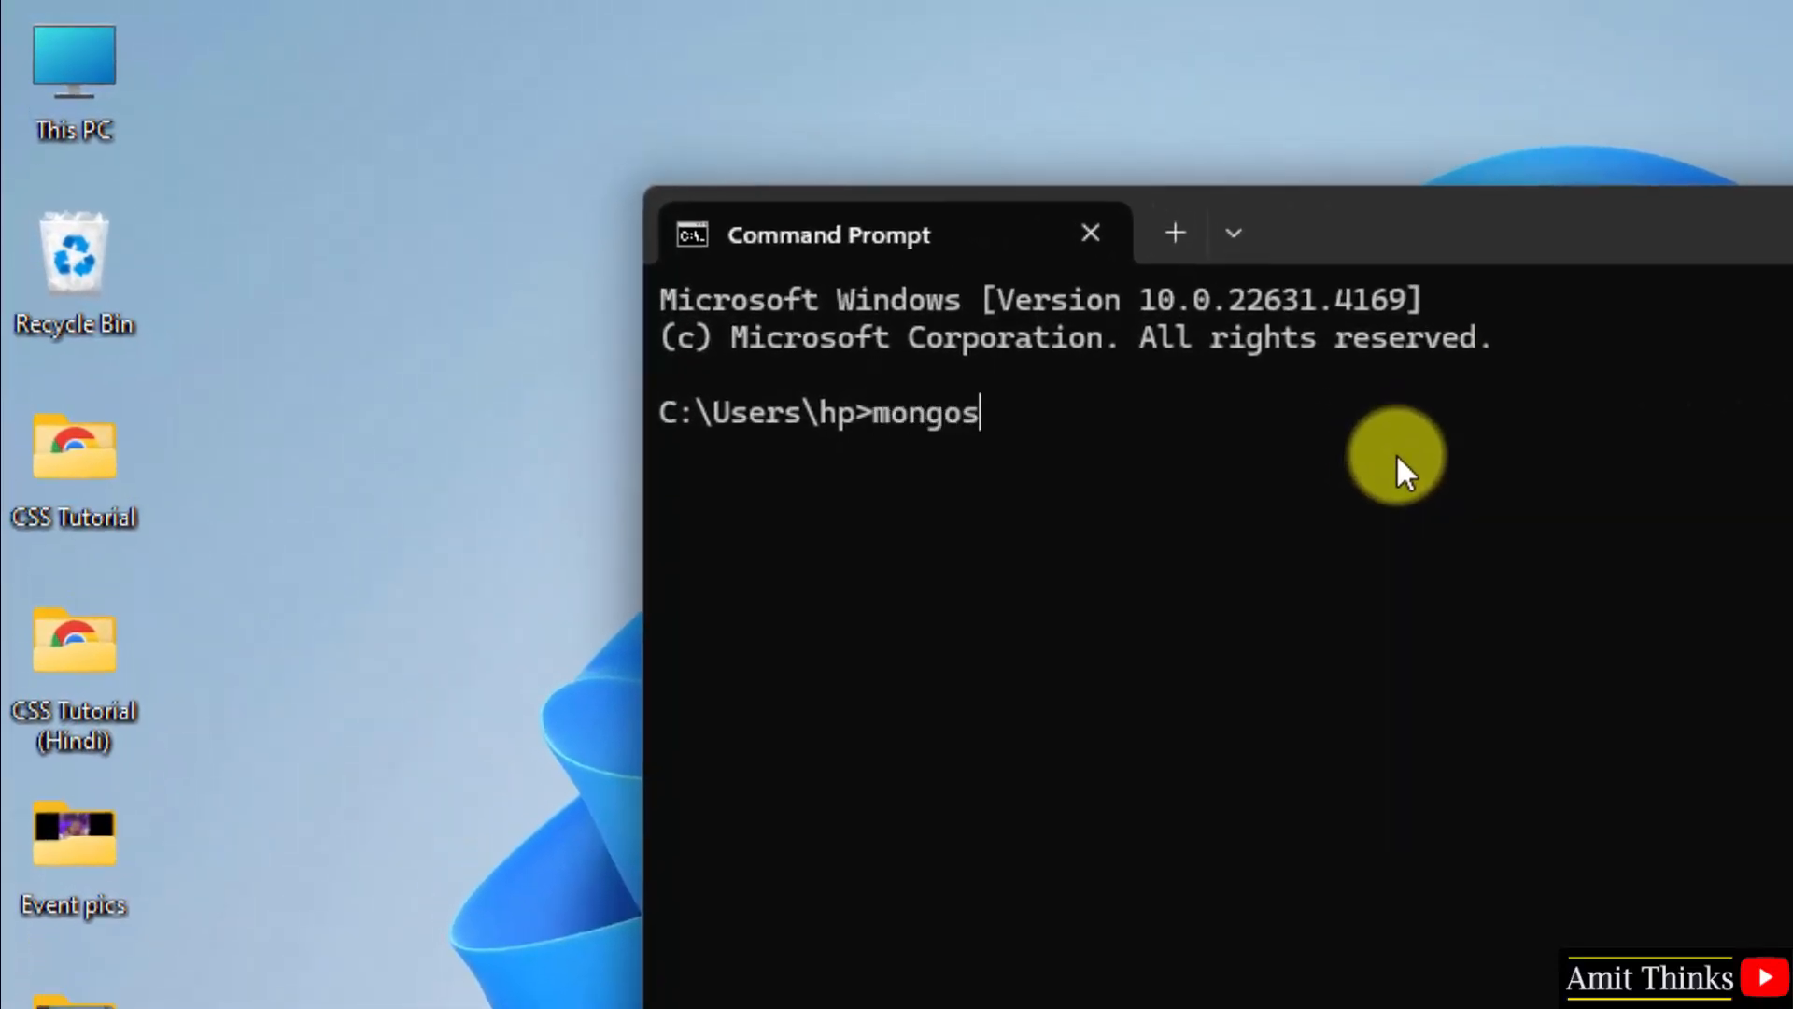
type("h")
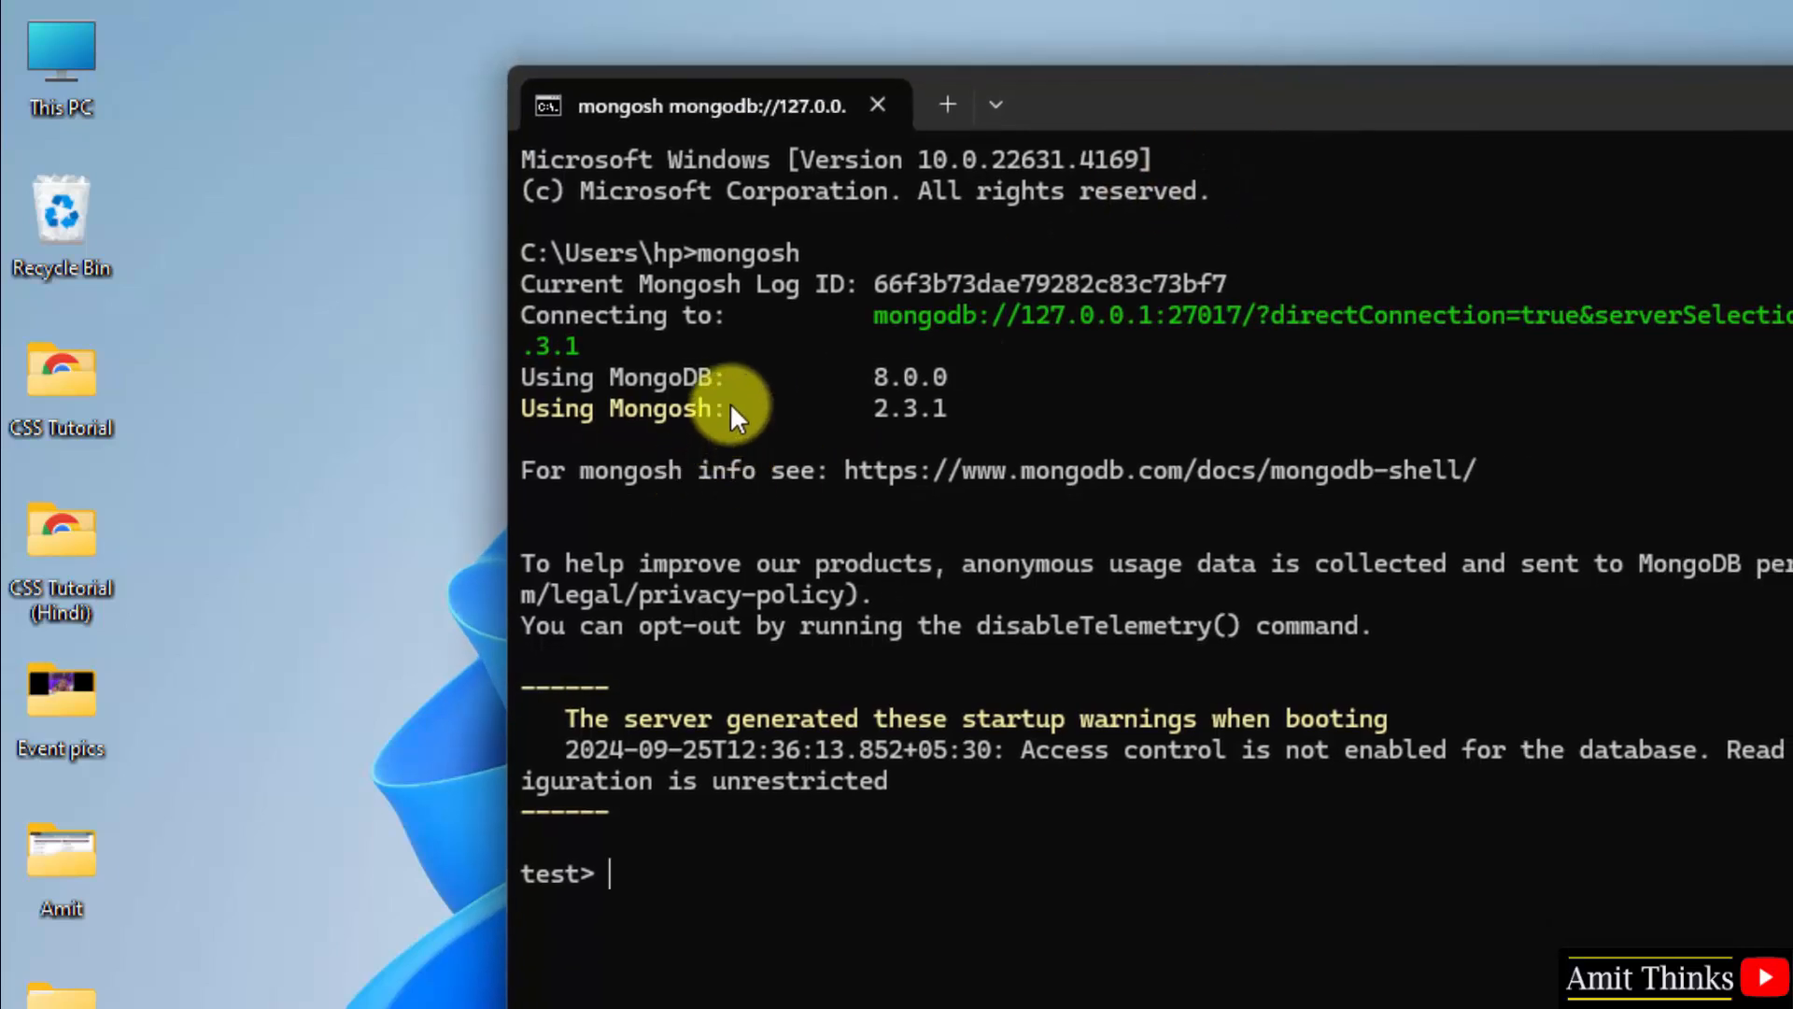
mouse_move(692, 892)
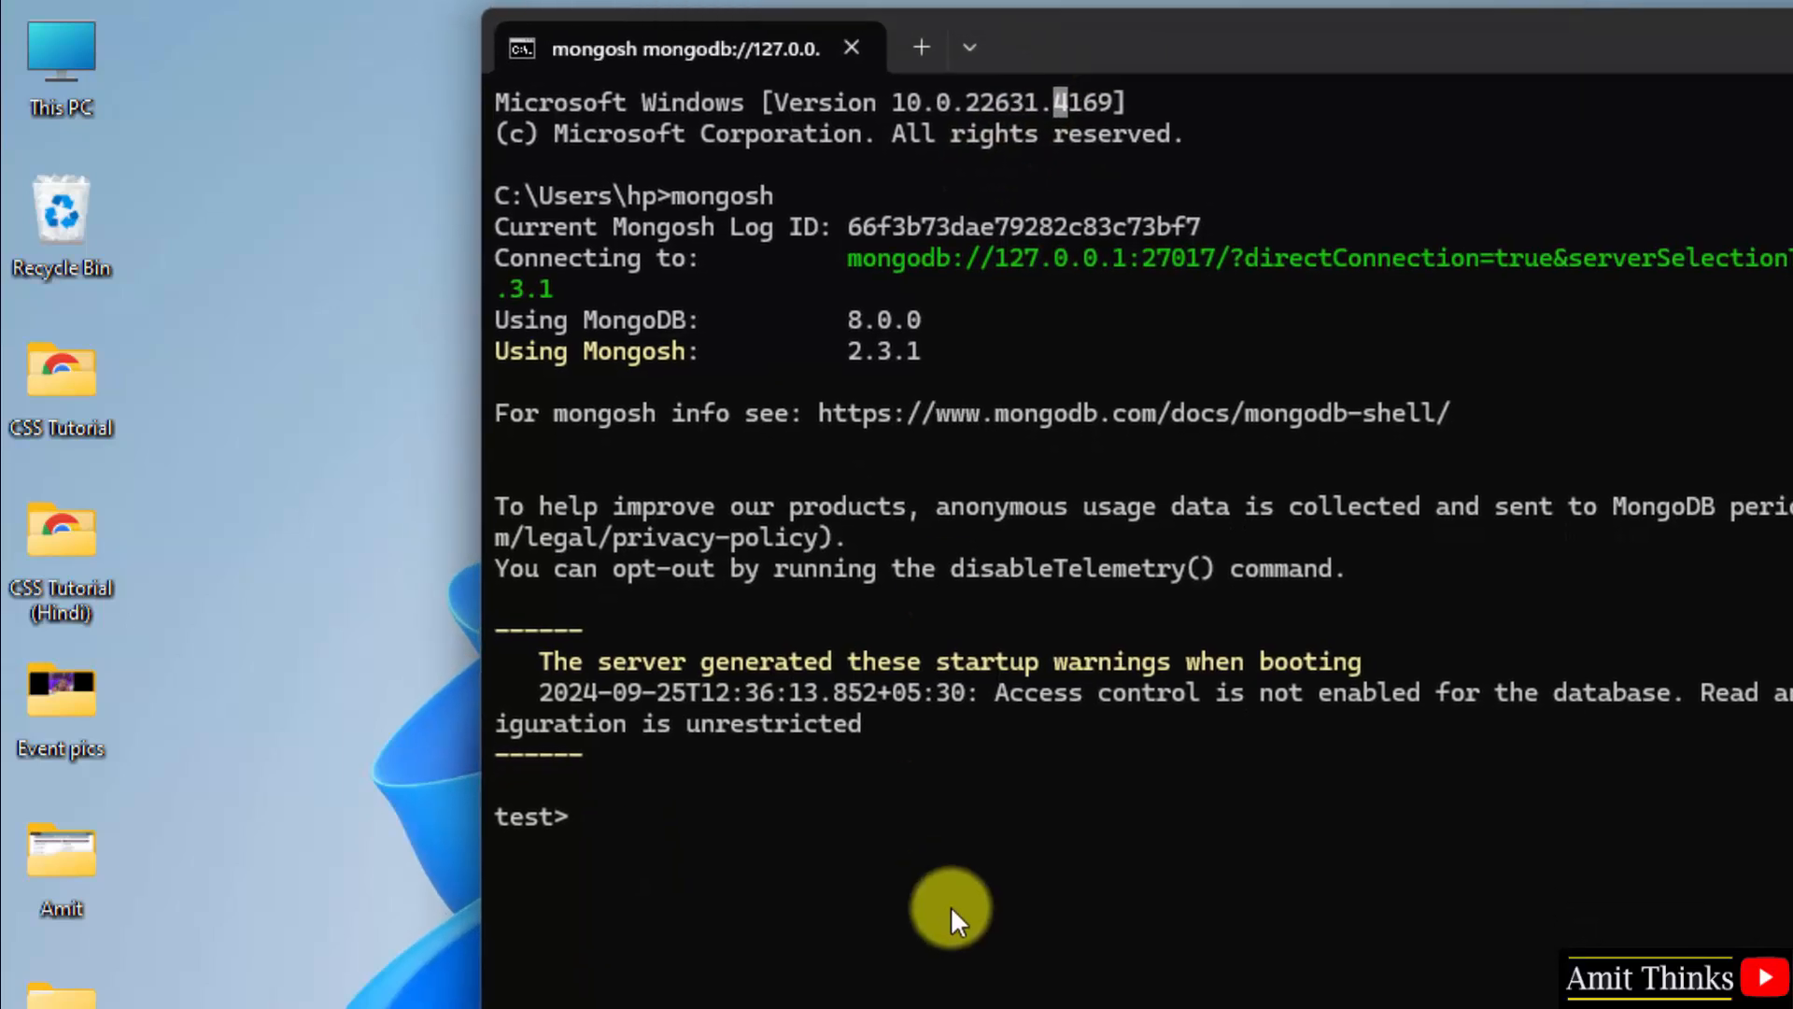
Step: Run show dbs to list admin, config and local, then use amitdb
type("show dbs")
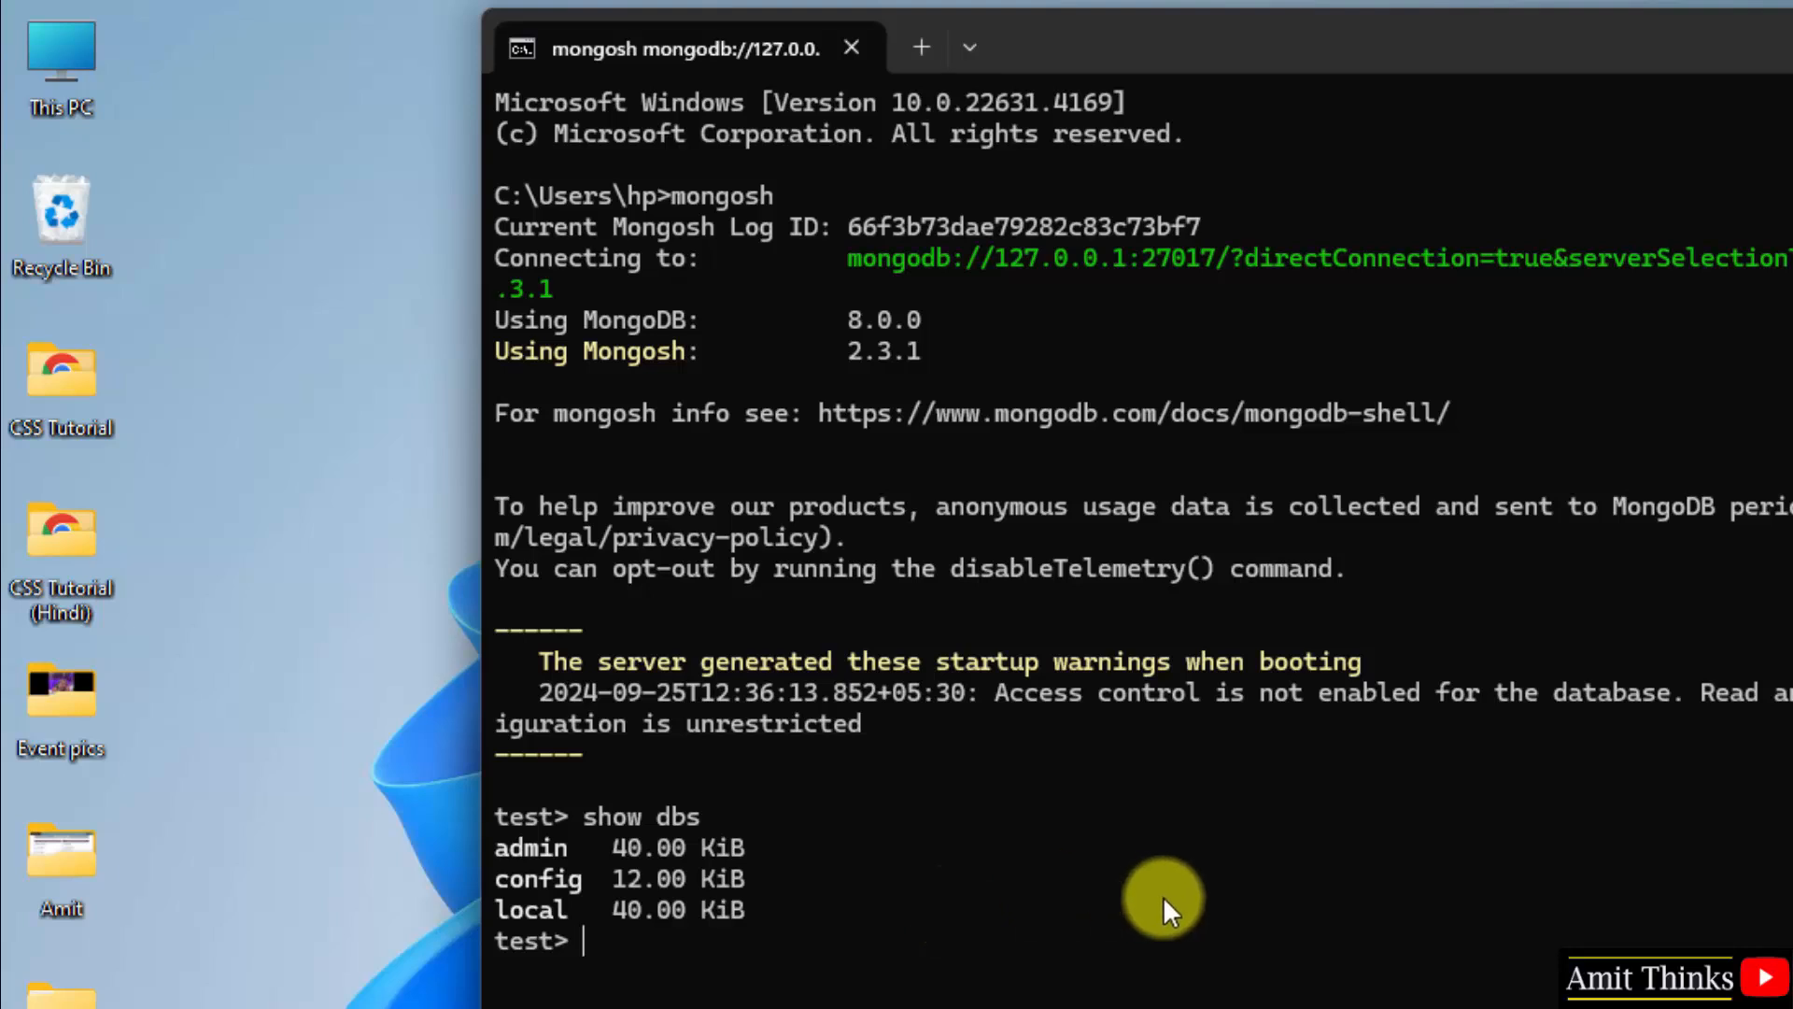
type("use")
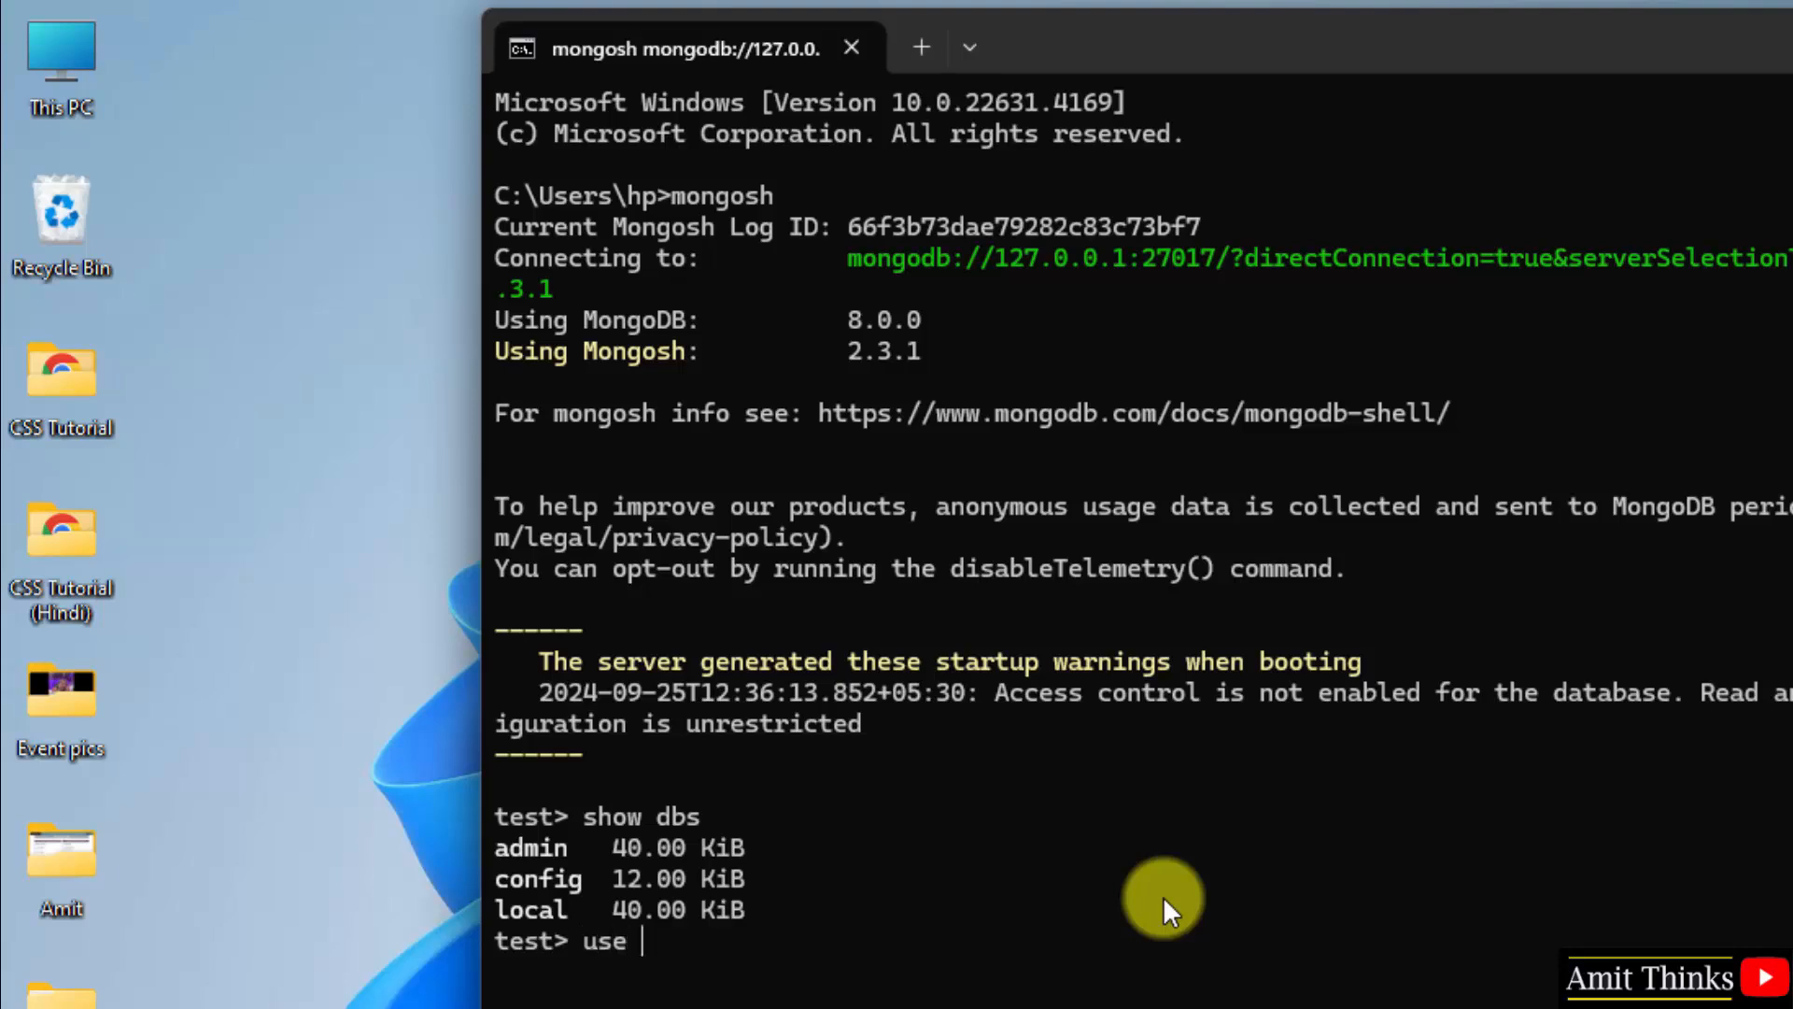
type("amitdb")
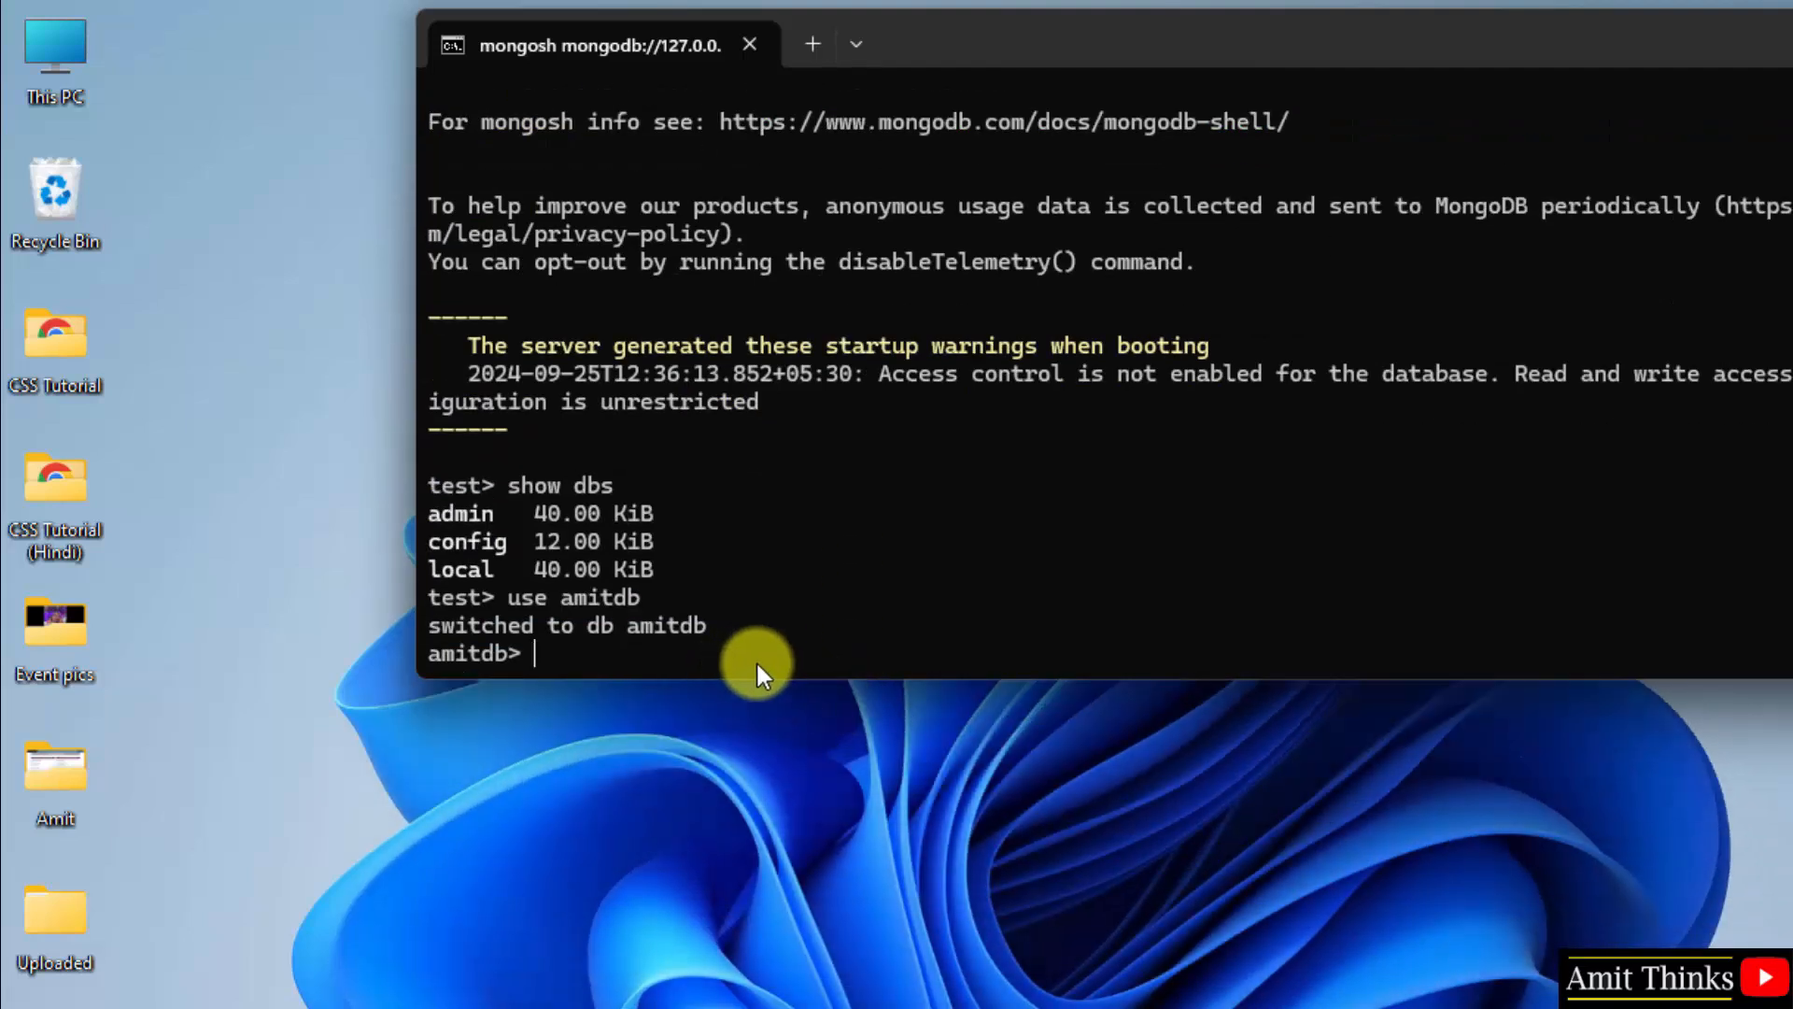
Step: Run db.createCollection("students") in amitdb, getting { ok: 1 }
type("db")
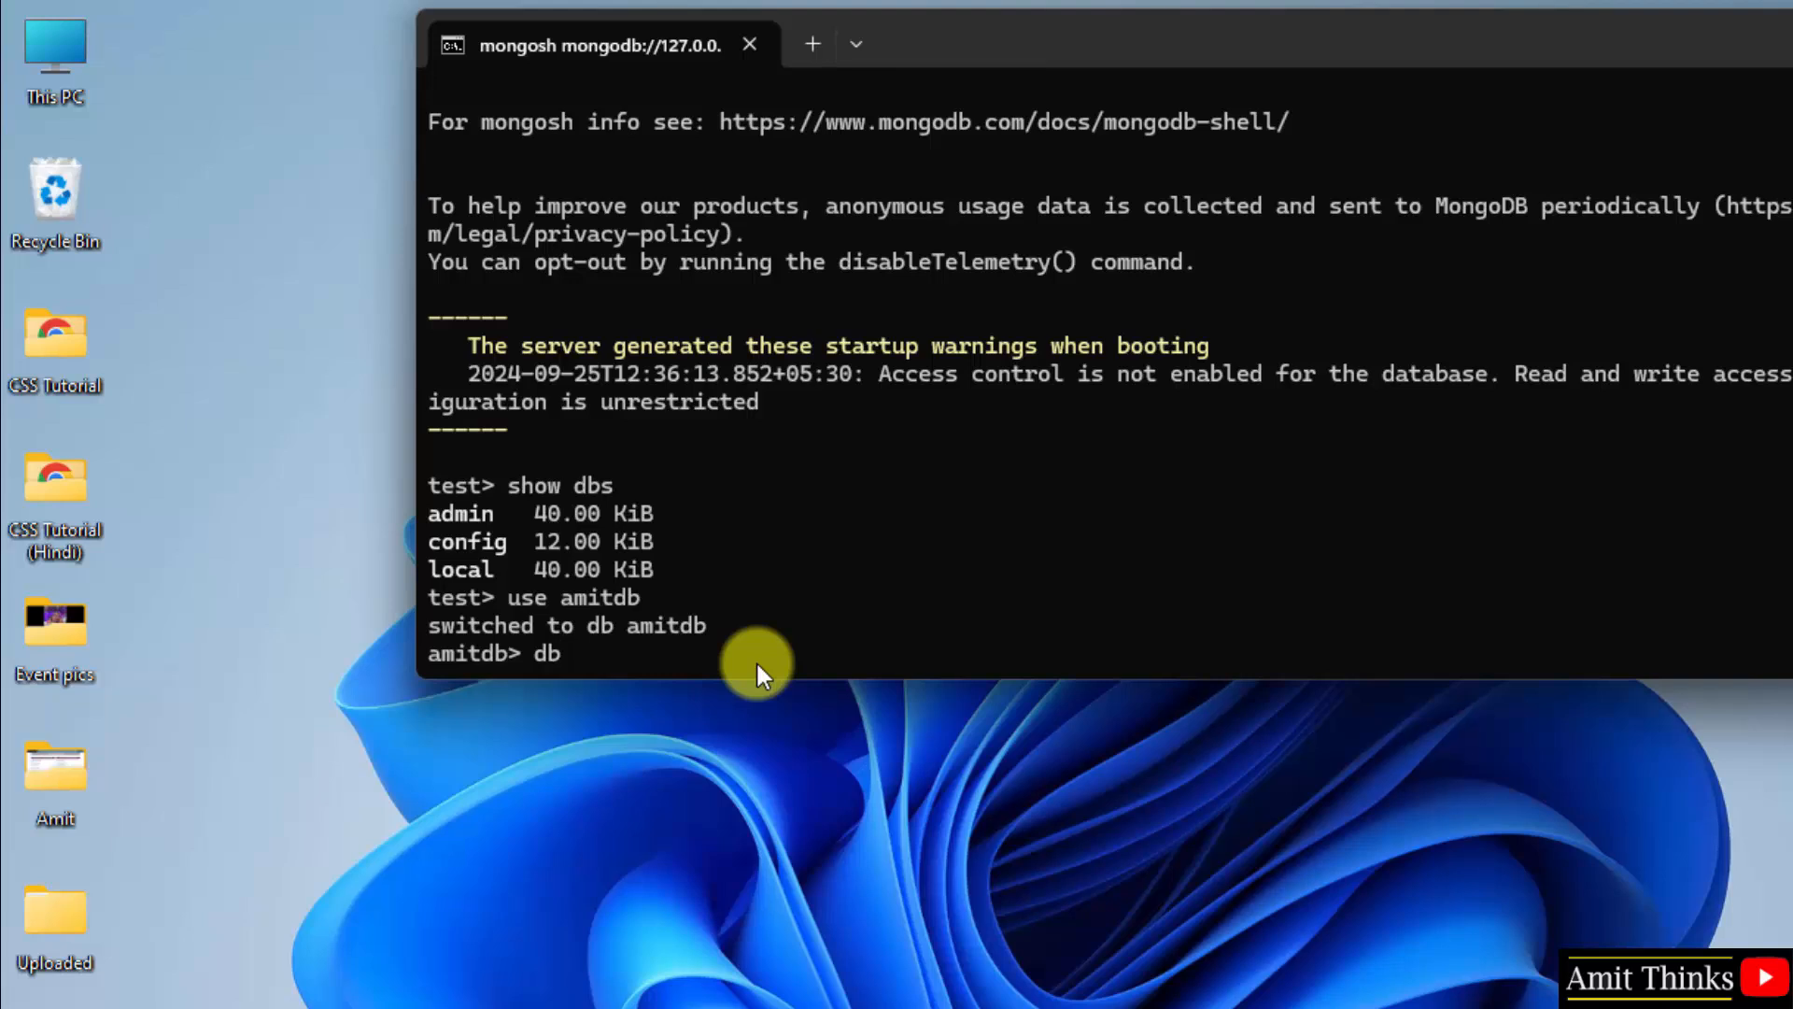
type(".create")
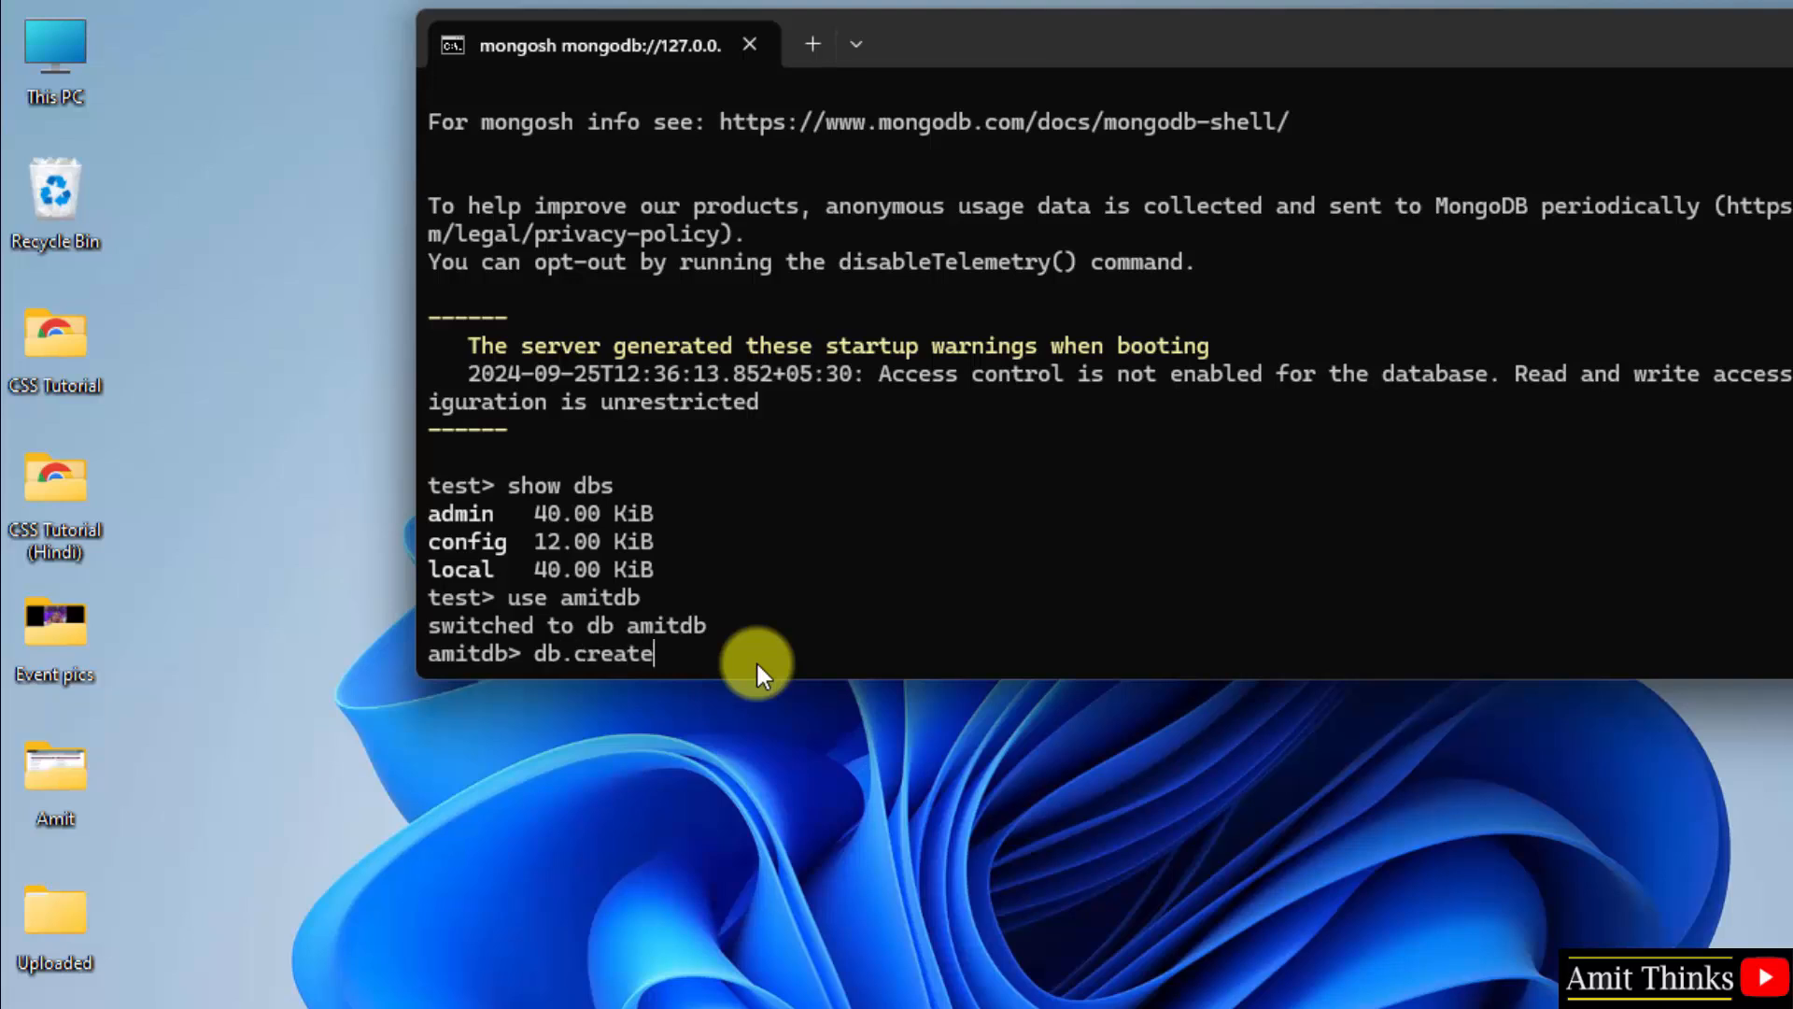
type("Colle")
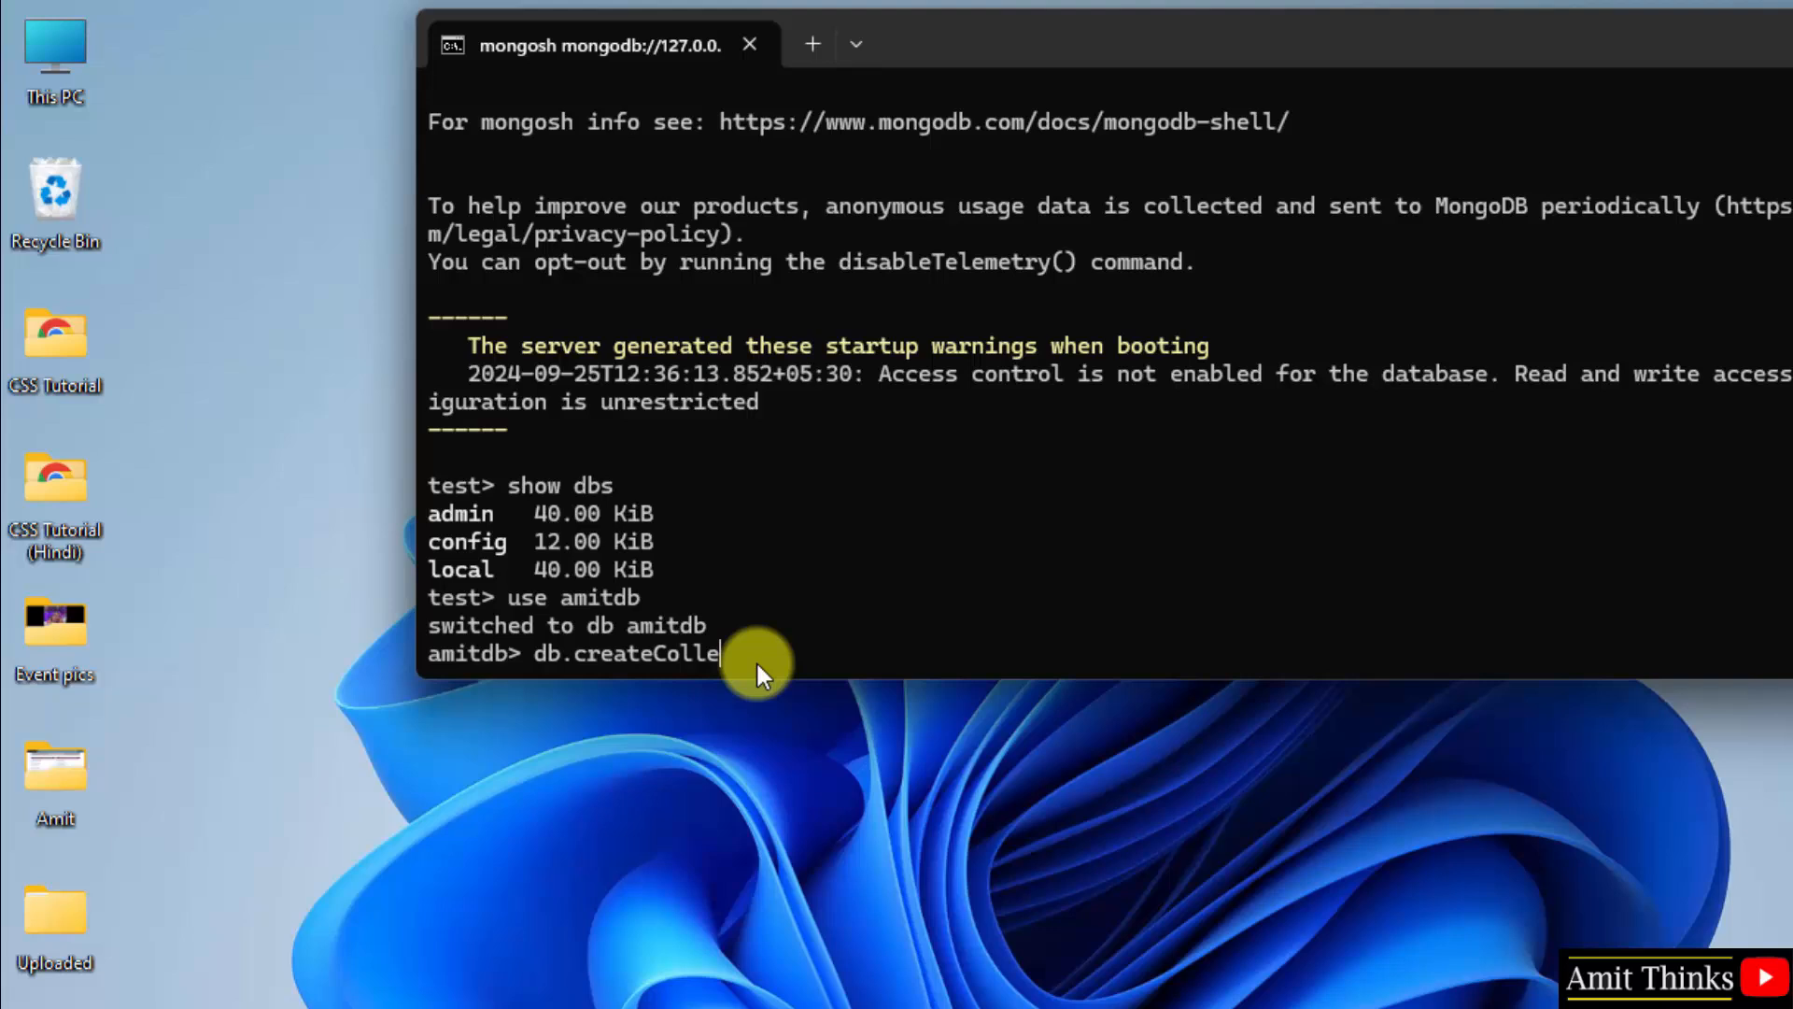
type("ction(\"")
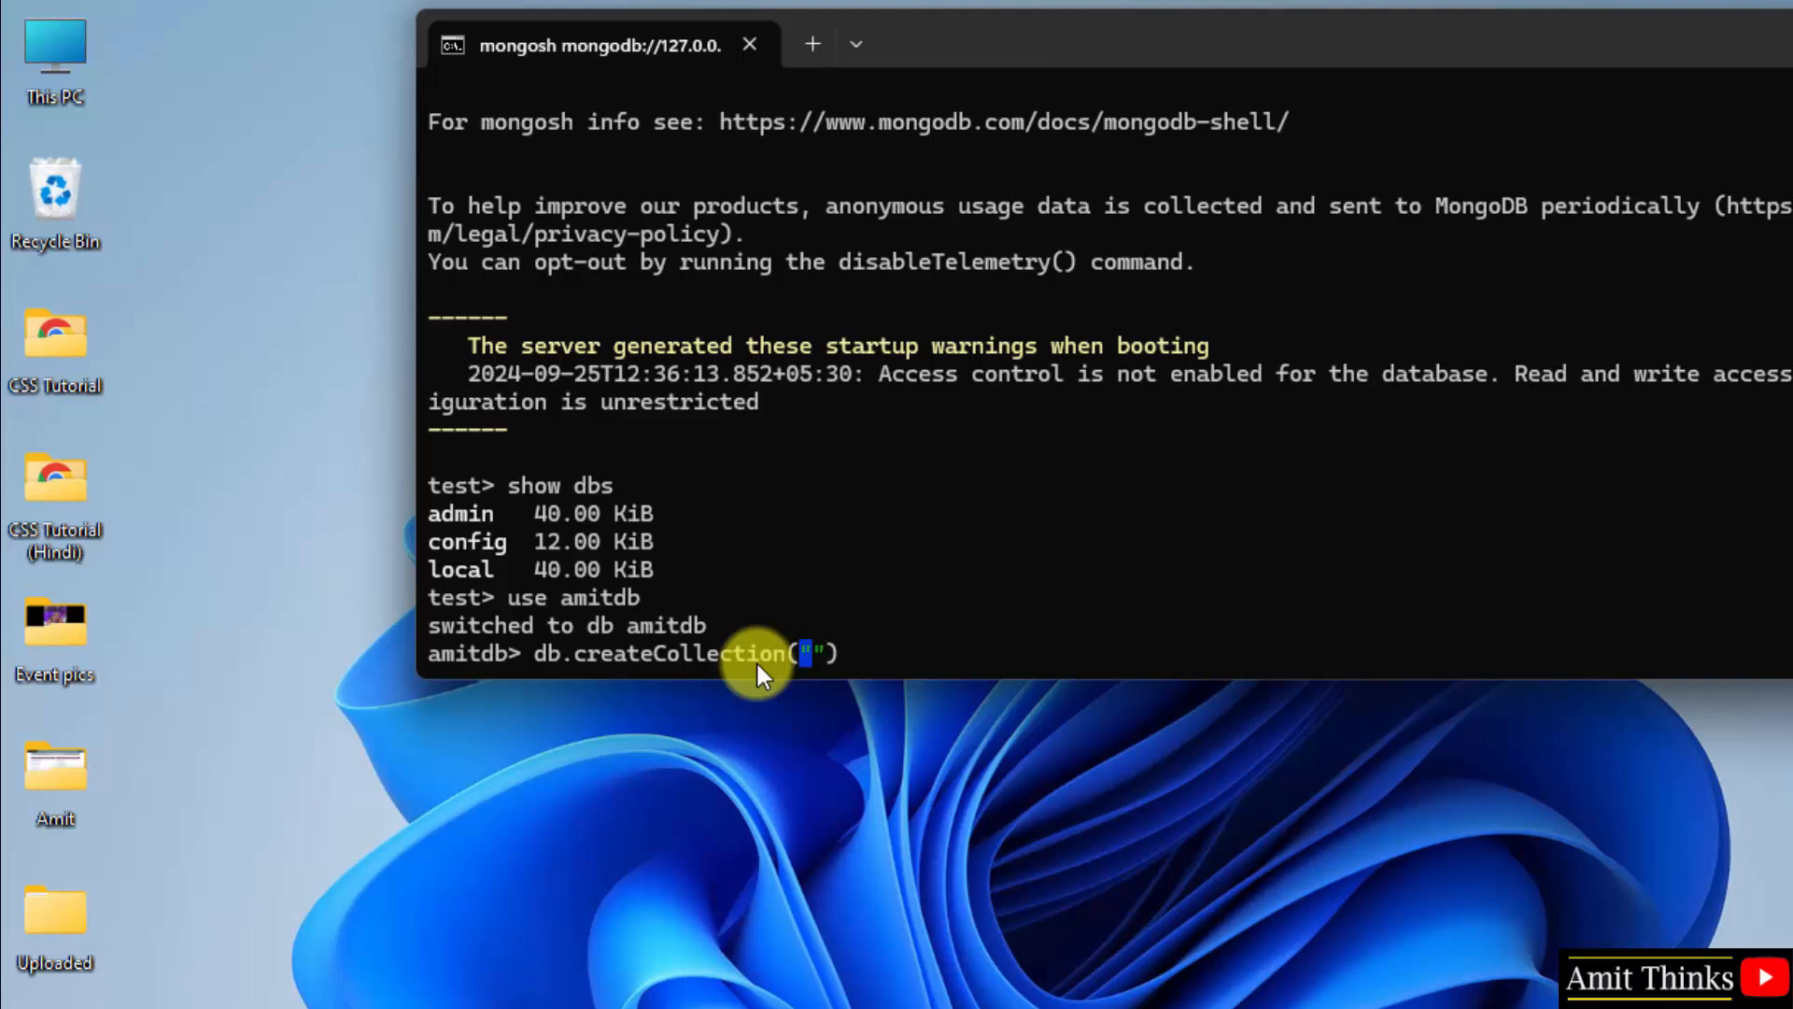
type("students")
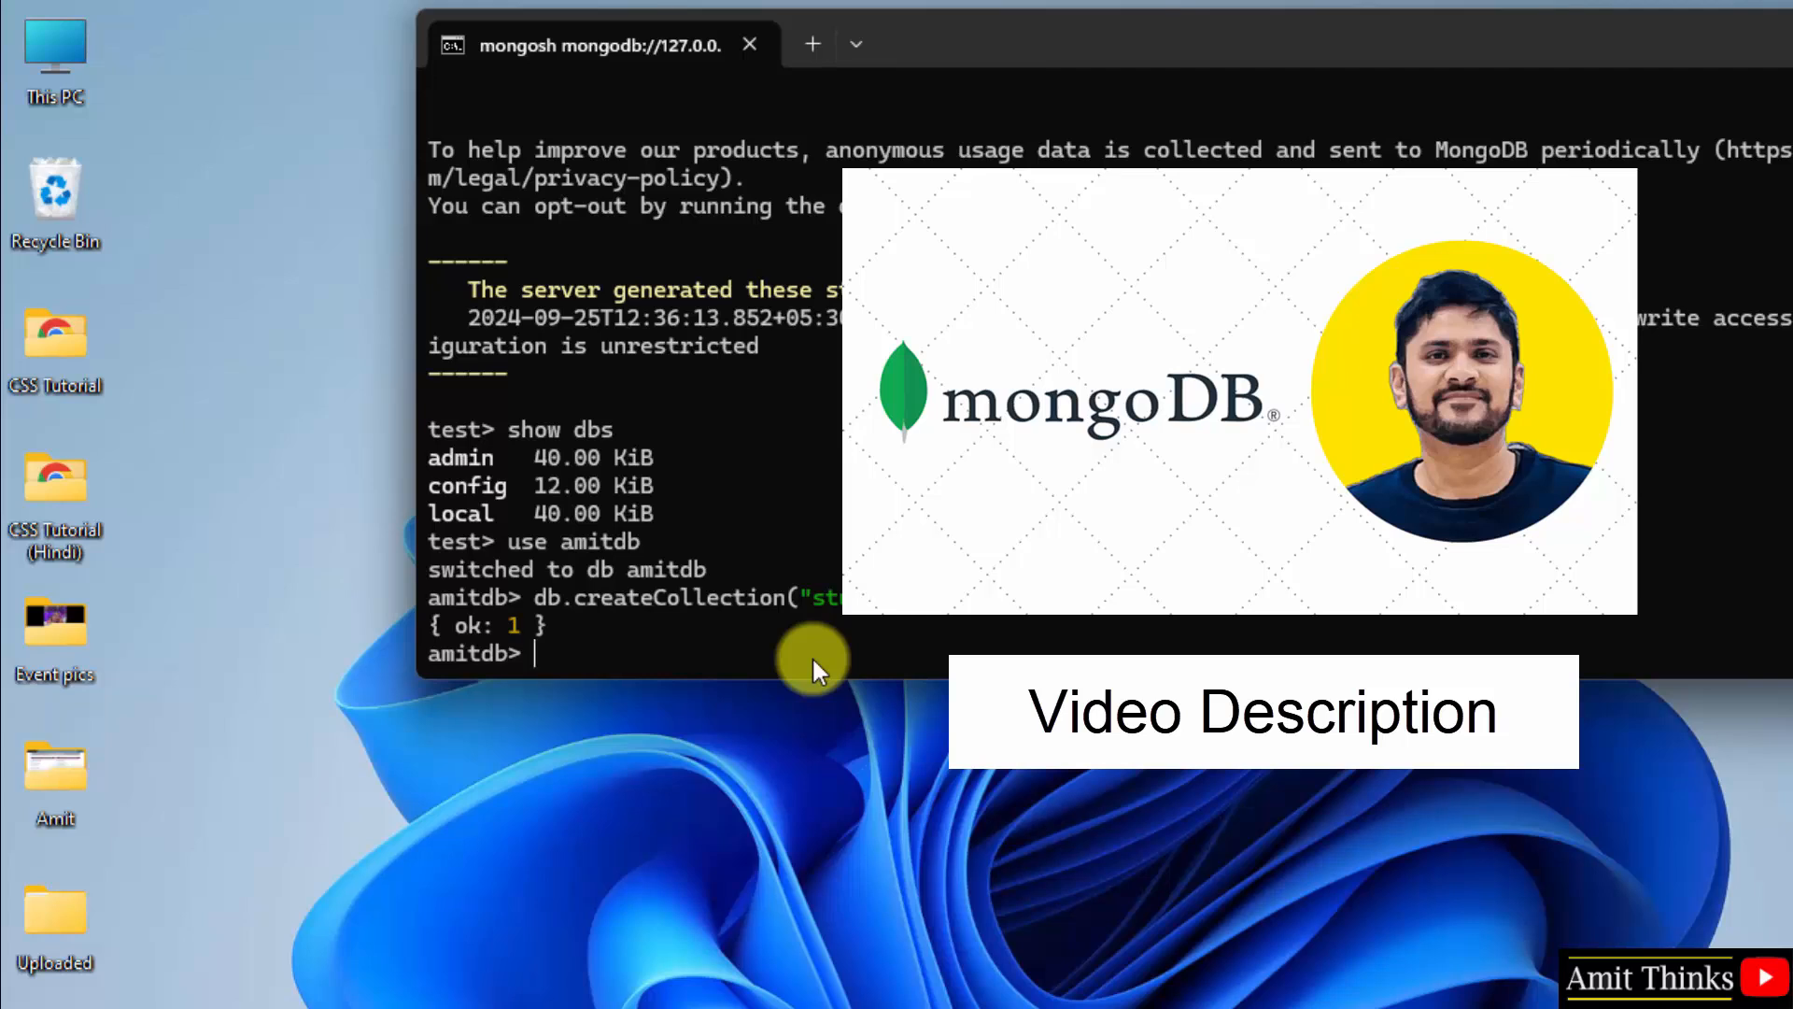
mouse_move(744, 641)
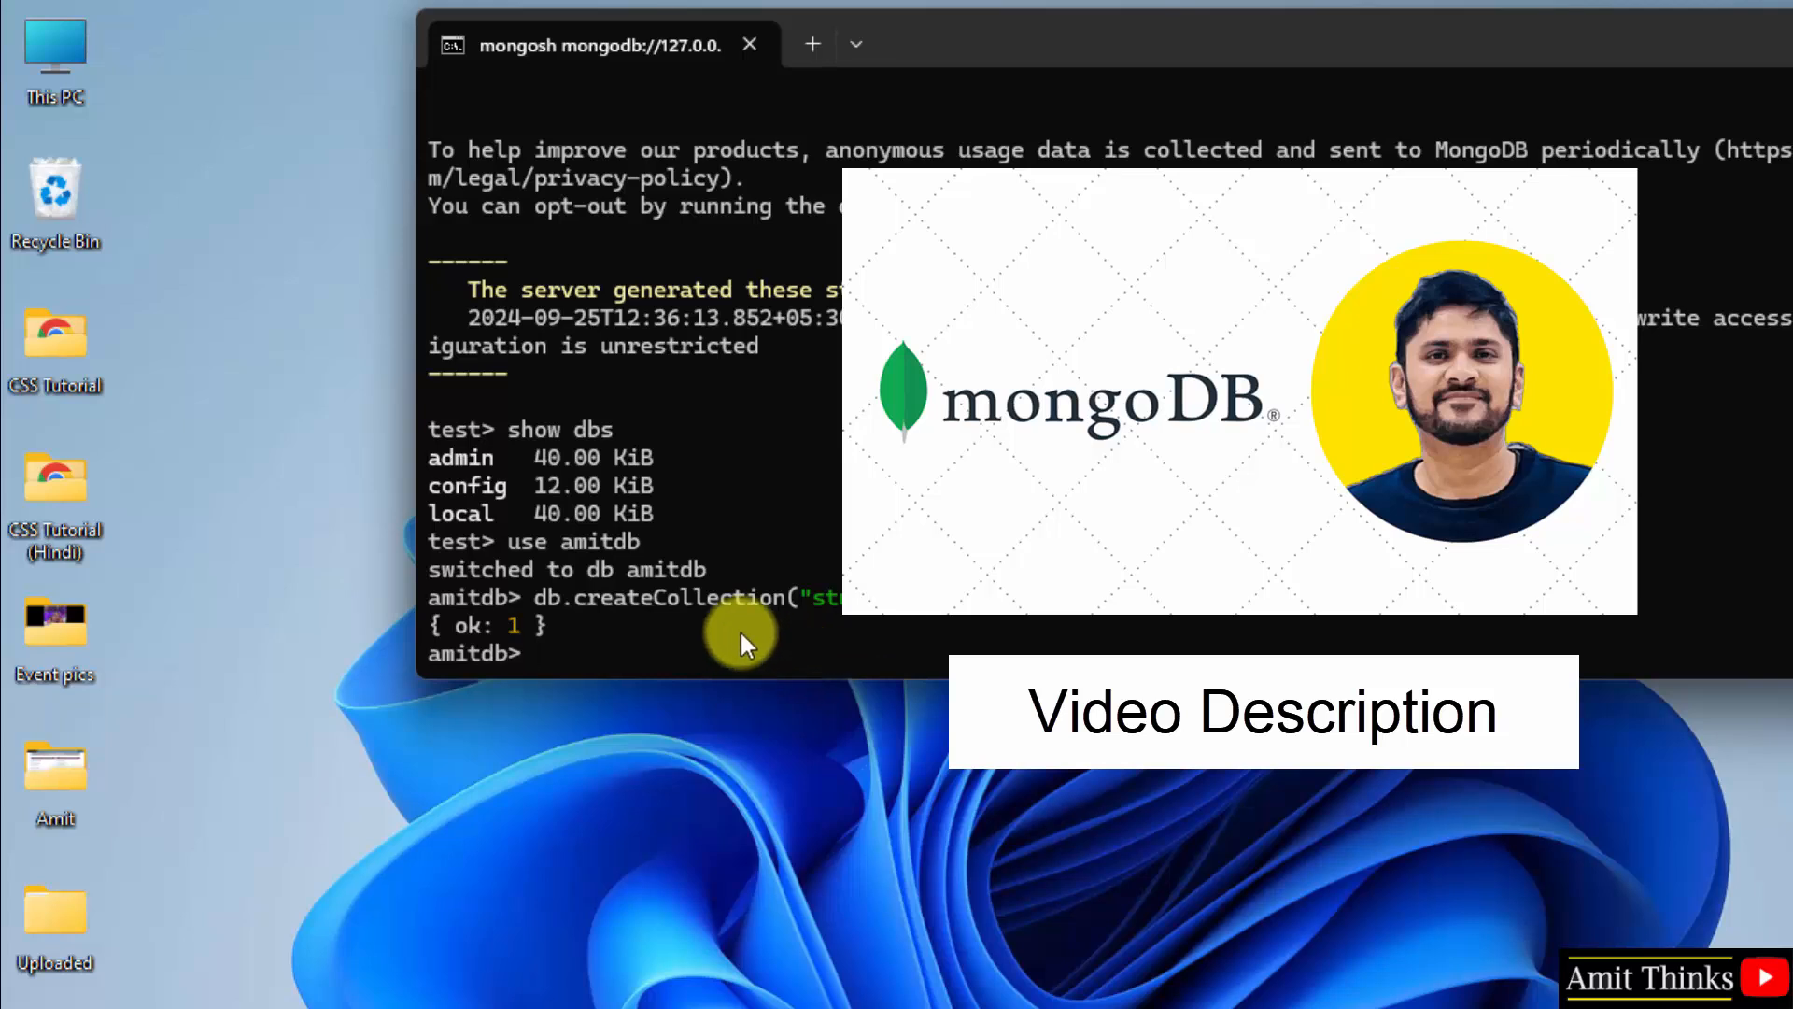
mouse_move(732, 636)
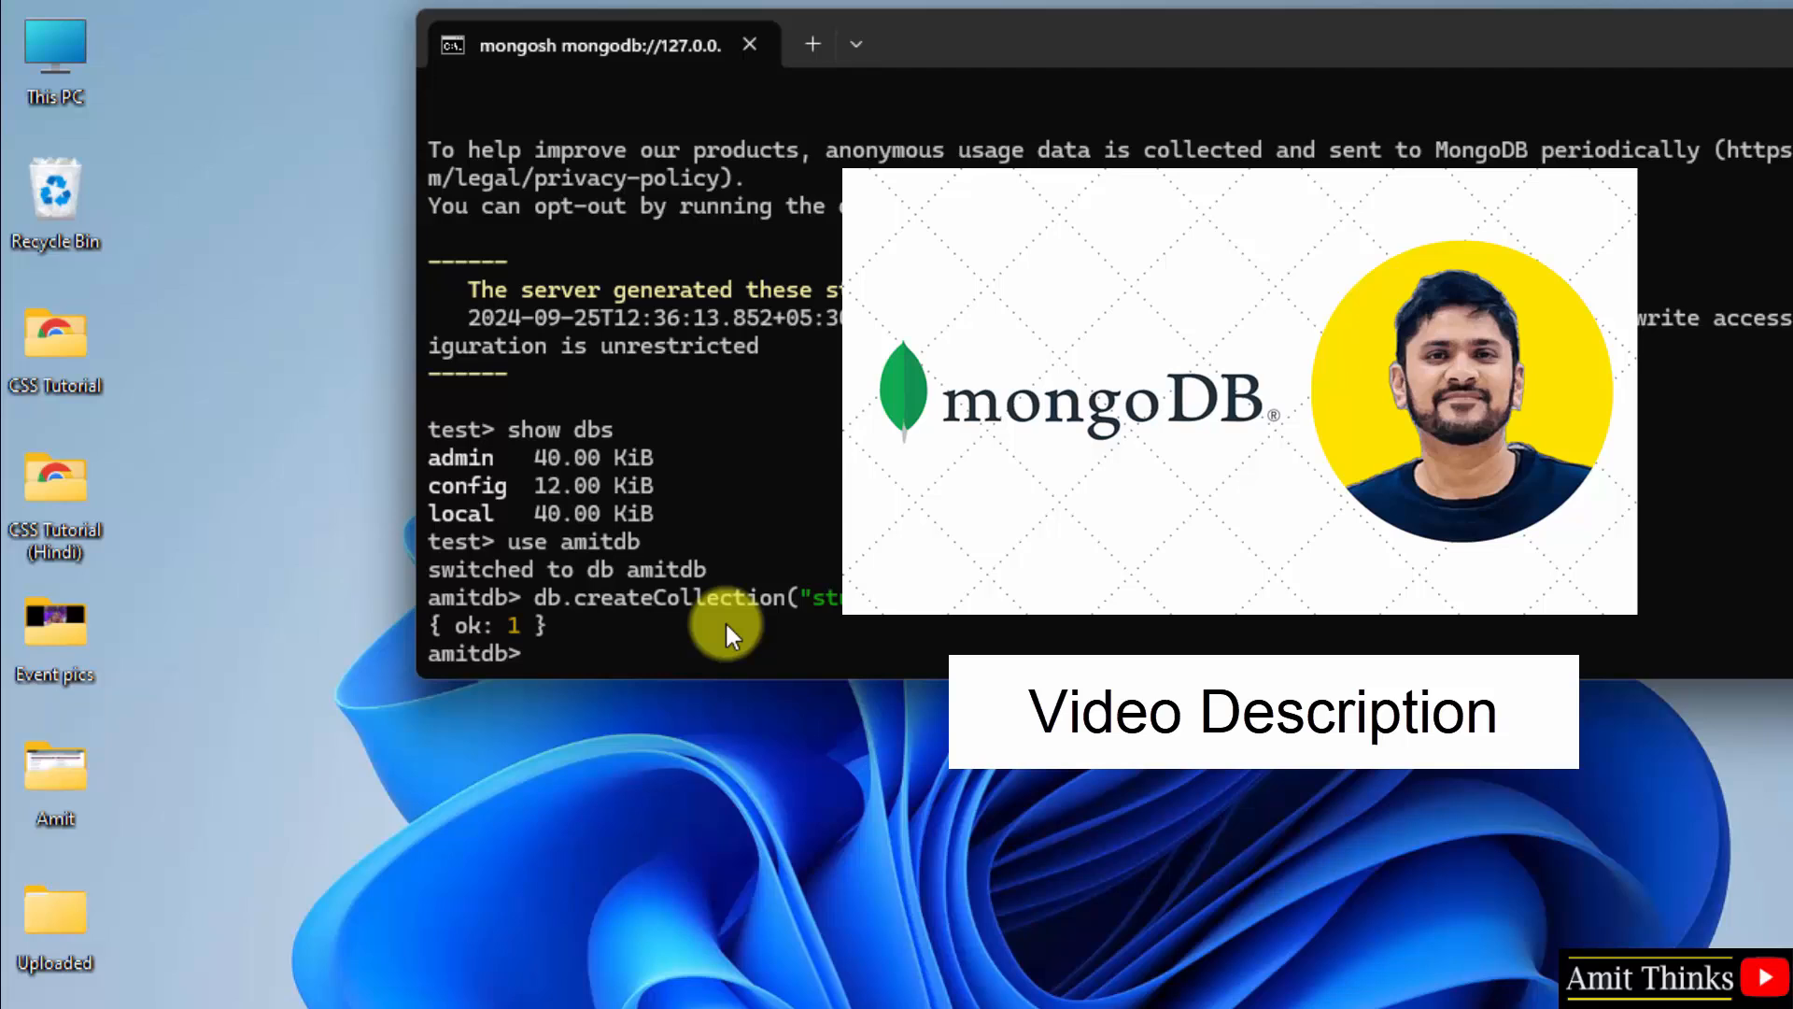